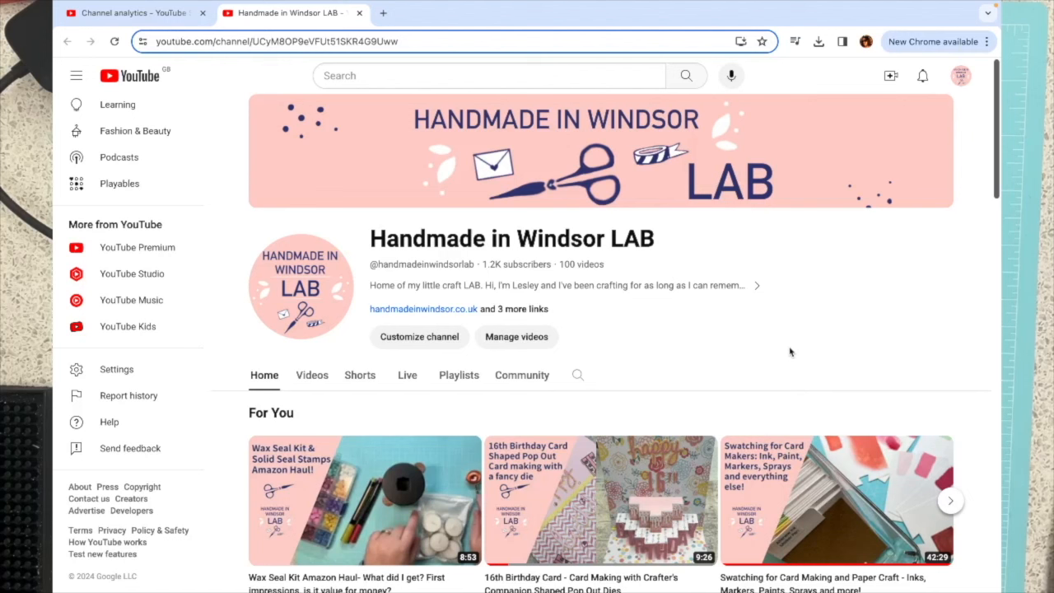
mouse_move(652, 341)
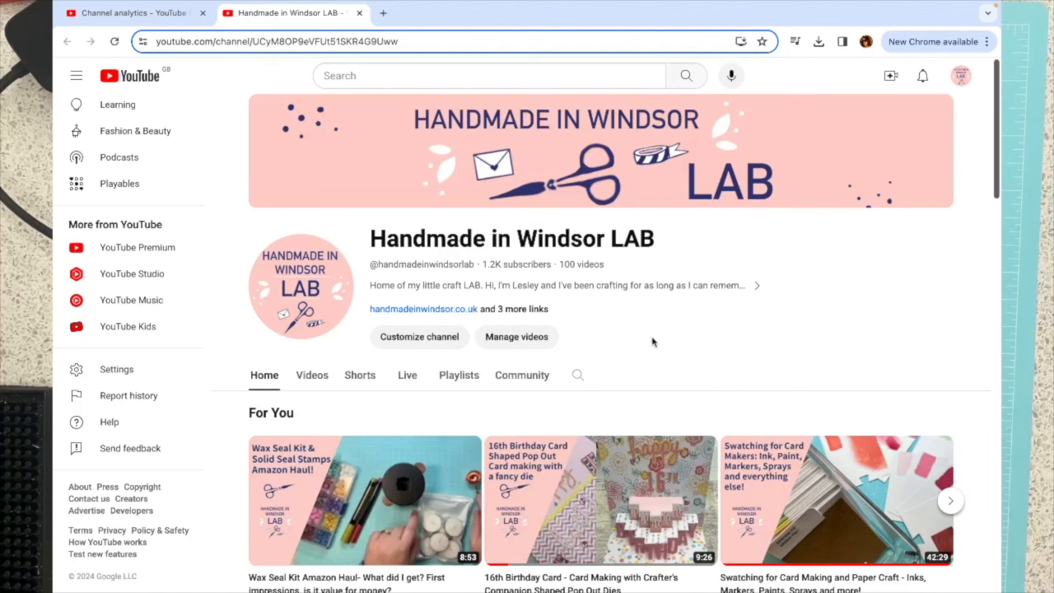
mouse_move(260, 353)
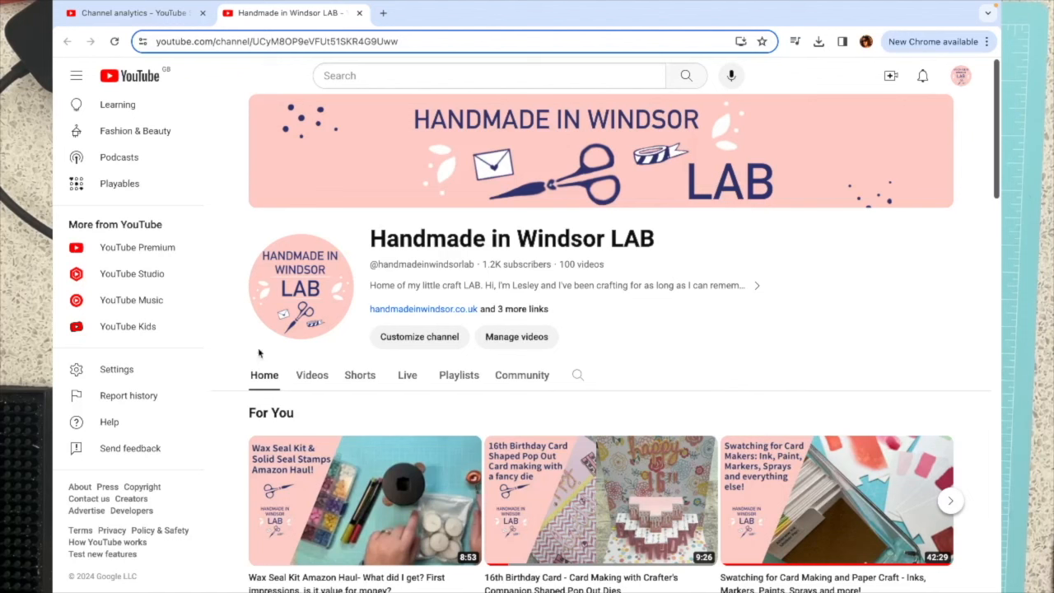
mouse_move(494, 371)
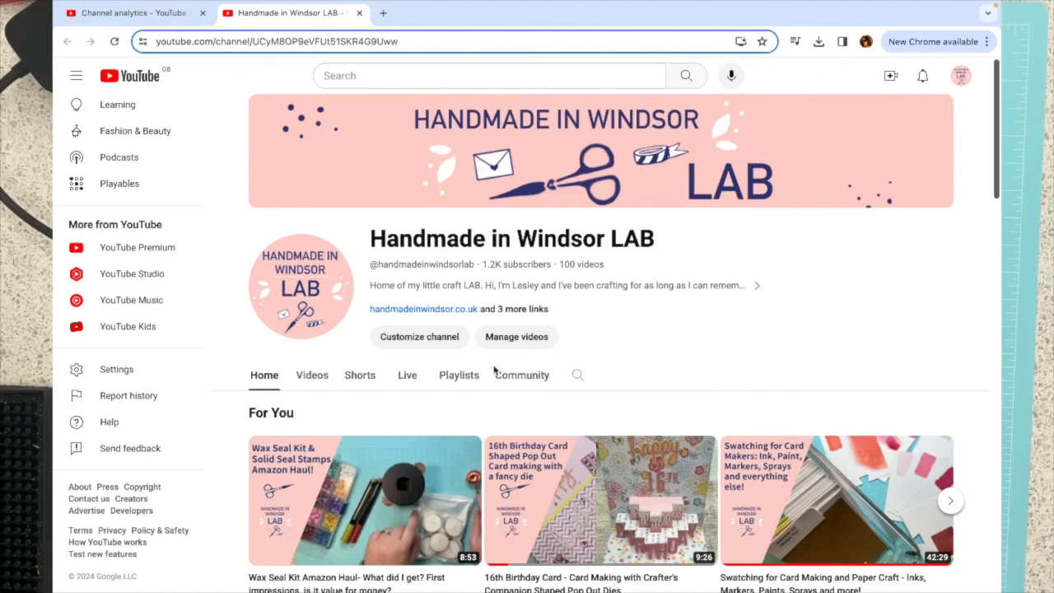
Step: Show the Community tab and scroll through the published posts to the 'craftermath' behind-the-scenes post
click(520, 376)
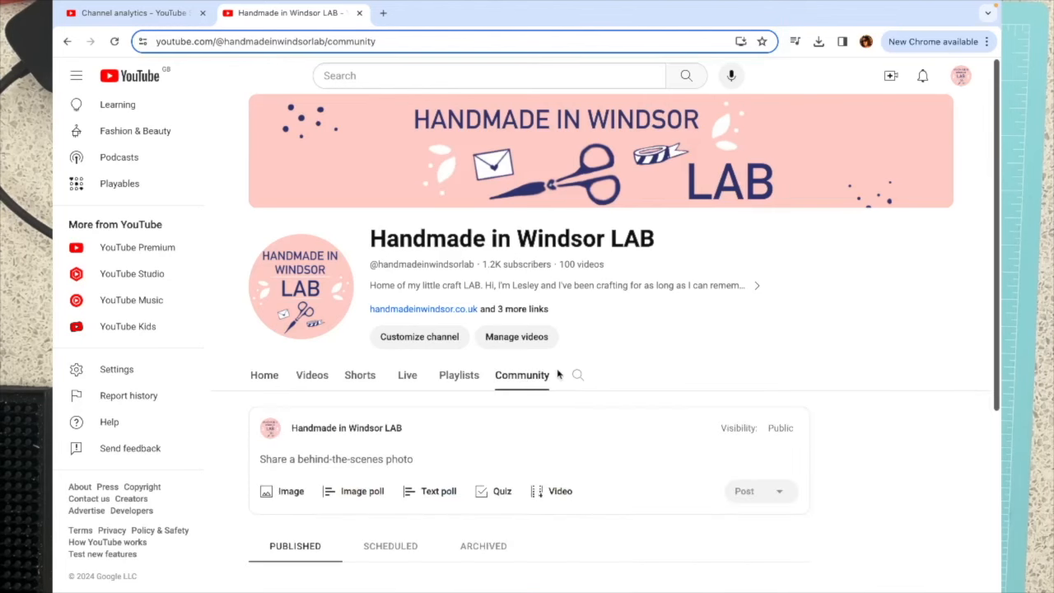
scroll(down, 3)
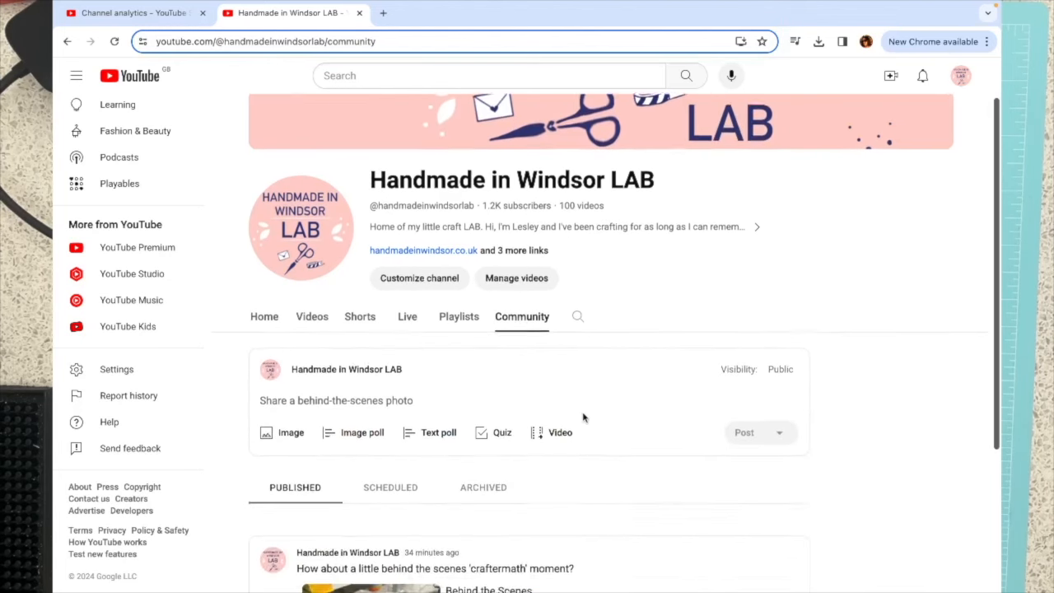
scroll(down, 3)
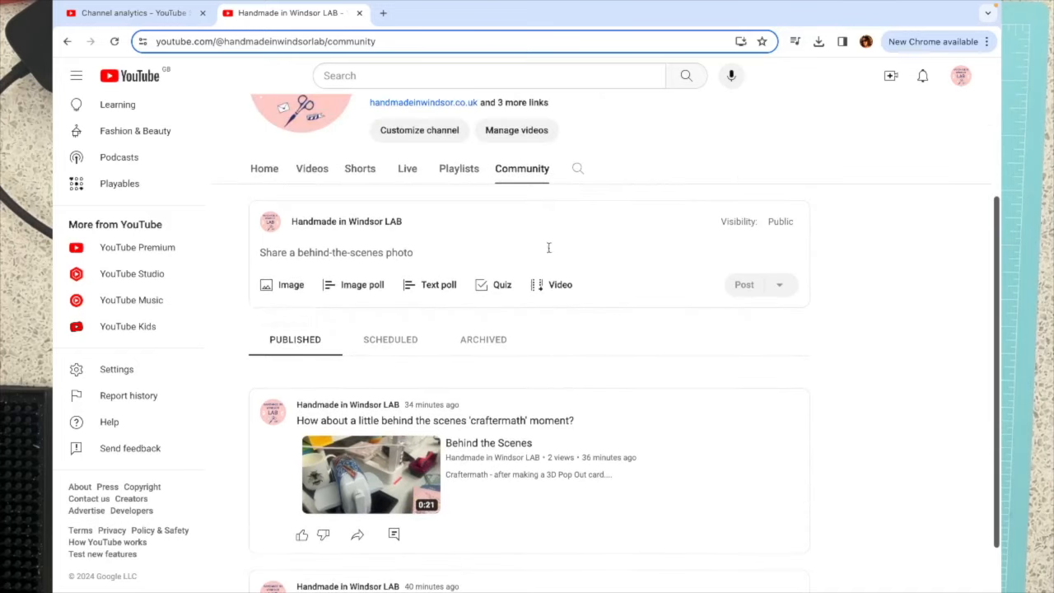
mouse_move(241, 272)
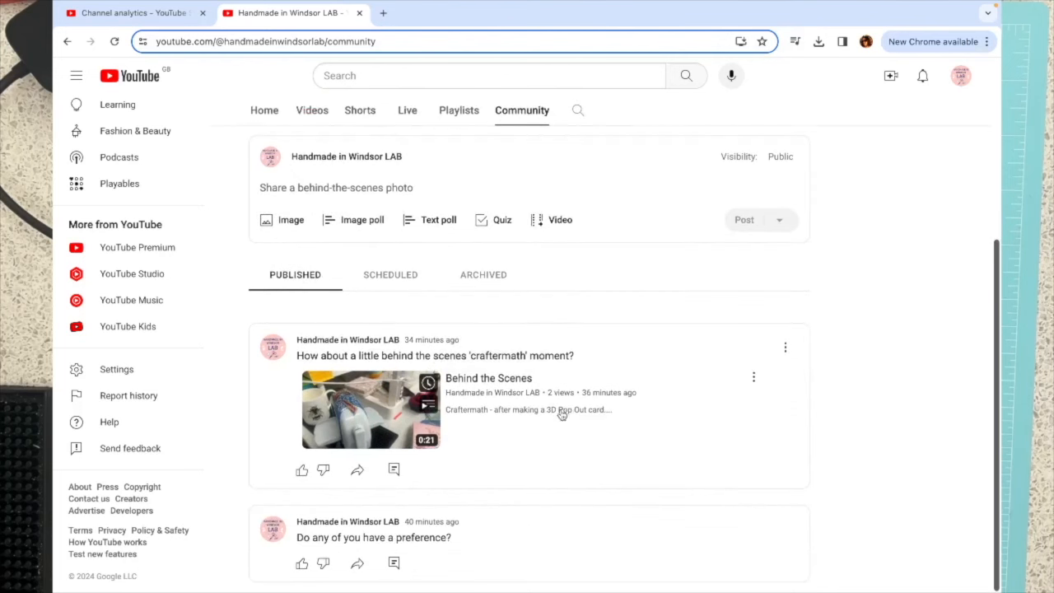
mouse_move(590, 421)
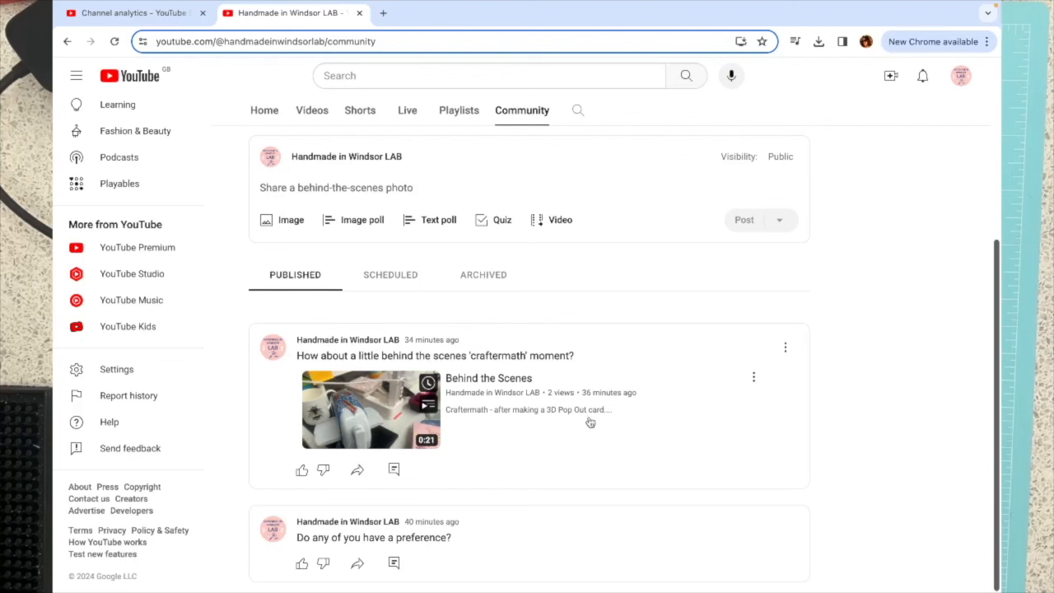
mouse_move(323, 436)
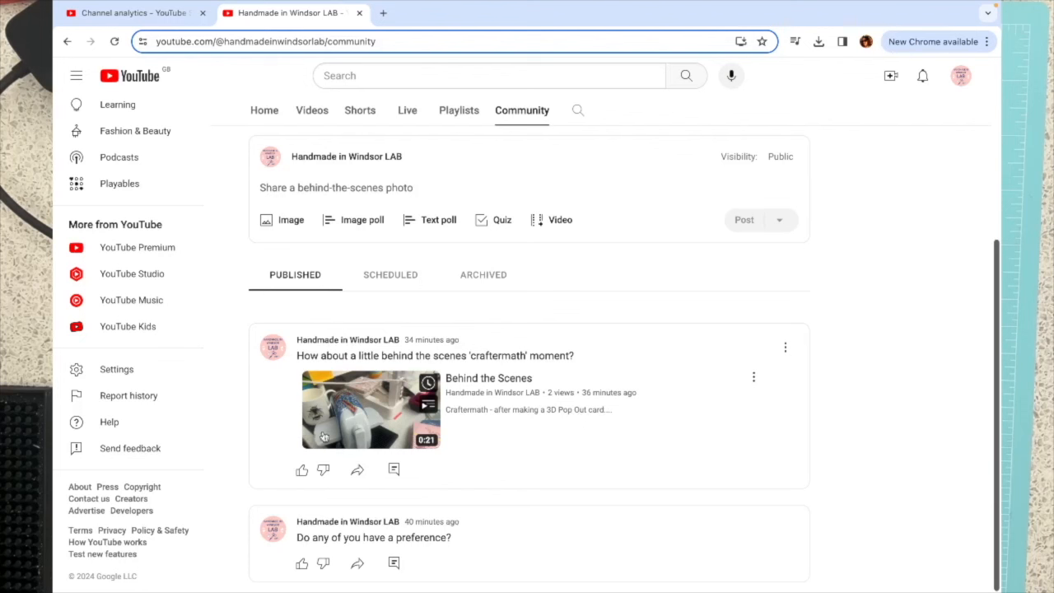
mouse_move(383, 421)
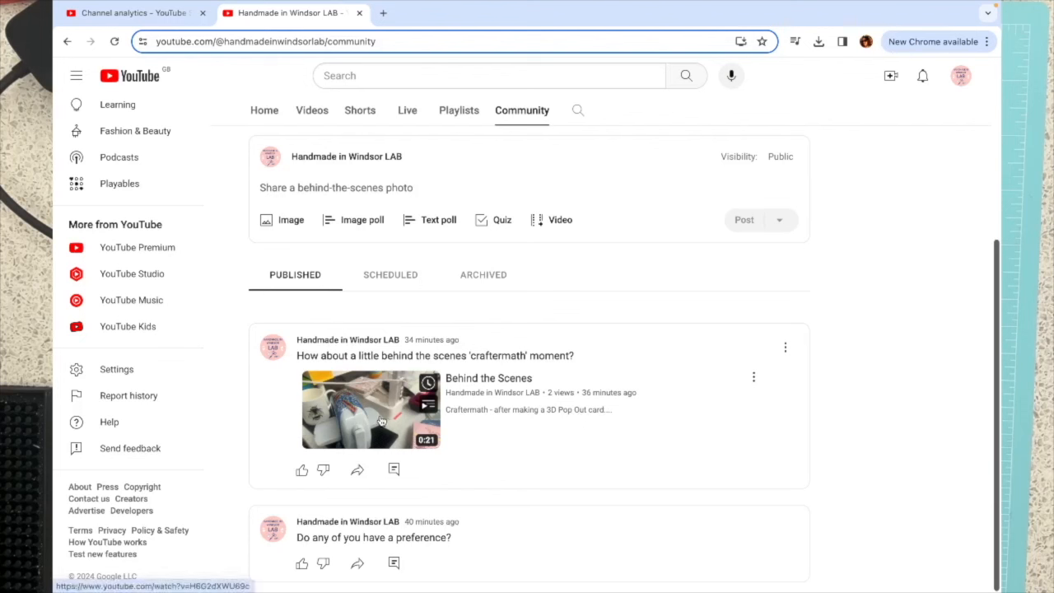
mouse_move(478, 544)
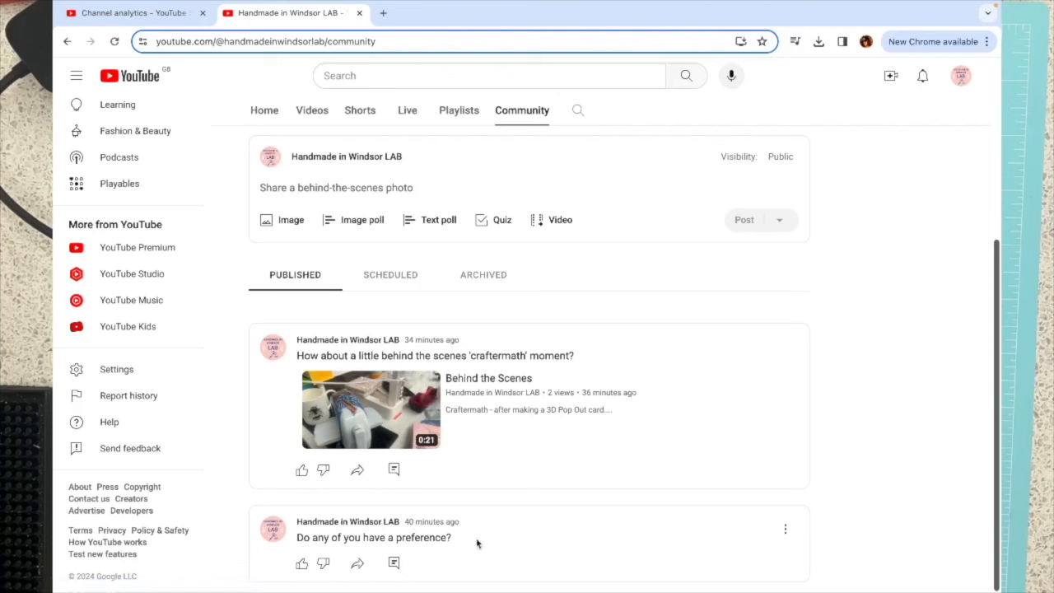
mouse_move(517, 537)
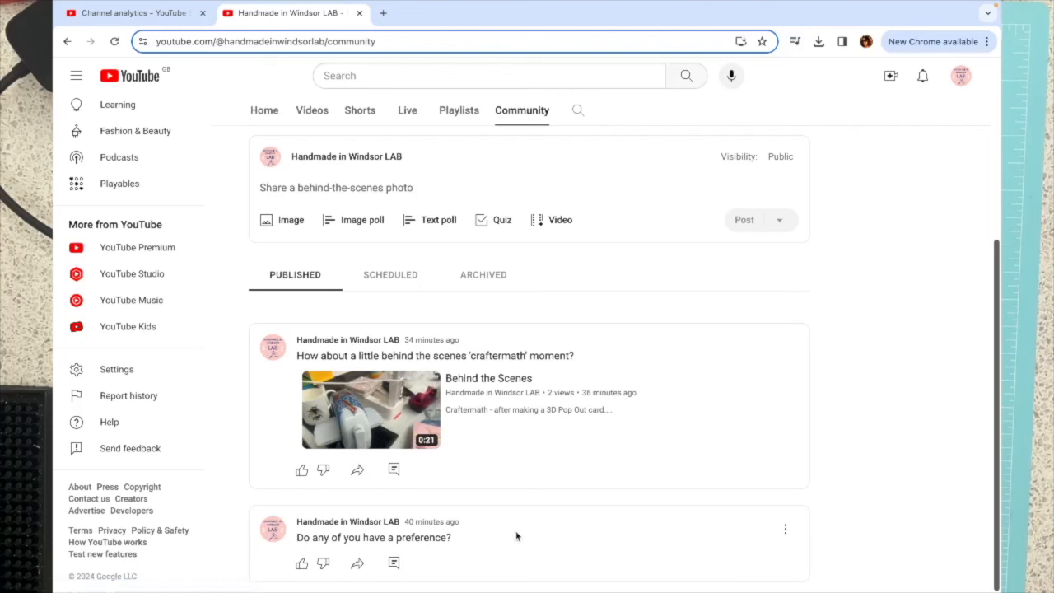
mouse_move(352, 537)
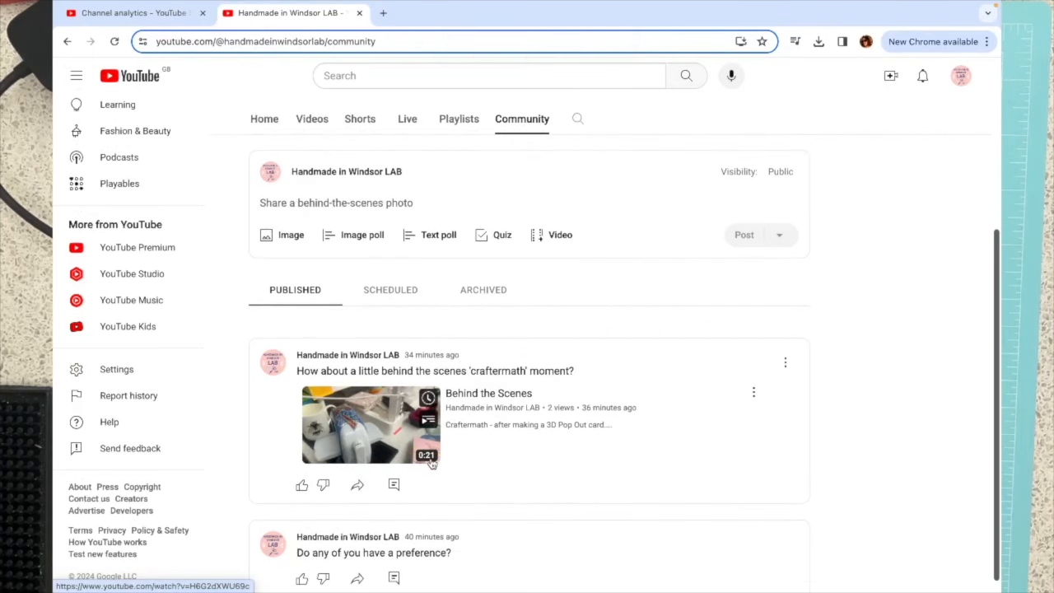
mouse_move(457, 458)
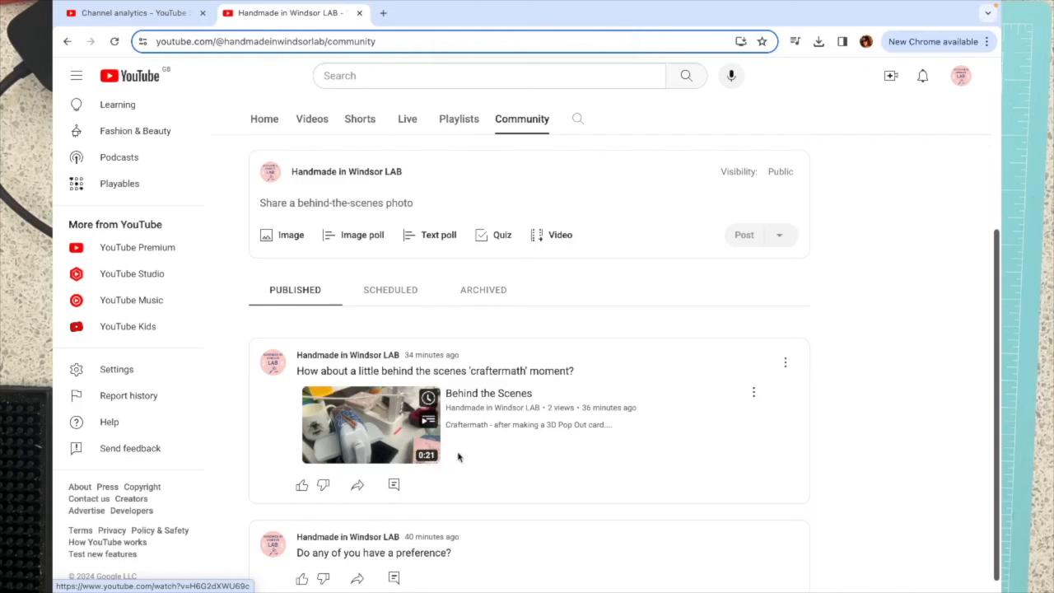
mouse_move(304, 149)
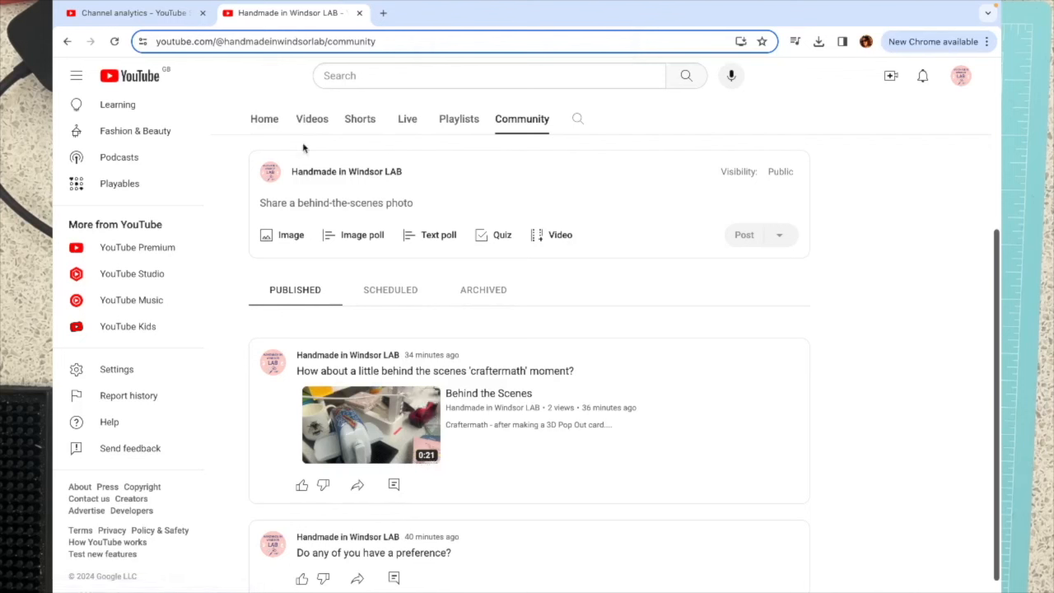
Step: Show the Videos tab sorted by Latest and scroll through the newest uploads
click(311, 119)
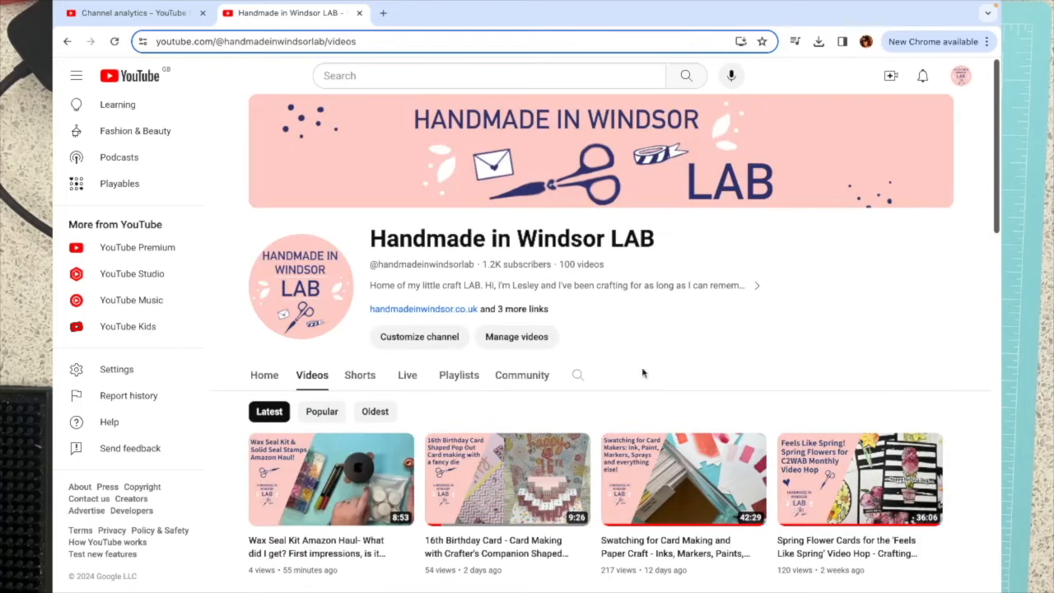
scroll(down, 3)
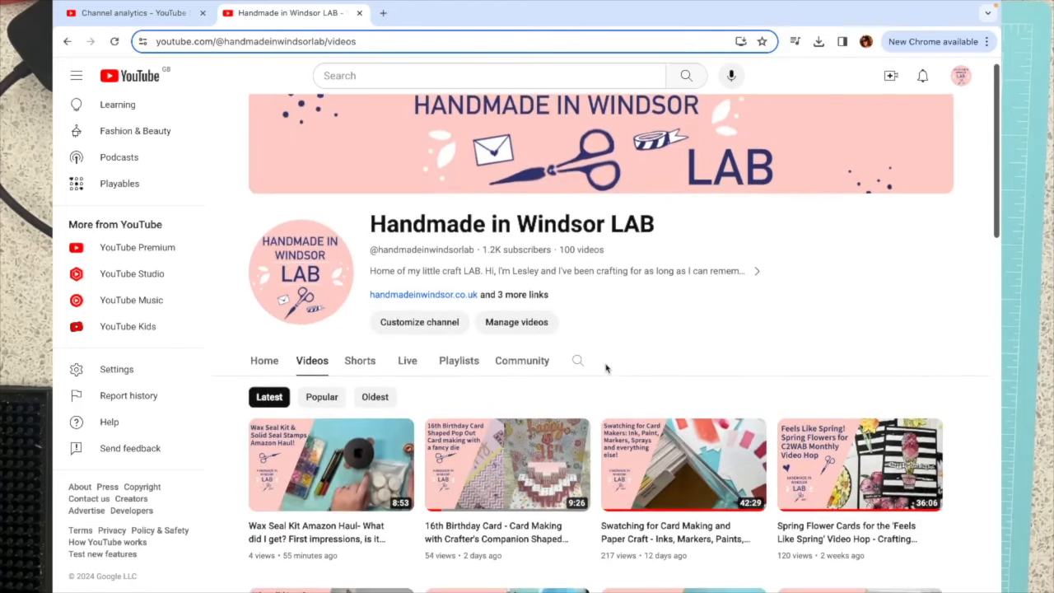
scroll(down, 3)
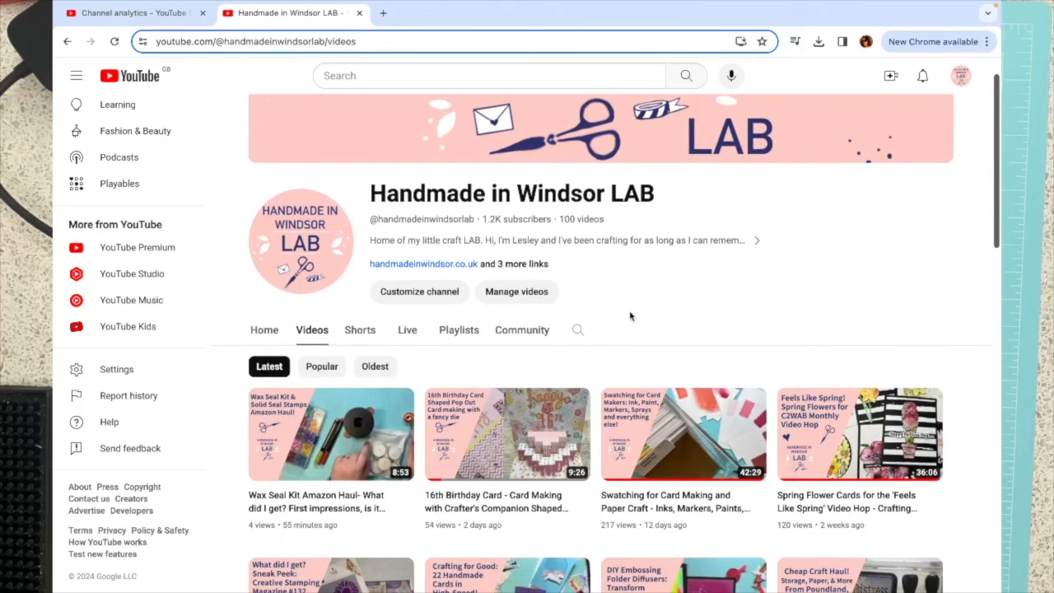
mouse_move(692, 321)
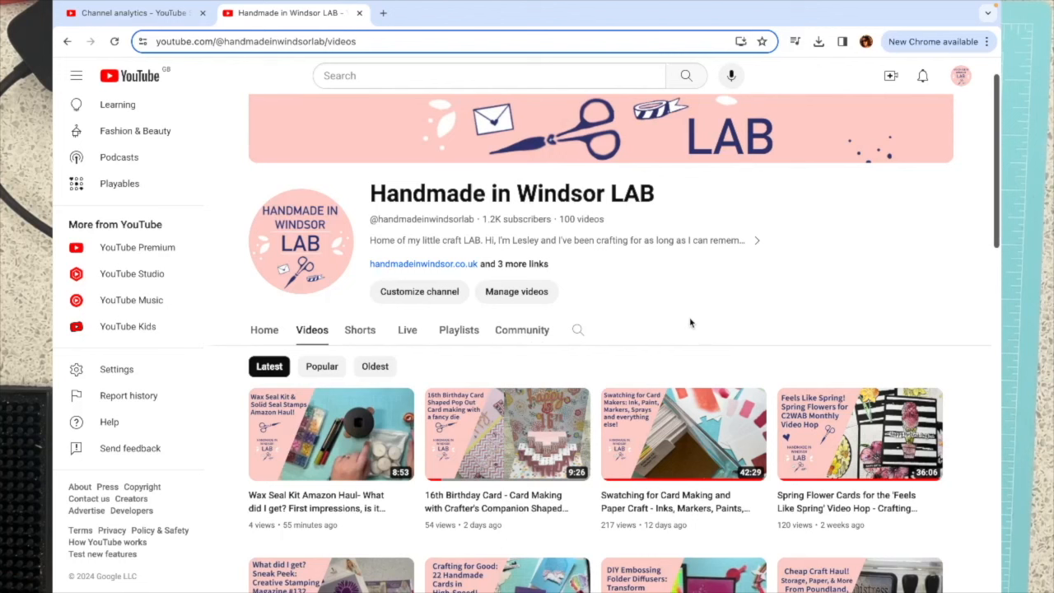
mouse_move(517, 344)
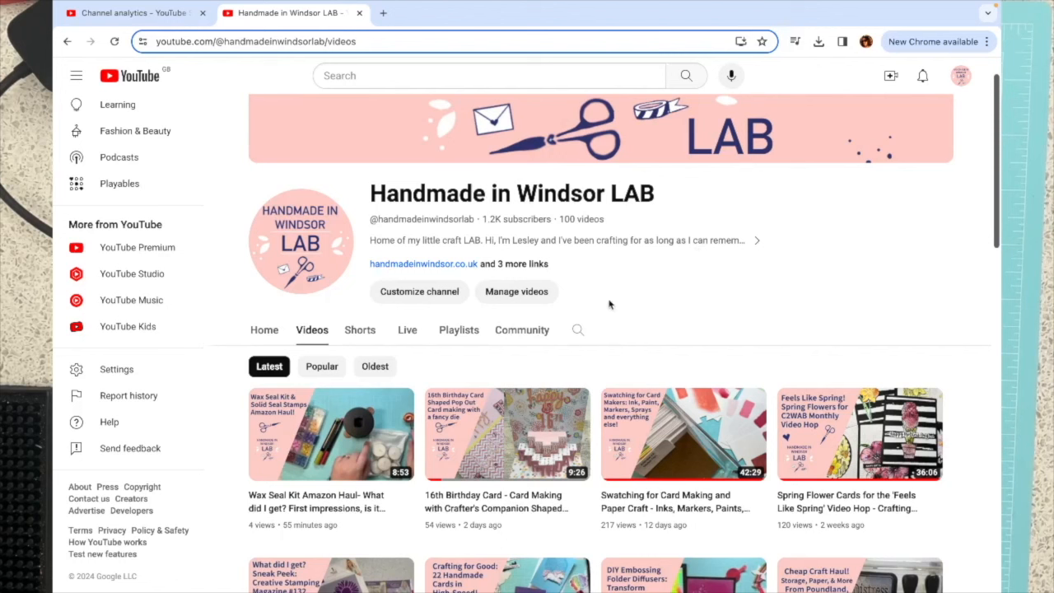
mouse_move(659, 294)
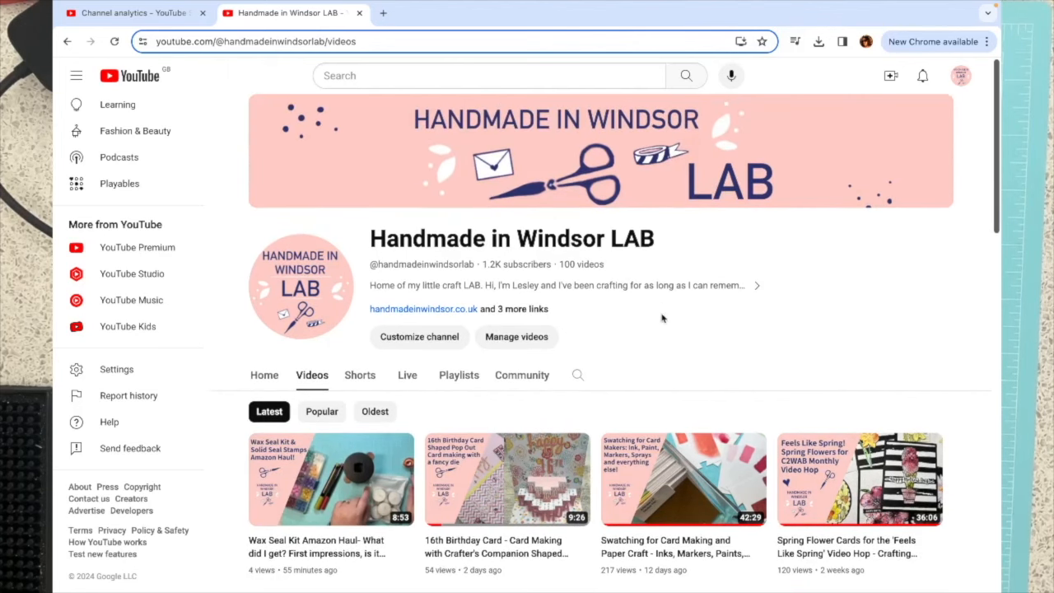
Step: Switch to the Channel analytics overview reporting 10,966 views over the last 90 days
click(128, 13)
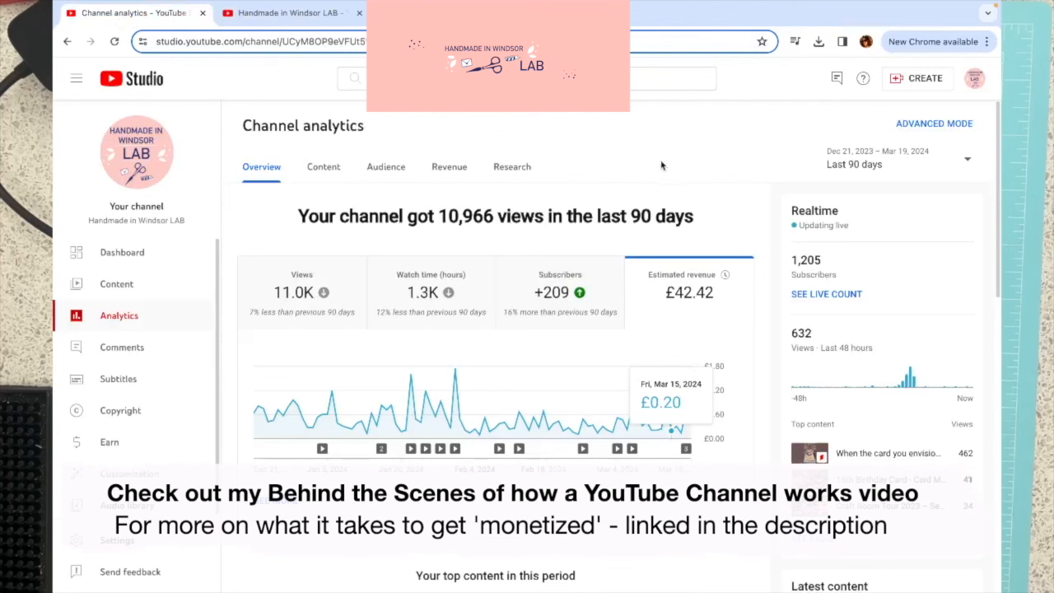
mouse_move(435, 359)
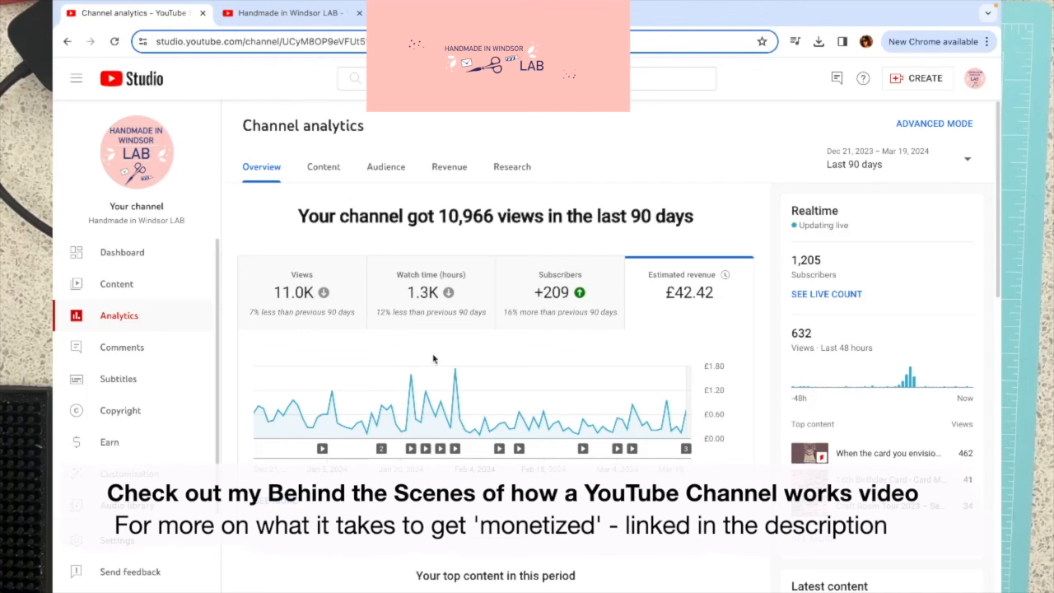
mouse_move(256, 415)
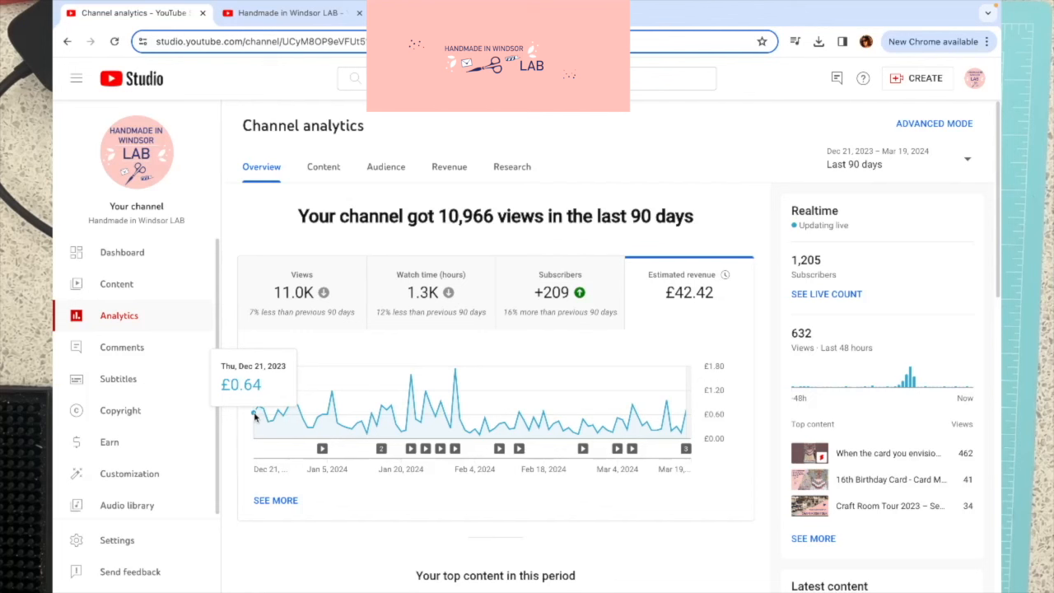
mouse_move(264, 415)
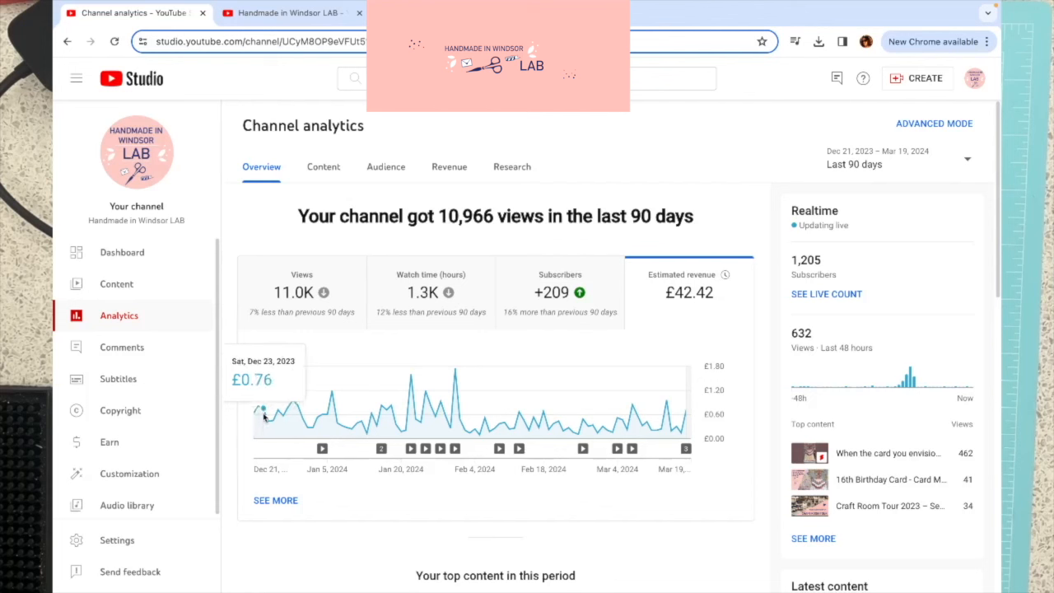
mouse_move(337, 425)
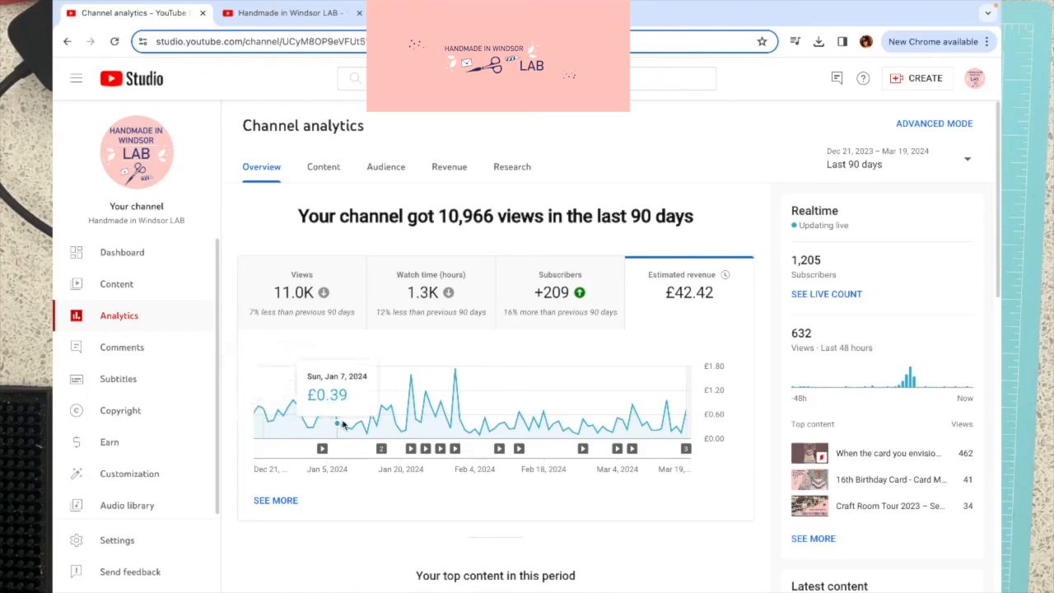
mouse_move(403, 428)
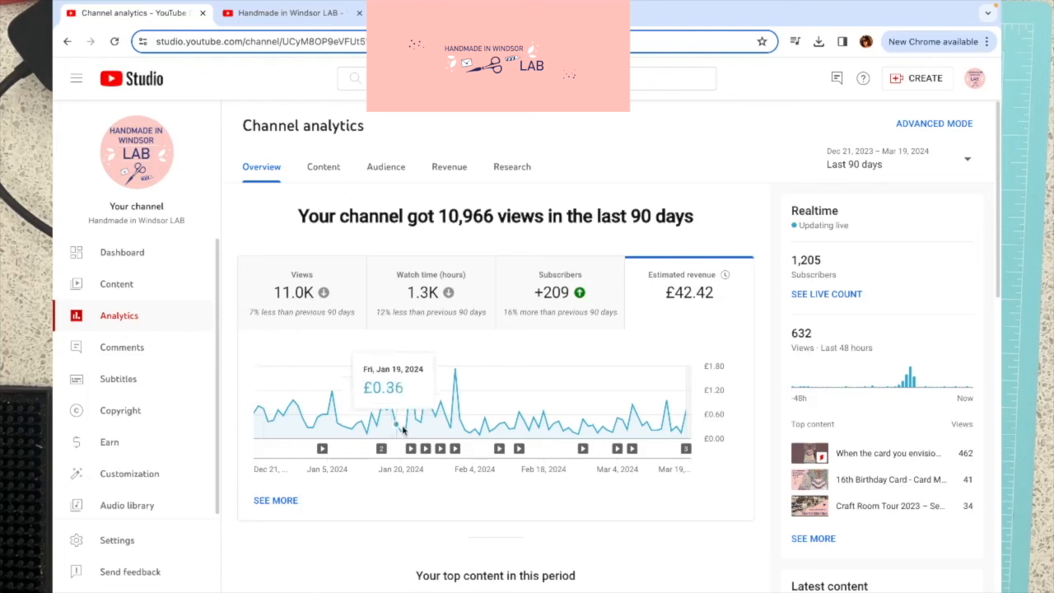
mouse_move(484, 420)
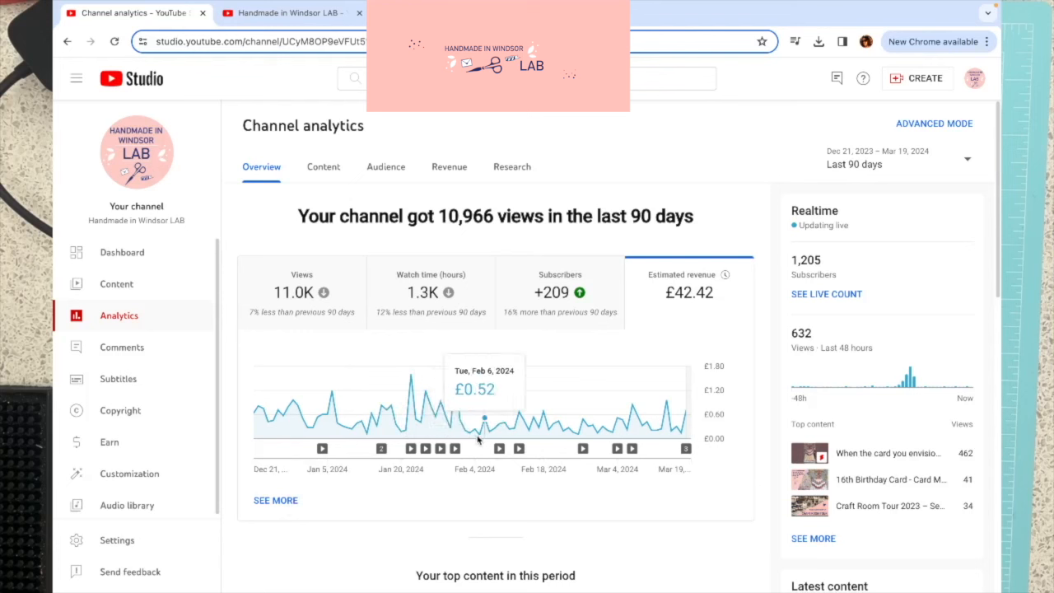
mouse_move(476, 429)
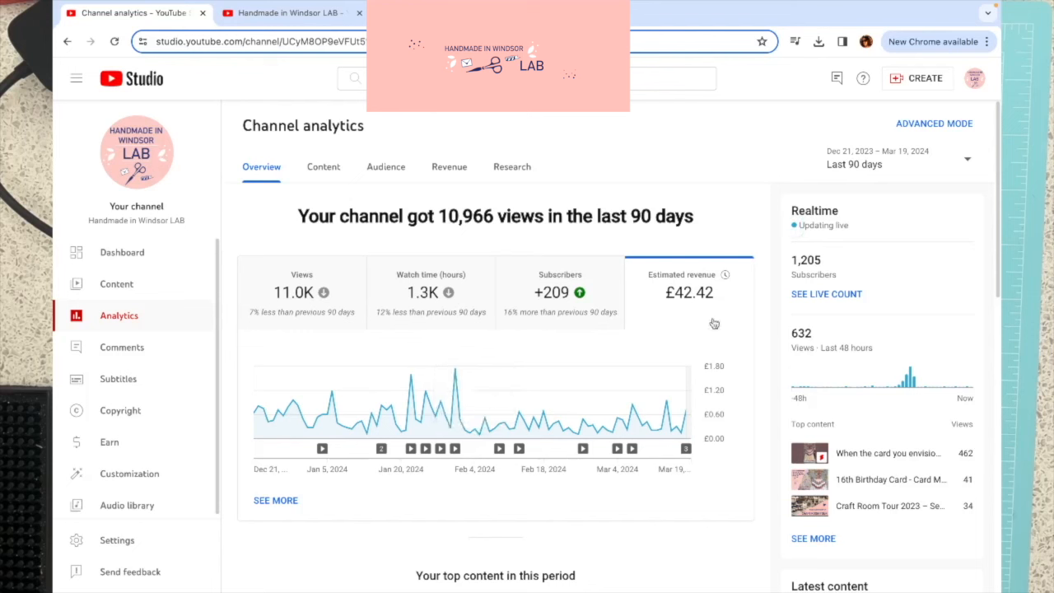
mouse_move(495, 420)
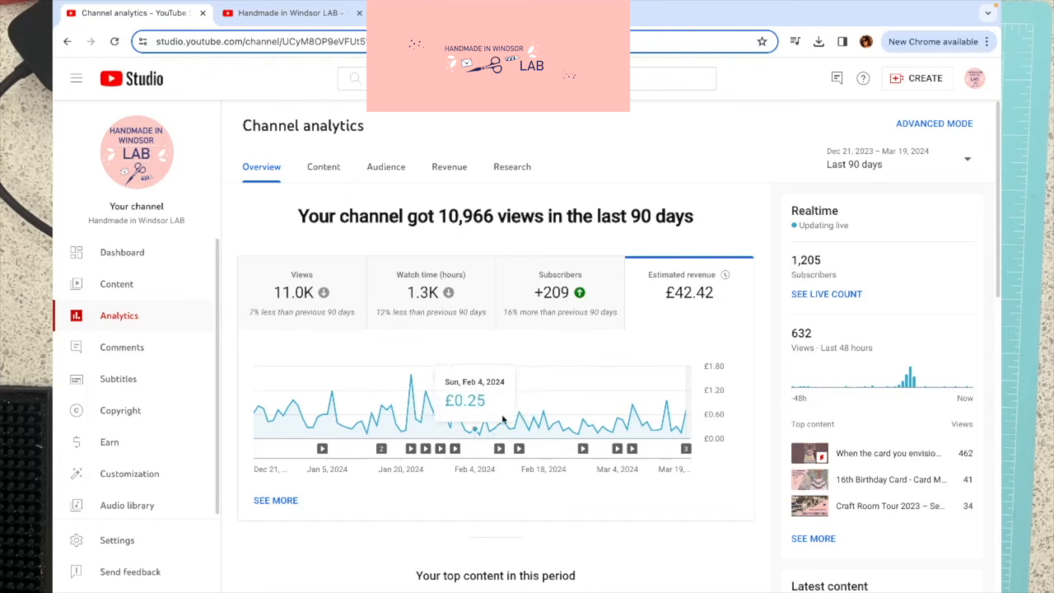
mouse_move(477, 435)
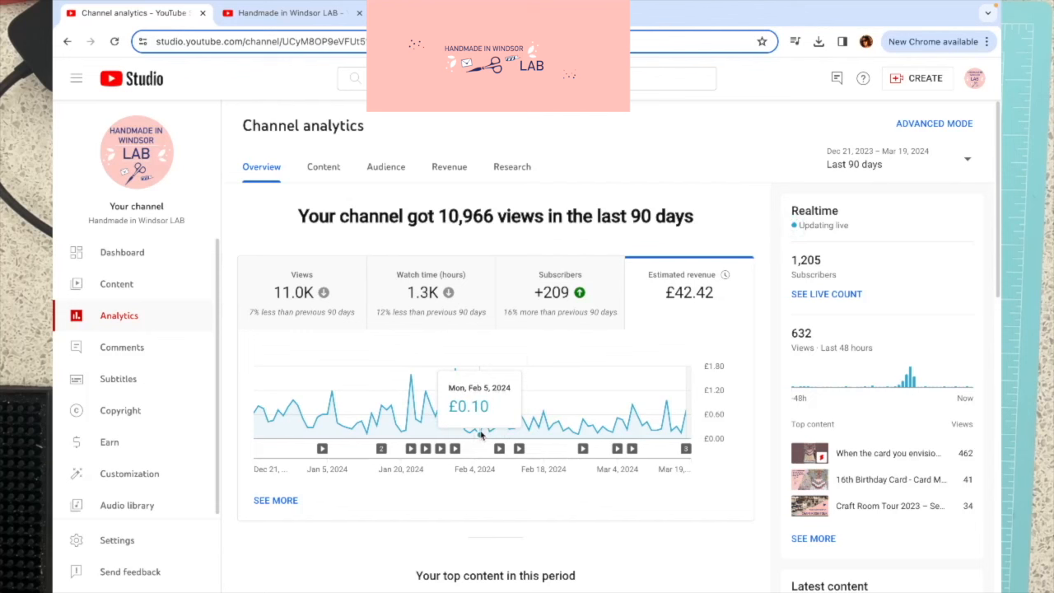
mouse_move(579, 435)
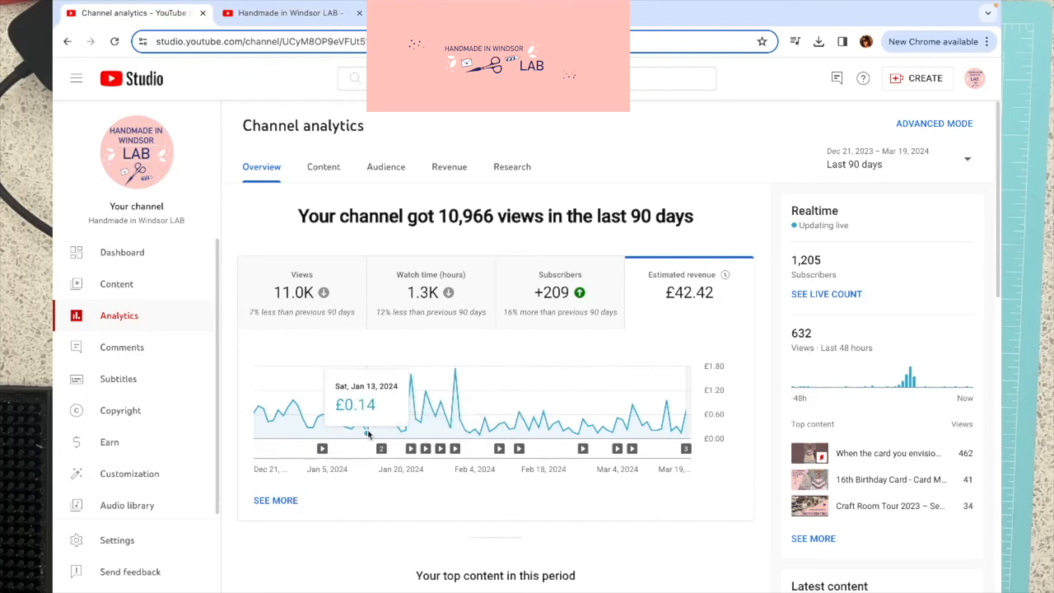
mouse_move(383, 448)
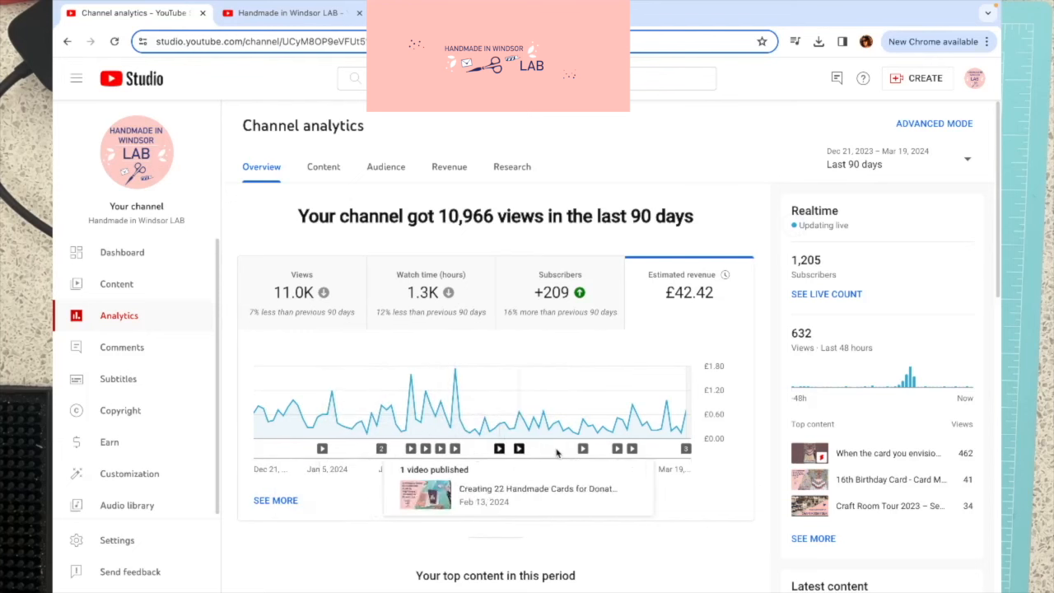
mouse_move(583, 448)
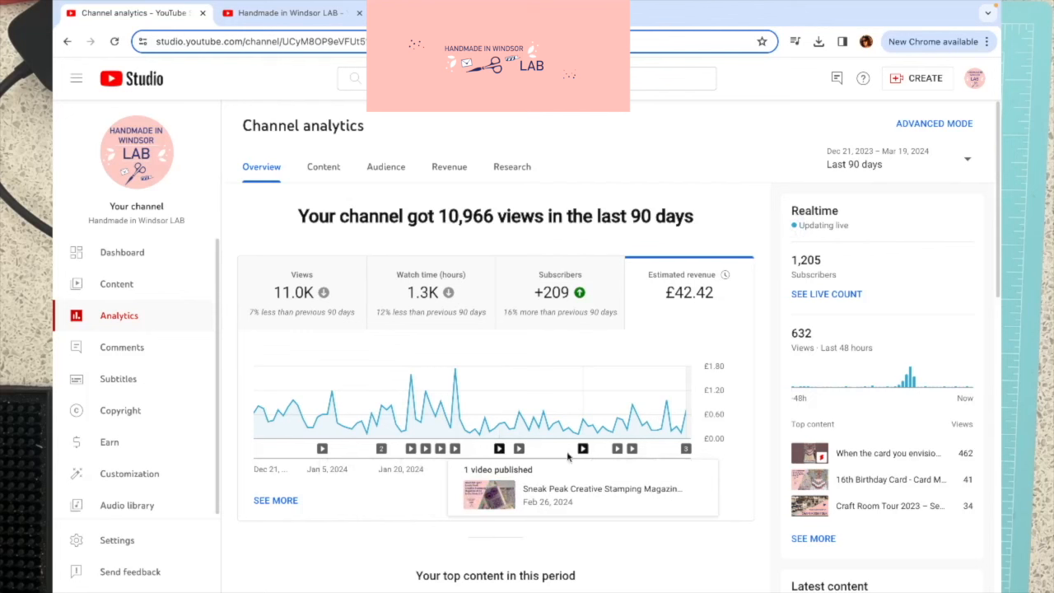
mouse_move(527, 429)
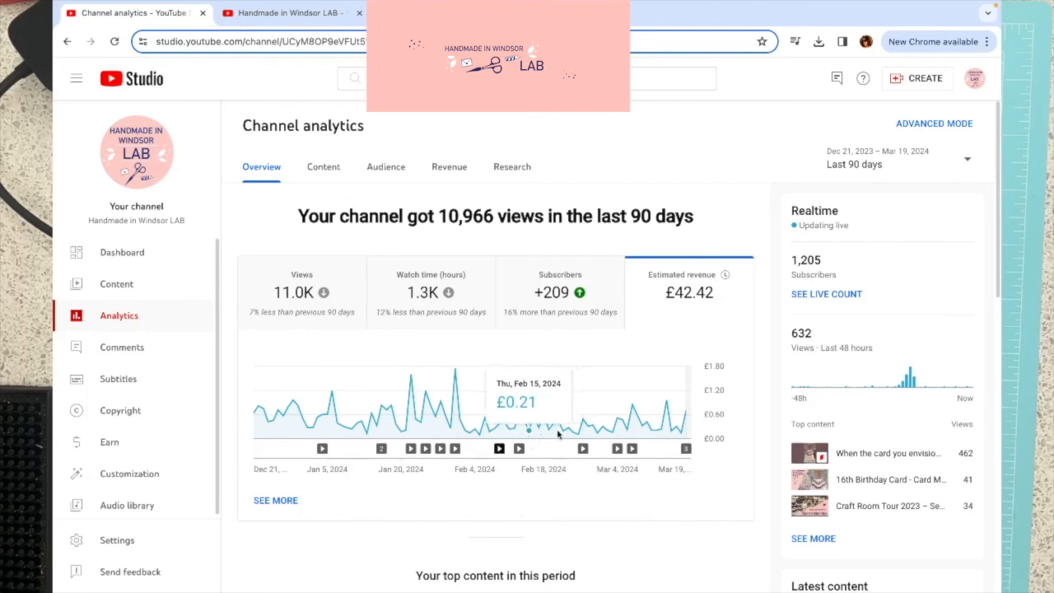
mouse_move(674, 425)
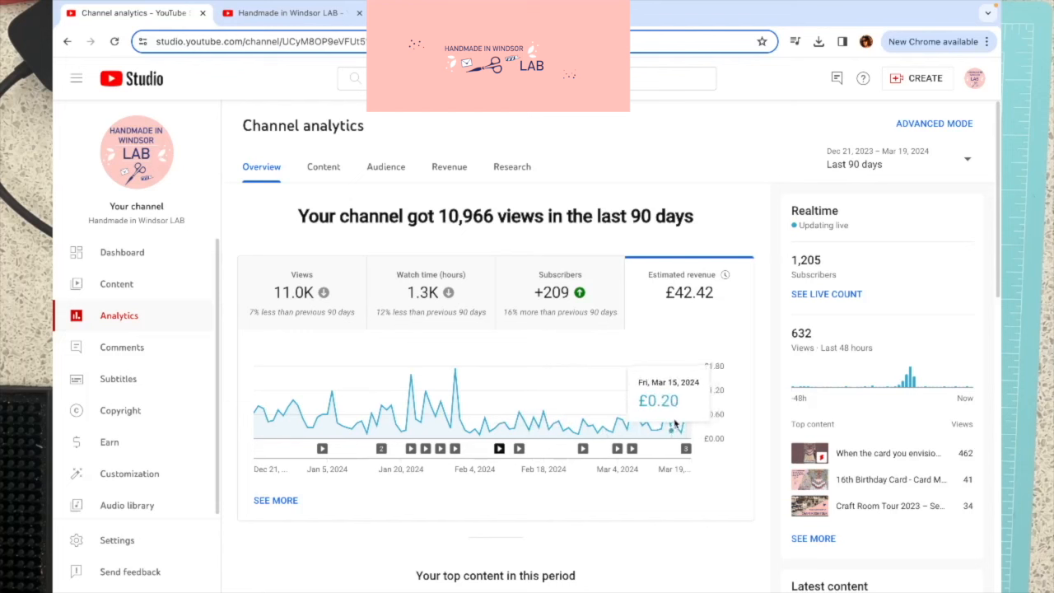
mouse_move(429, 404)
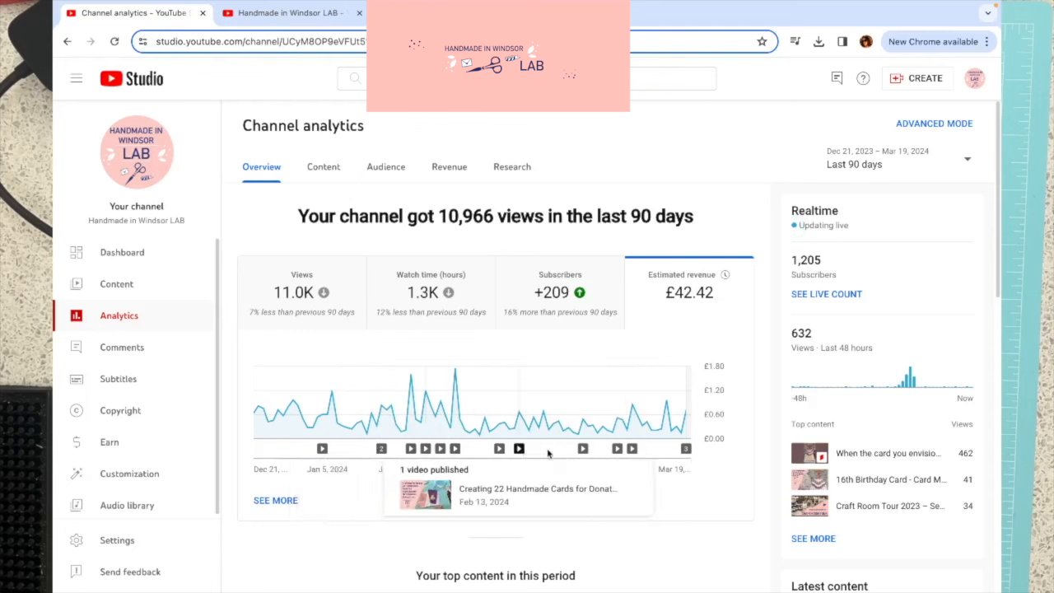
mouse_move(451, 425)
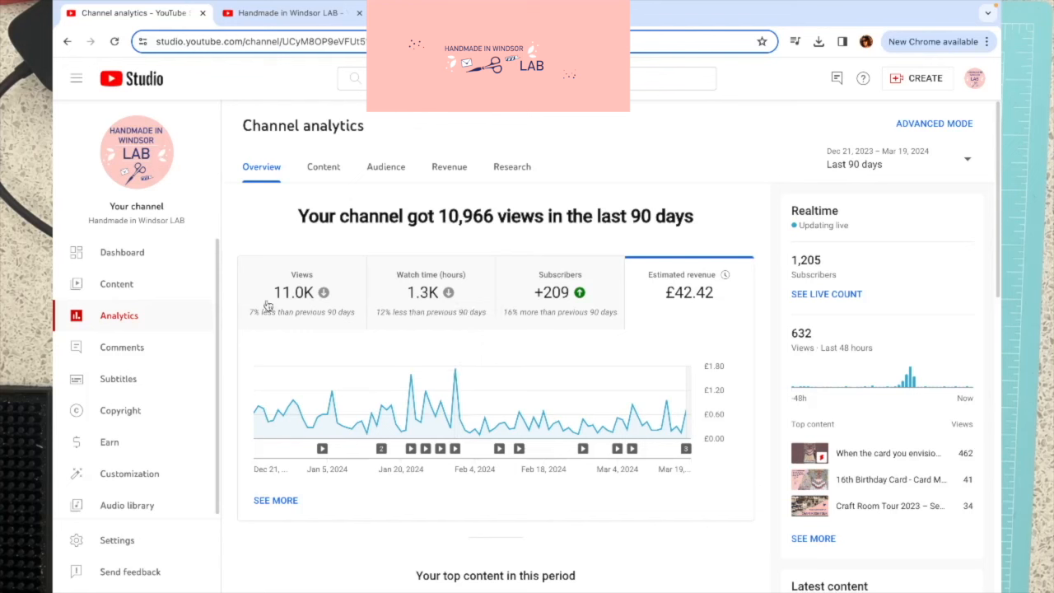
mouse_move(326, 412)
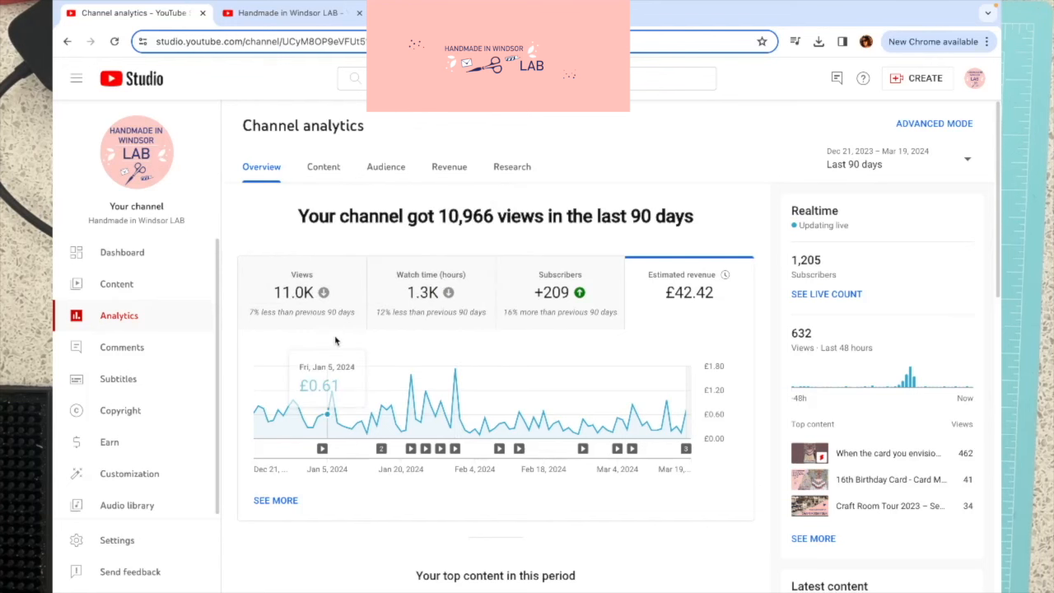
mouse_move(422, 326)
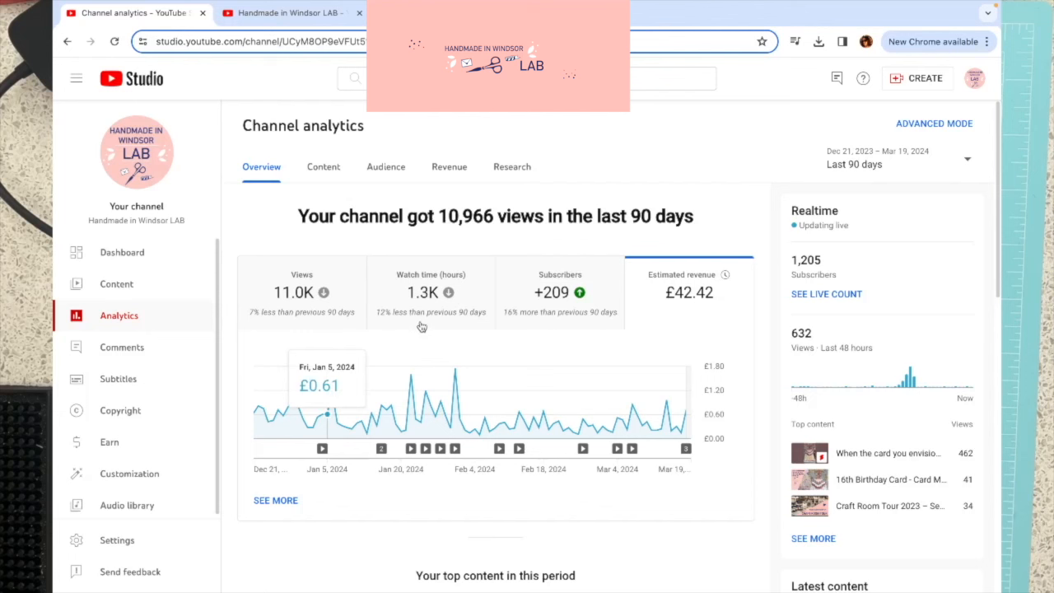
mouse_move(560, 293)
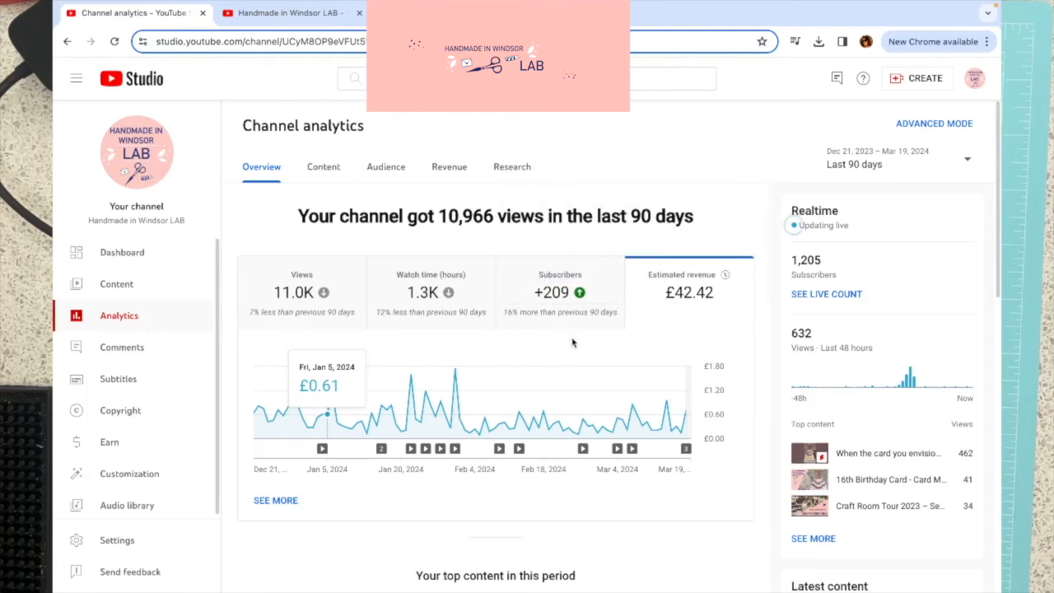
mouse_move(711, 318)
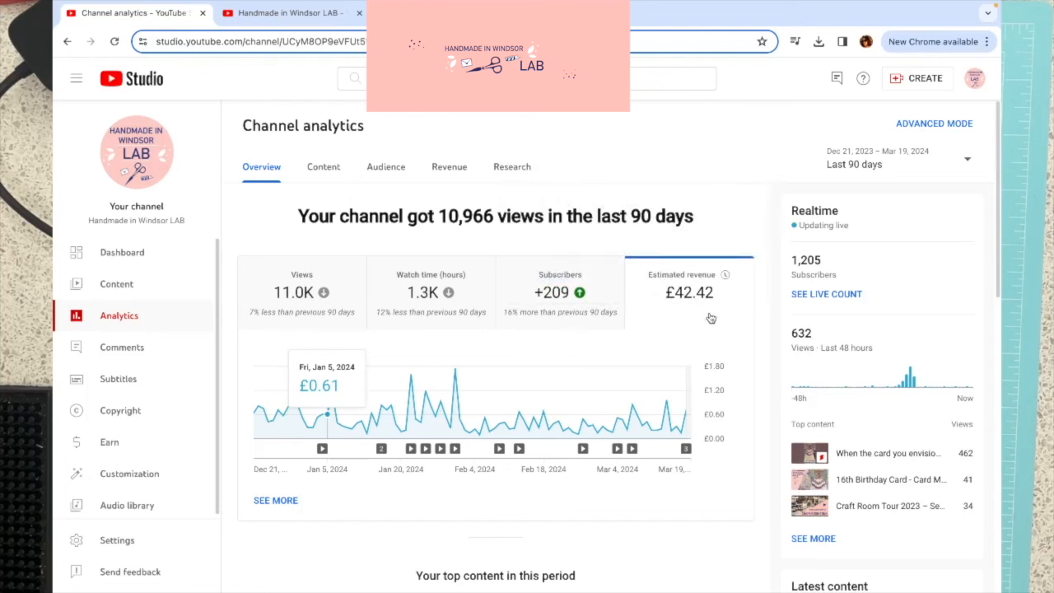
mouse_move(600, 305)
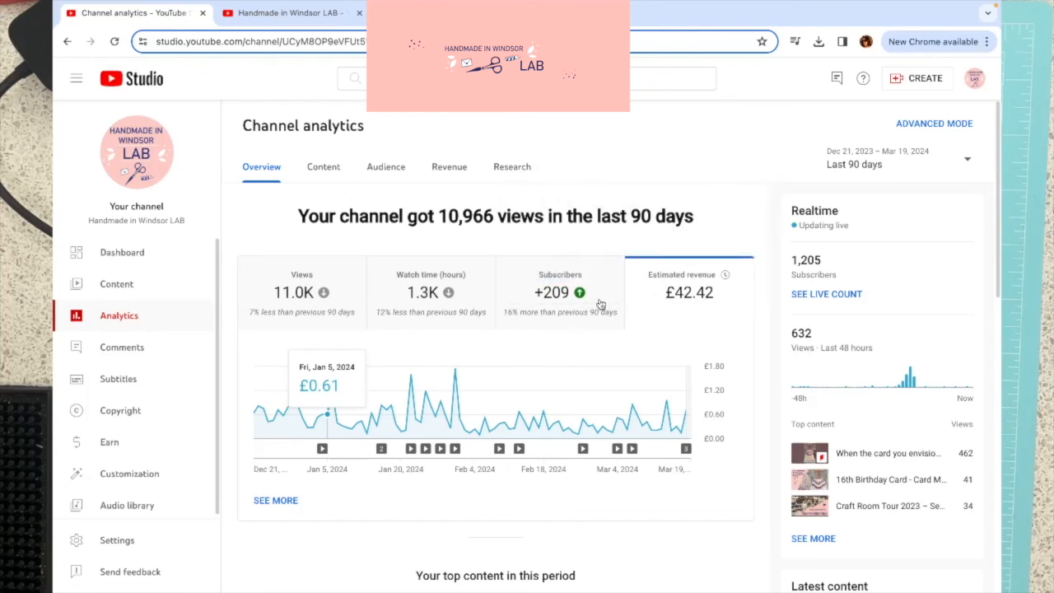
mouse_move(773, 267)
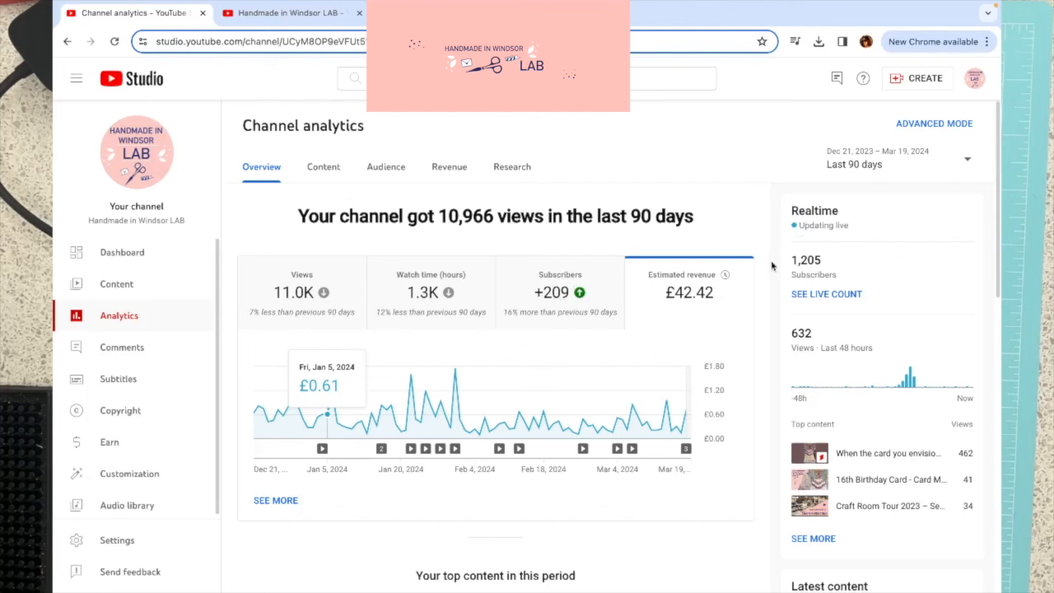
mouse_move(830, 275)
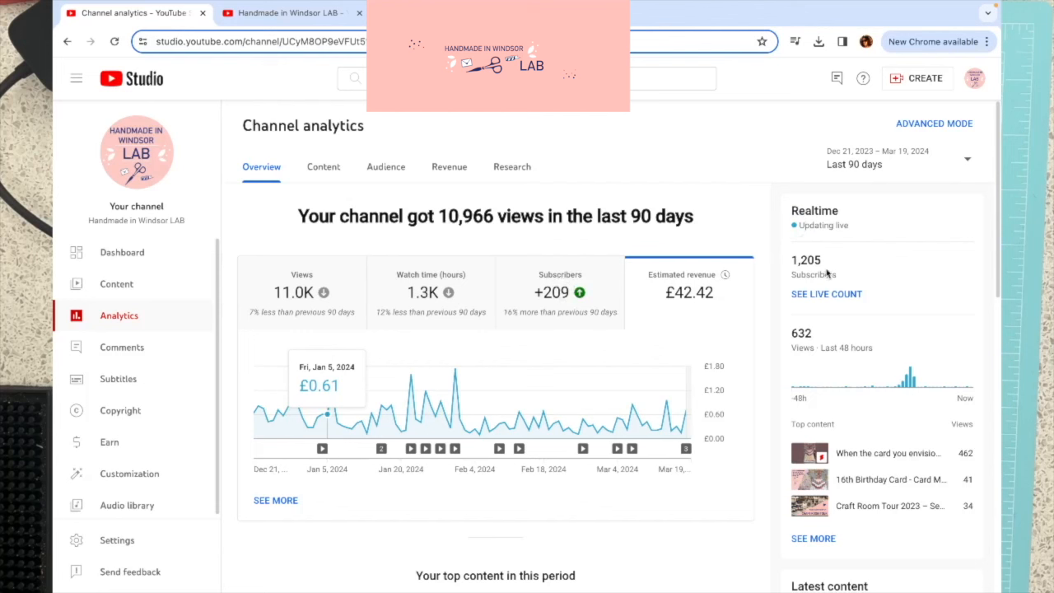
mouse_move(580, 293)
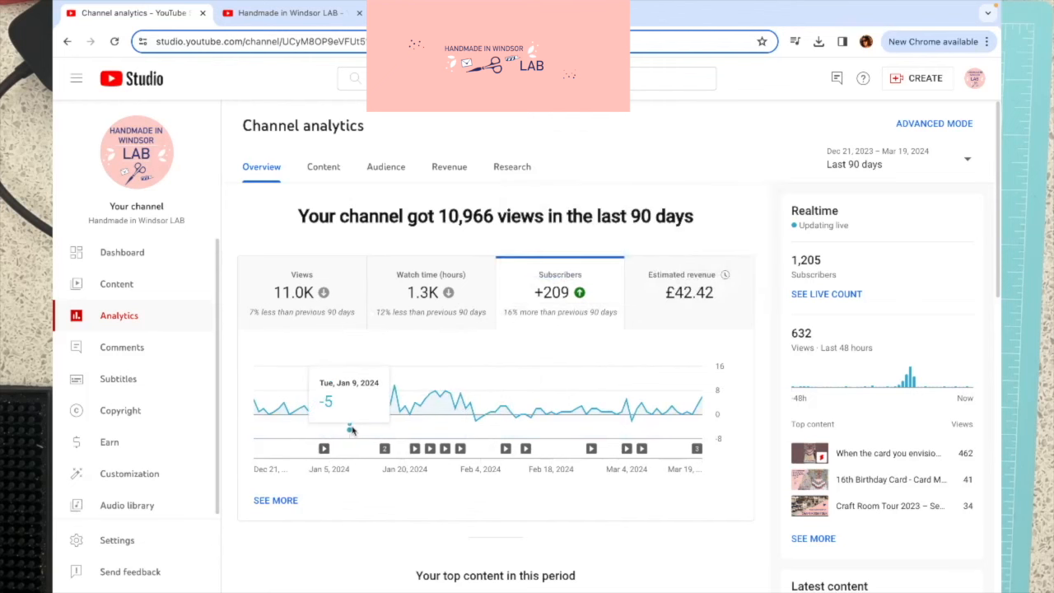
mouse_move(509, 421)
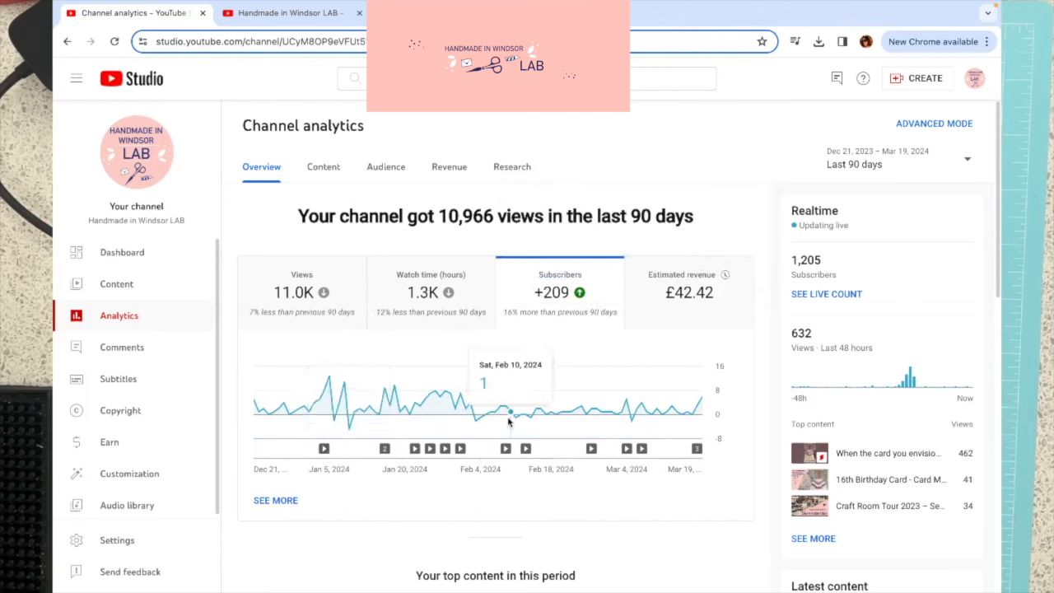
mouse_move(403, 409)
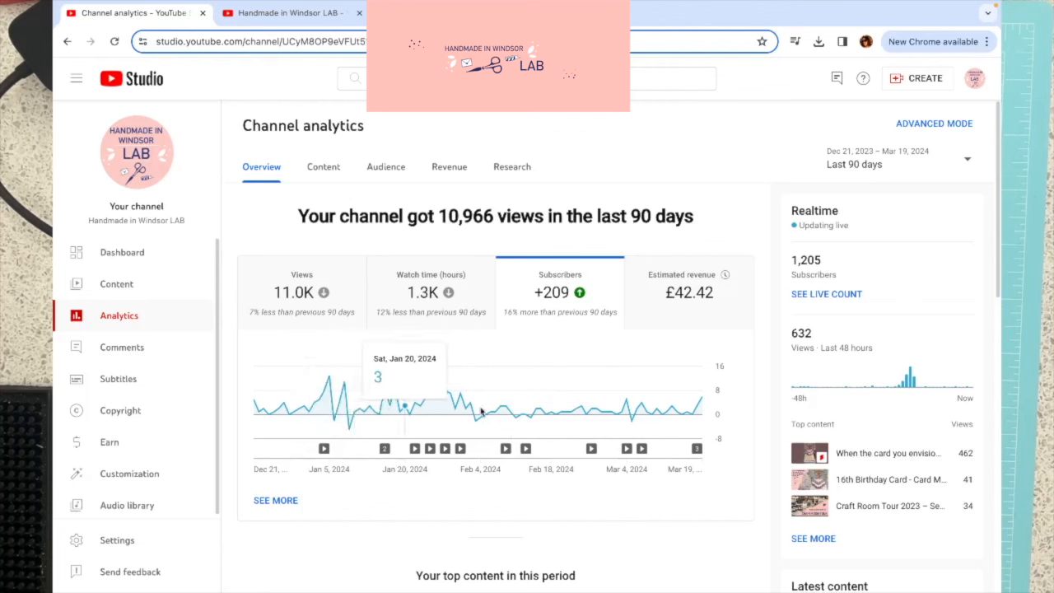
mouse_move(431, 410)
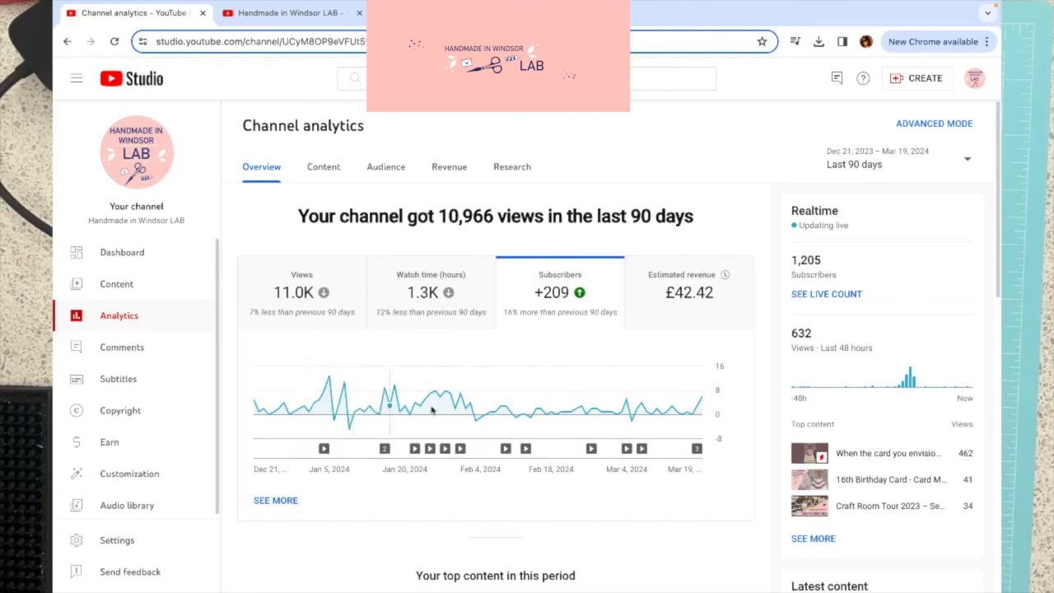
mouse_move(430, 293)
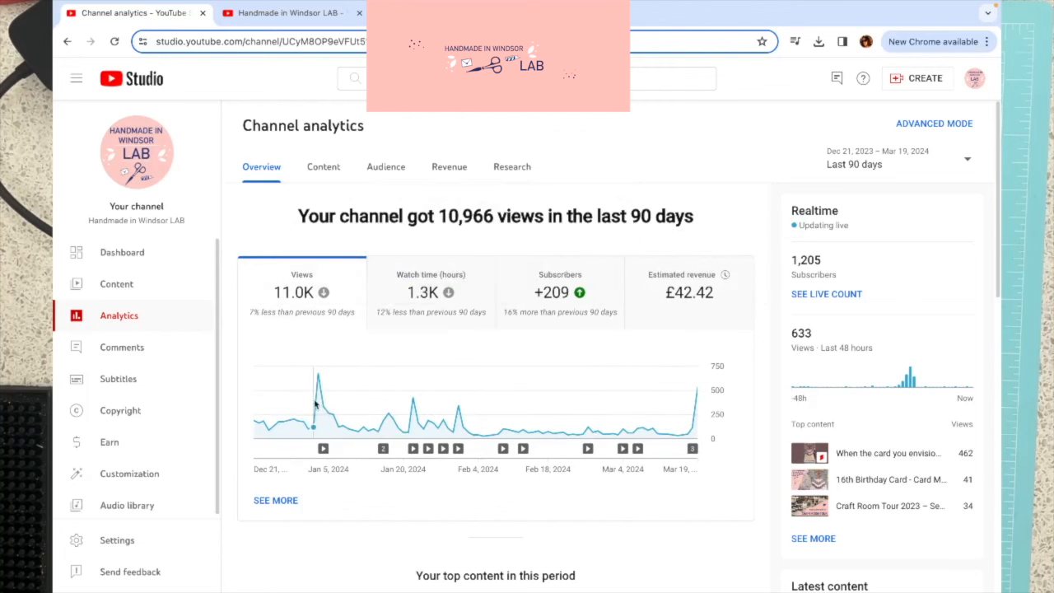
mouse_move(699, 400)
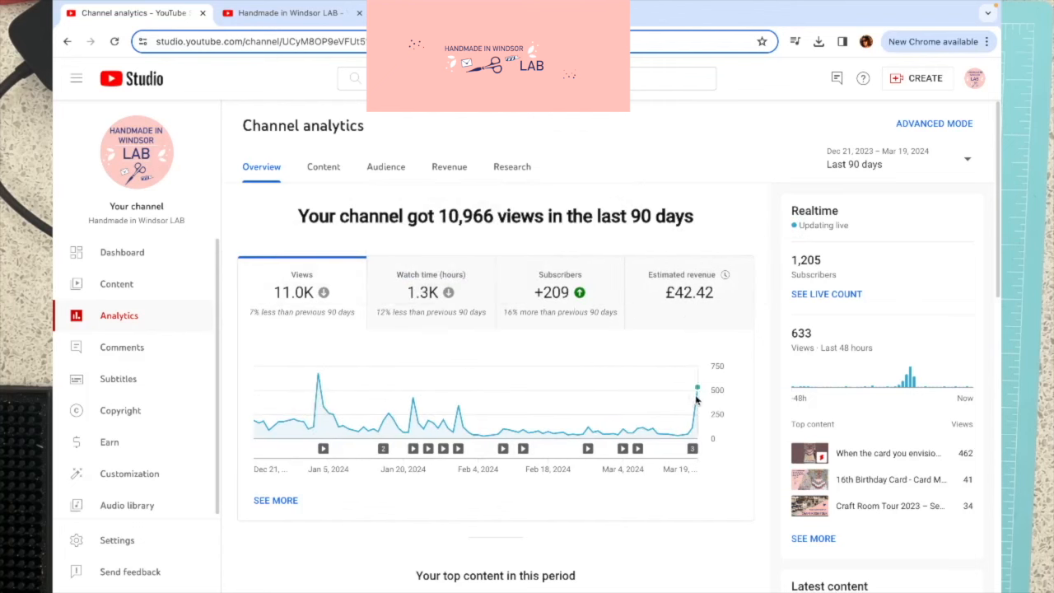
mouse_move(453, 432)
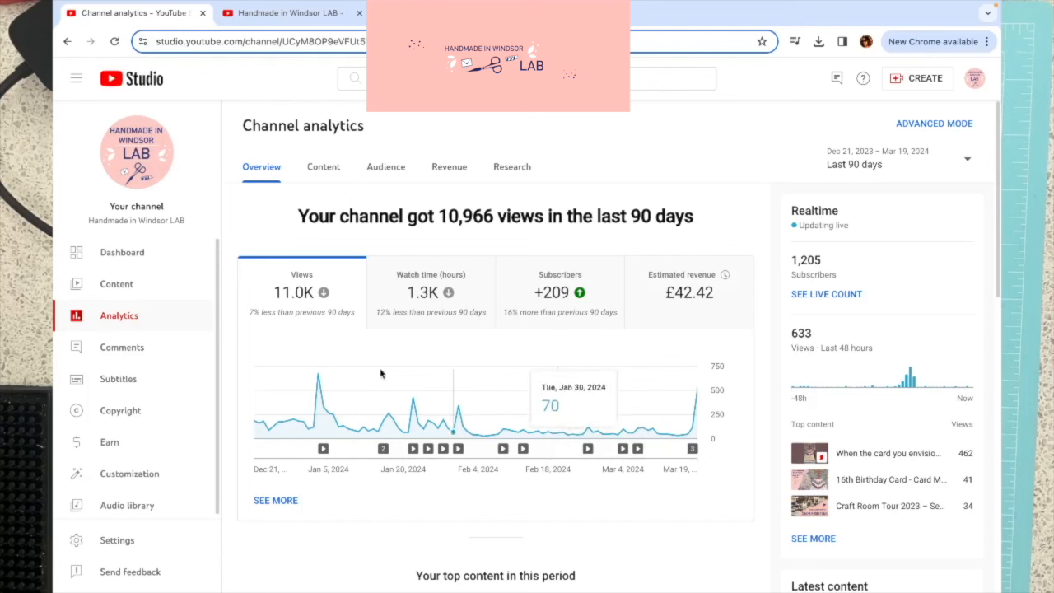
mouse_move(715, 418)
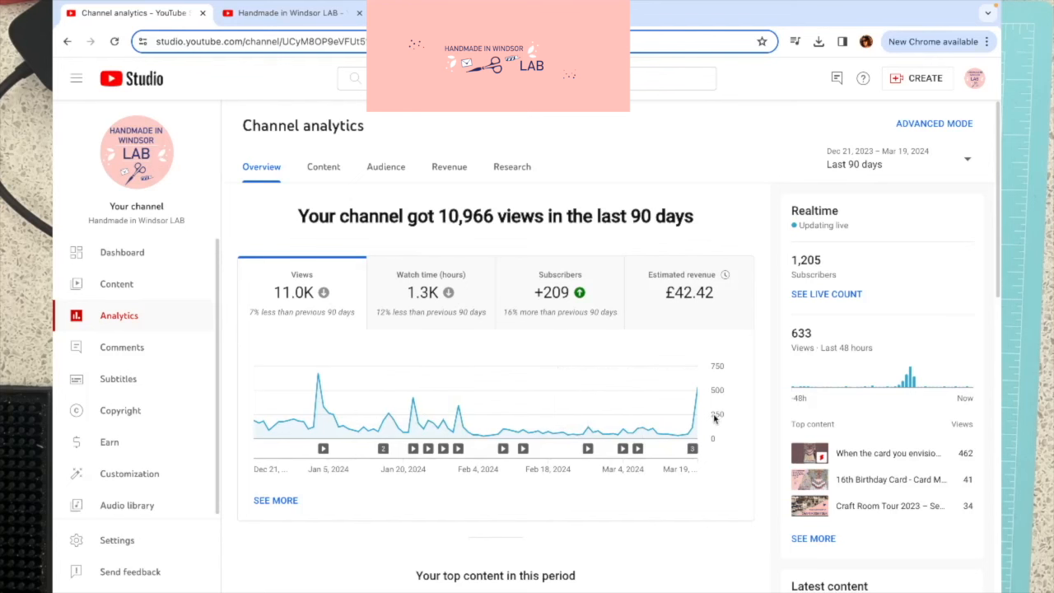
mouse_move(699, 389)
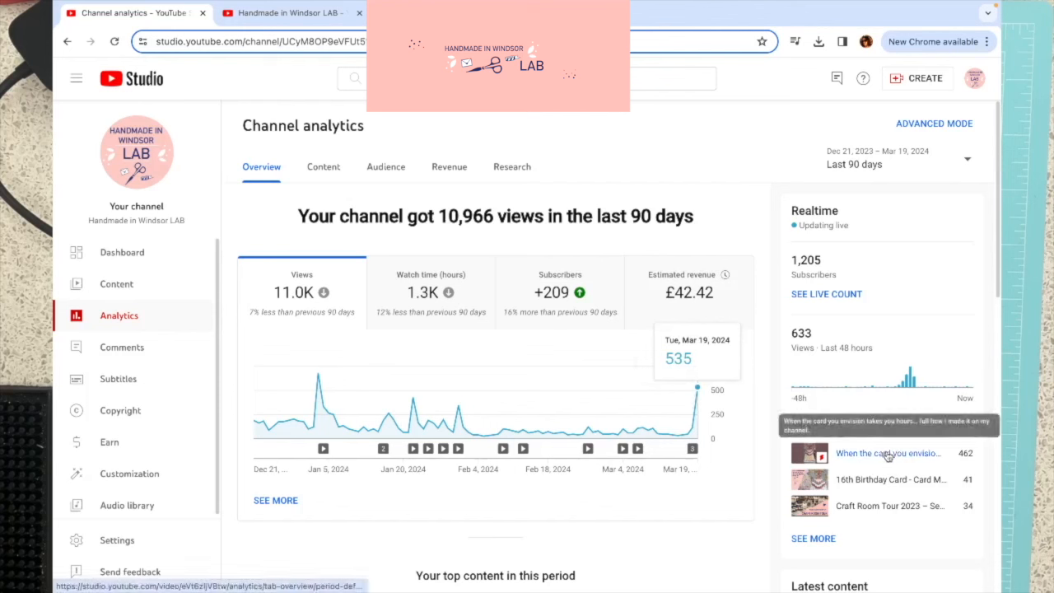
mouse_move(695, 430)
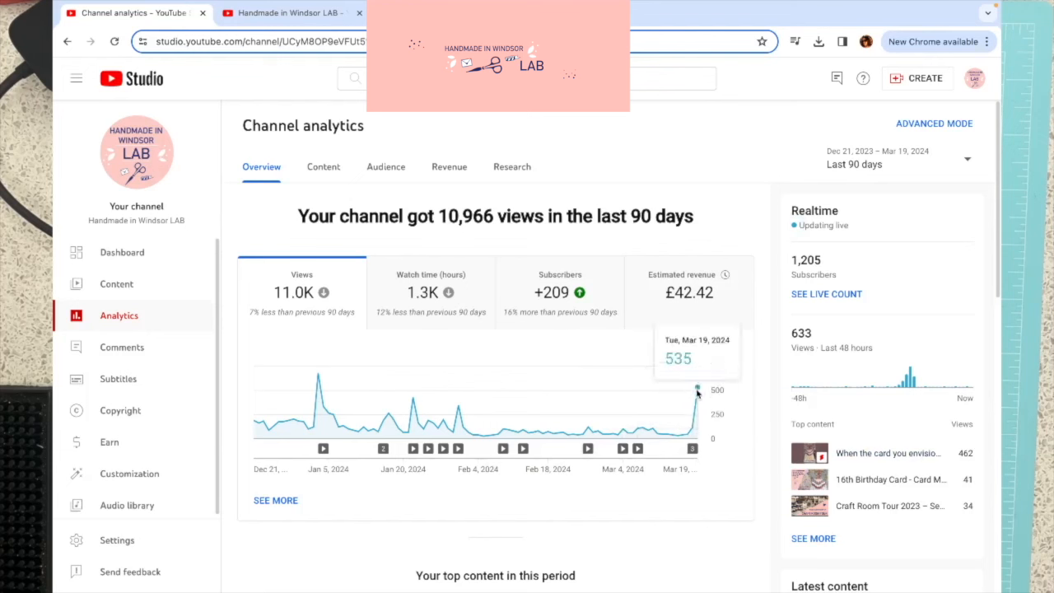
mouse_move(888, 453)
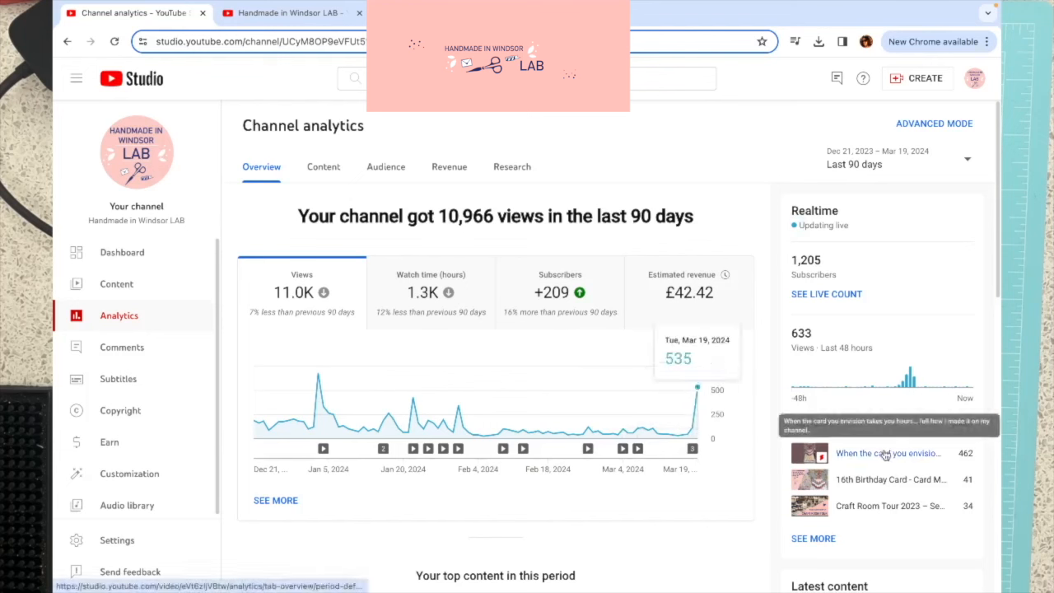
mouse_move(890, 455)
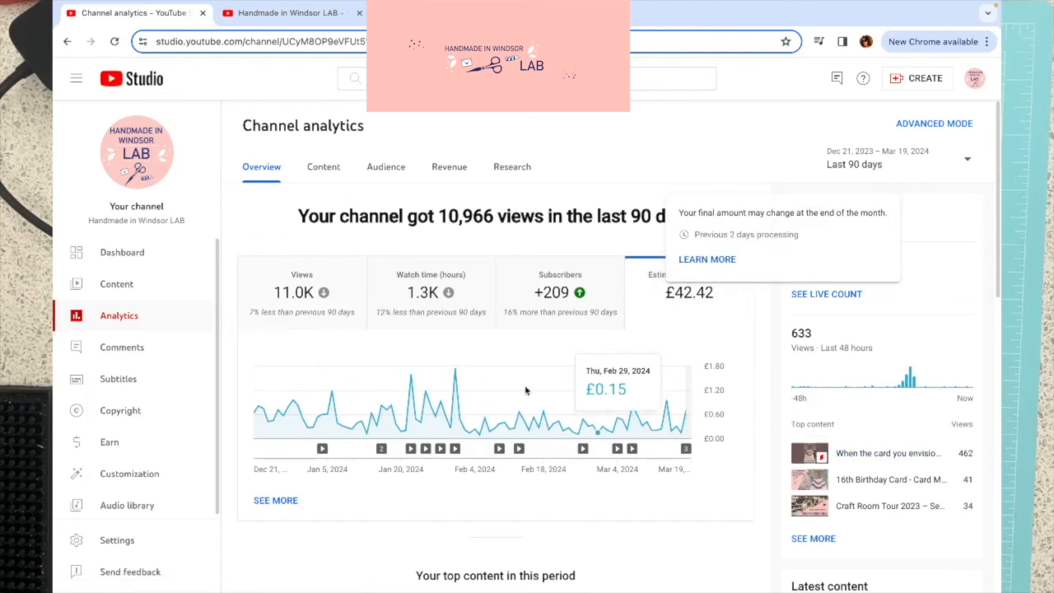
mouse_move(667, 402)
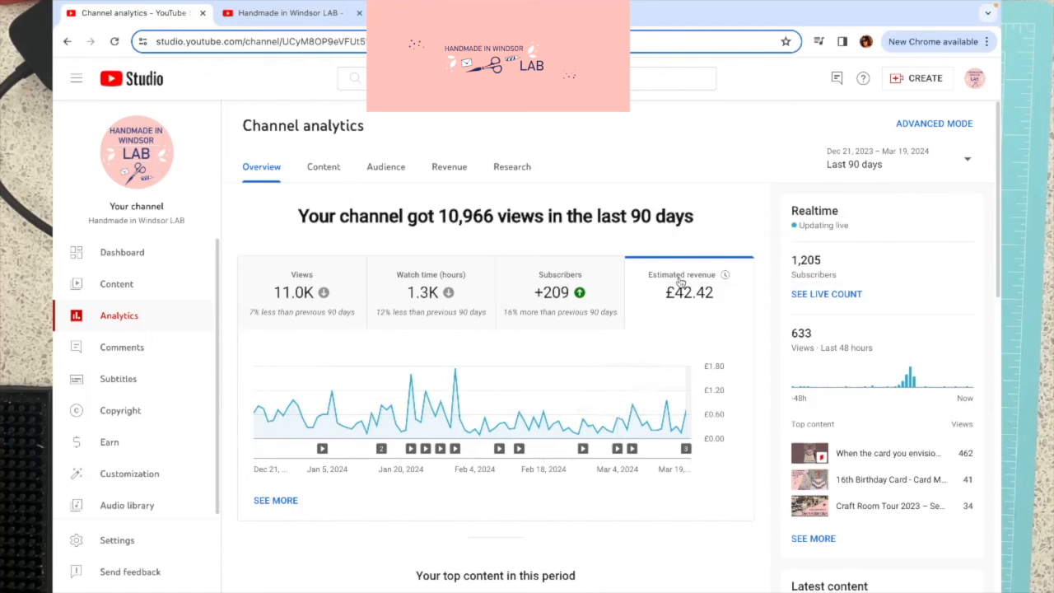
mouse_move(684, 428)
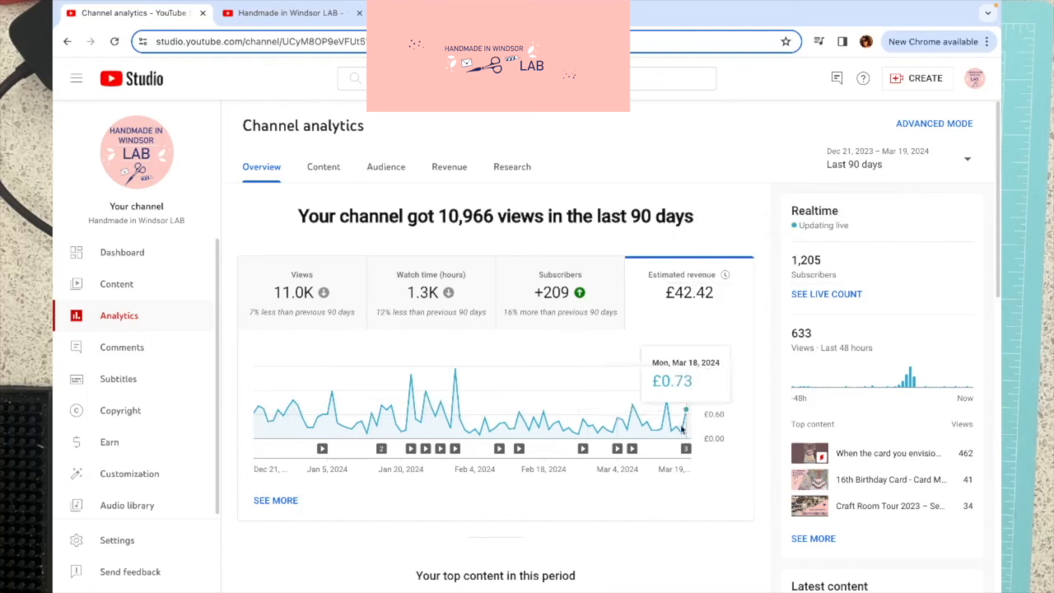
mouse_move(695, 397)
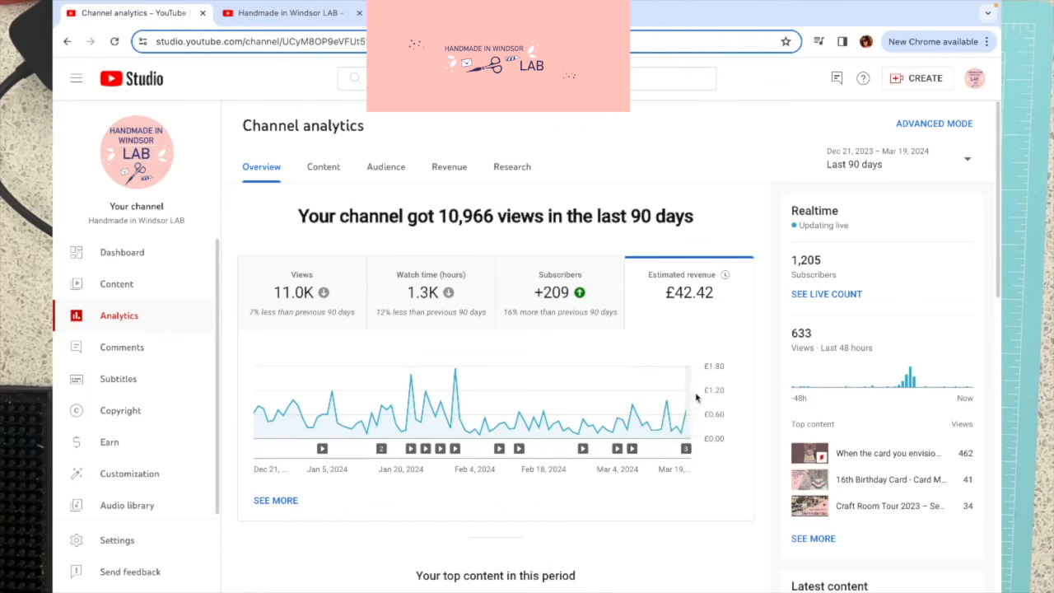
mouse_move(685, 412)
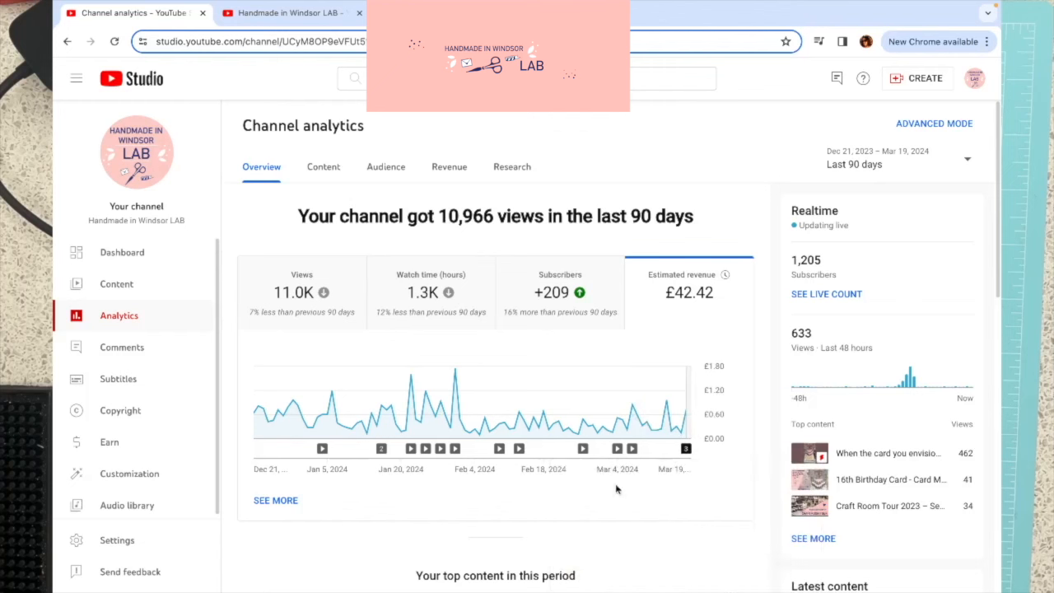
Step: Scroll the 90-day overview down to the top content list led by Craft Room Tour 2023 with 3,803 views
scroll(down, 3)
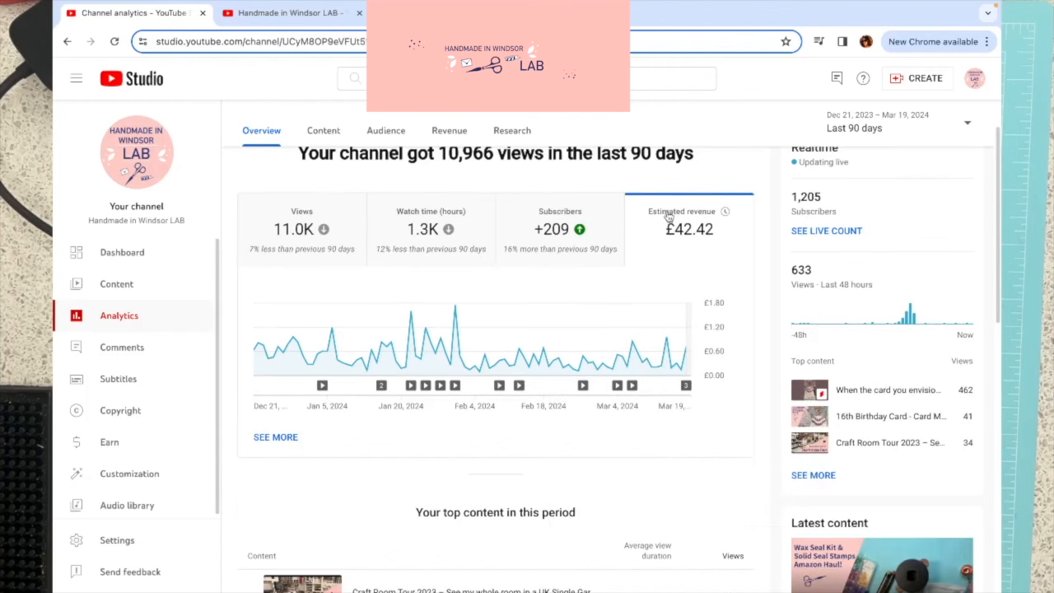
mouse_move(724, 211)
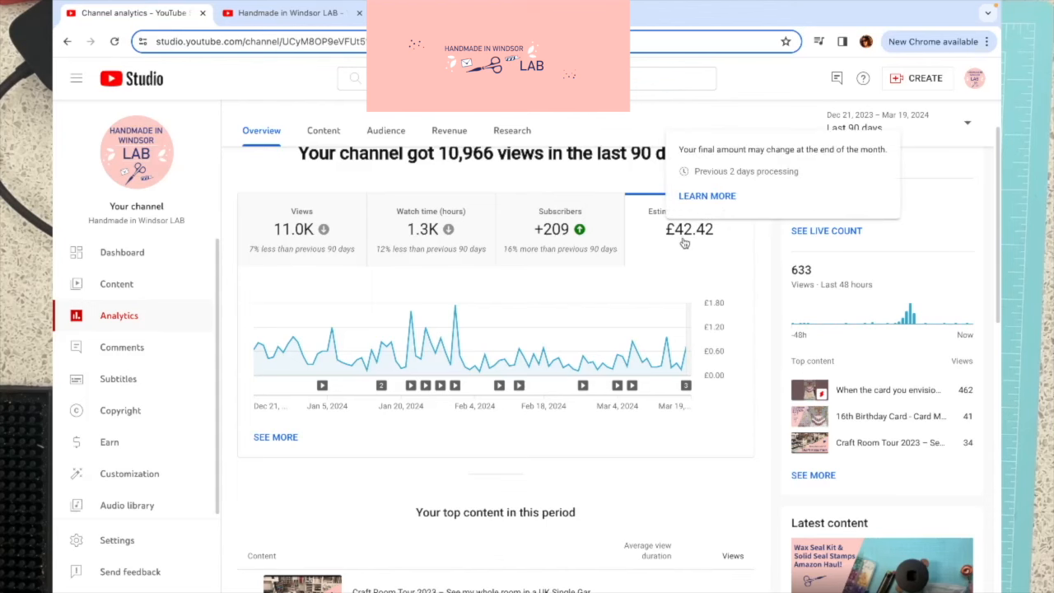
scroll(down, 3)
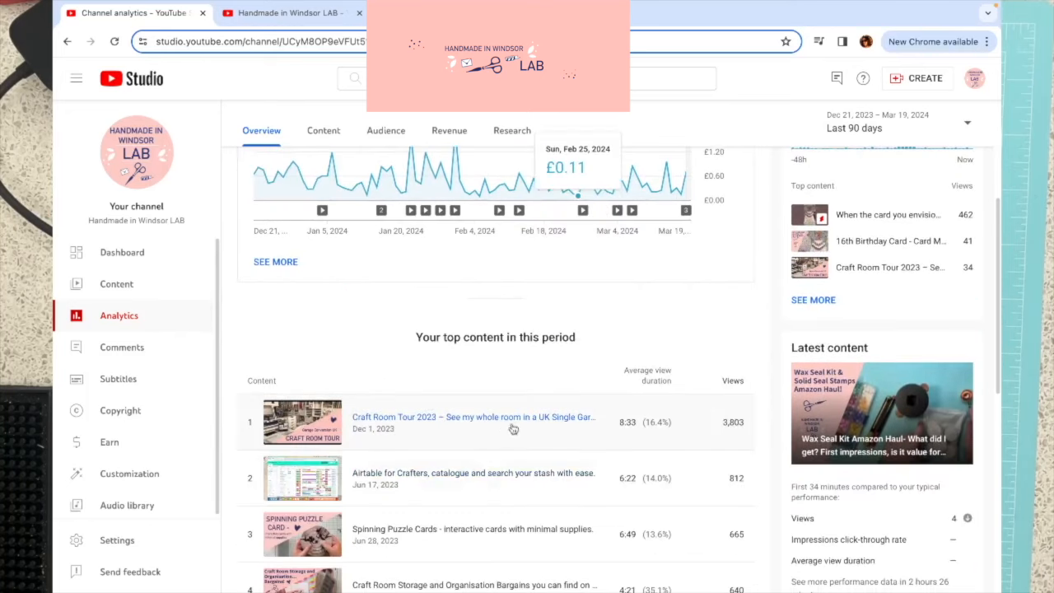
mouse_move(498, 432)
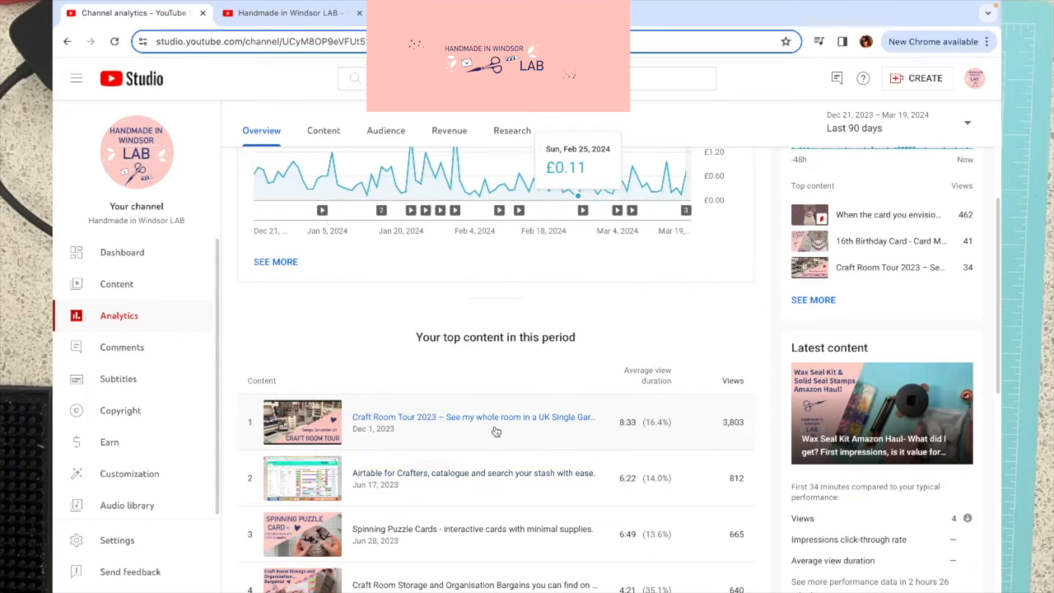
mouse_move(469, 422)
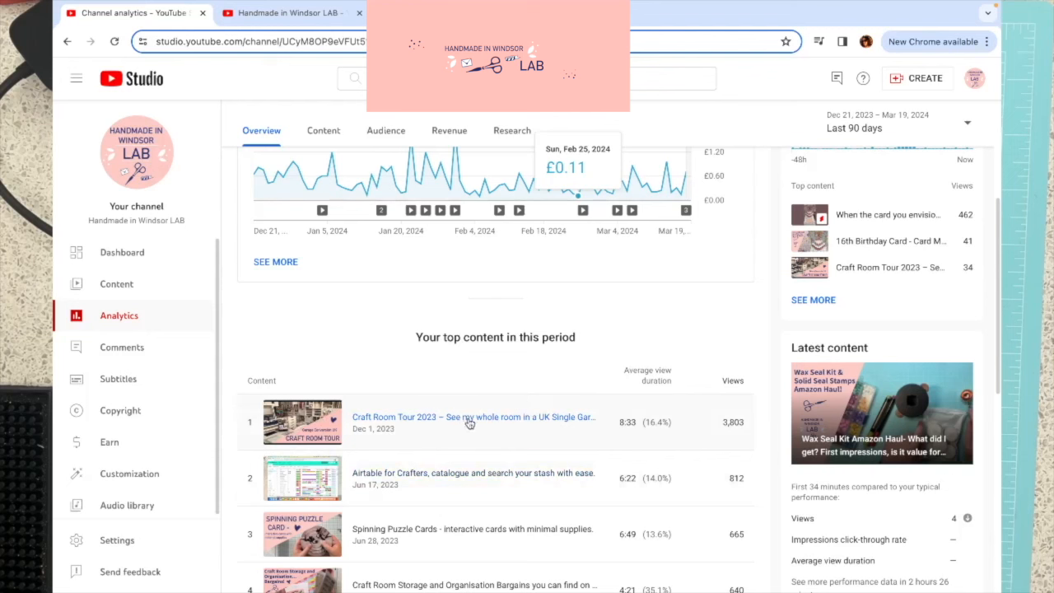
mouse_move(469, 417)
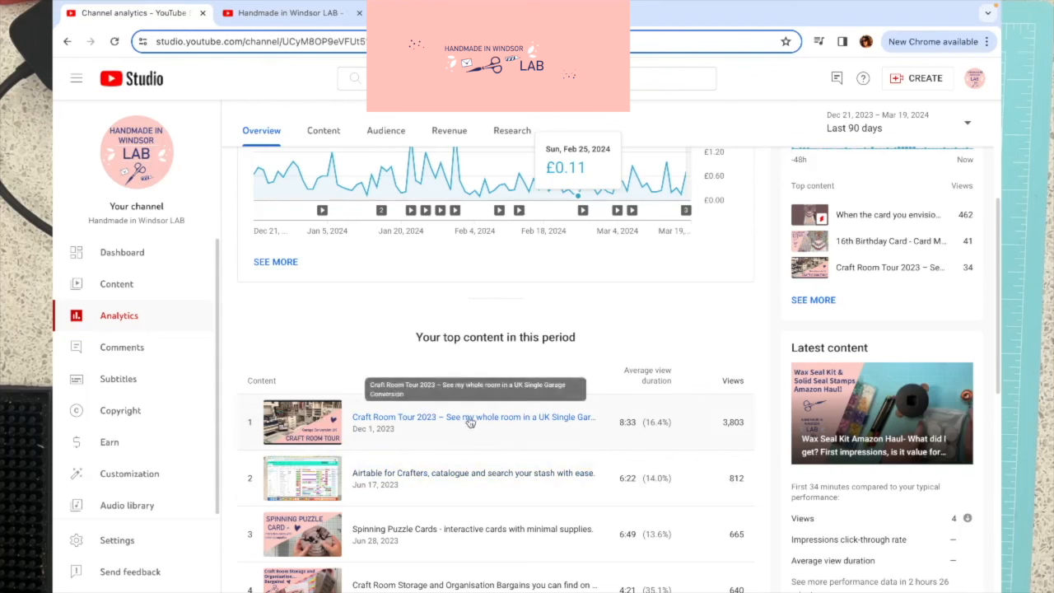
mouse_move(735, 435)
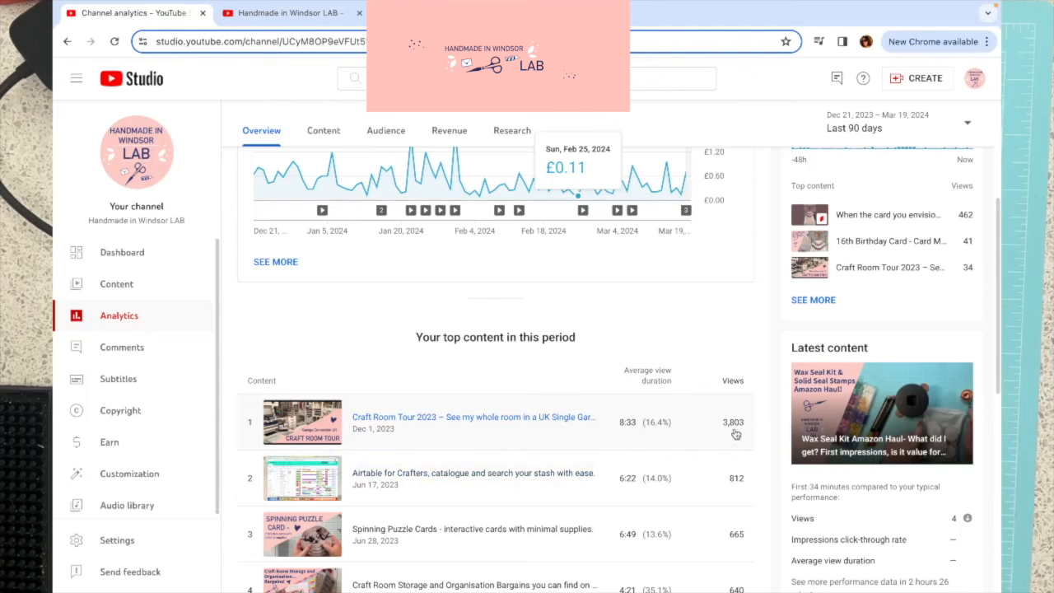
mouse_move(492, 435)
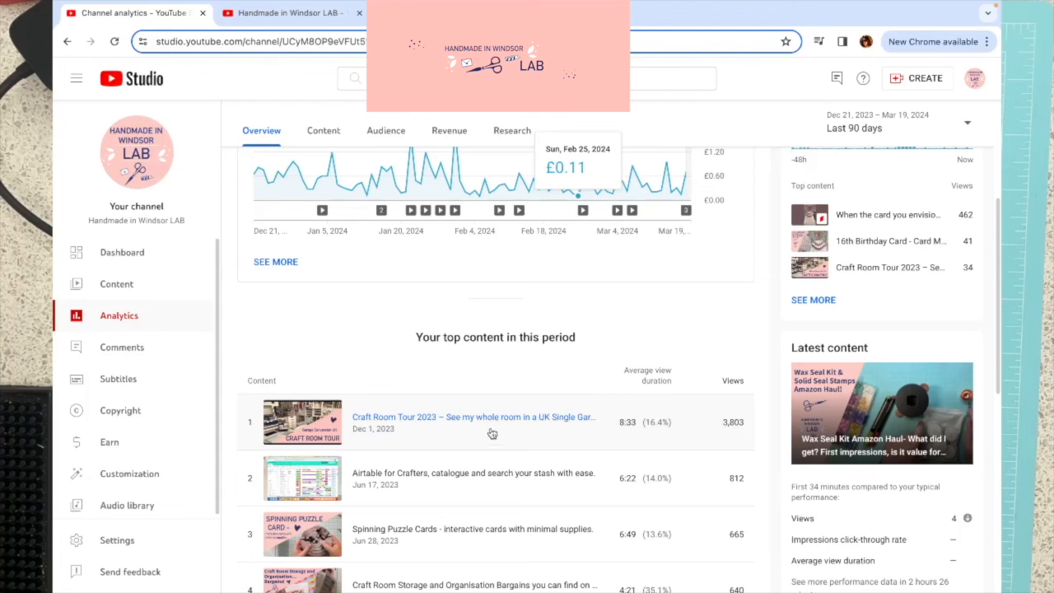
Step: Scroll through the seven top videos, from Airtable for Crafters (812 views) down to a recent upload
scroll(down, 3)
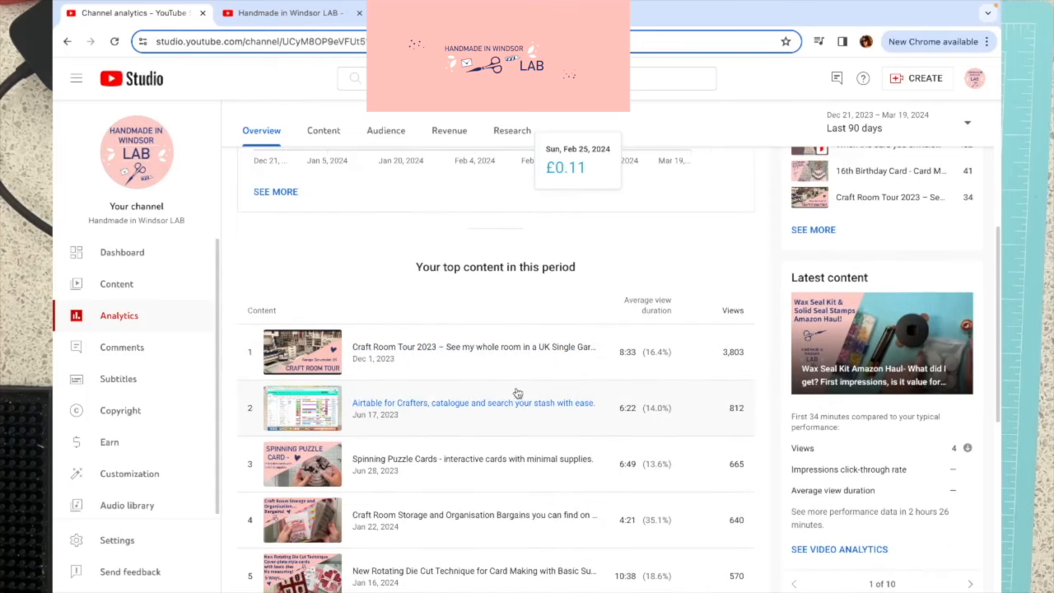
mouse_move(471, 418)
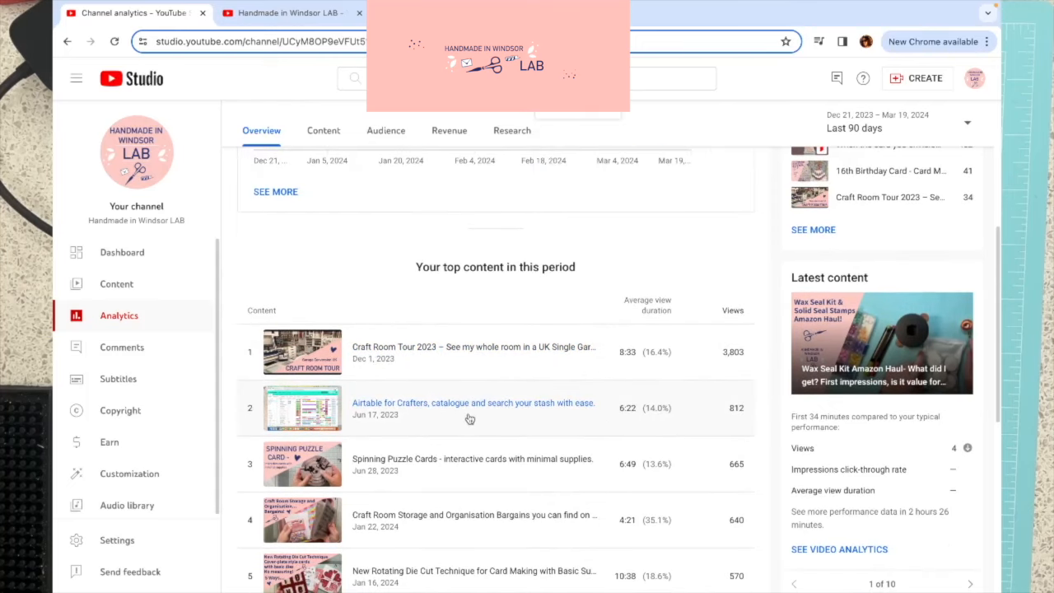
scroll(down, 3)
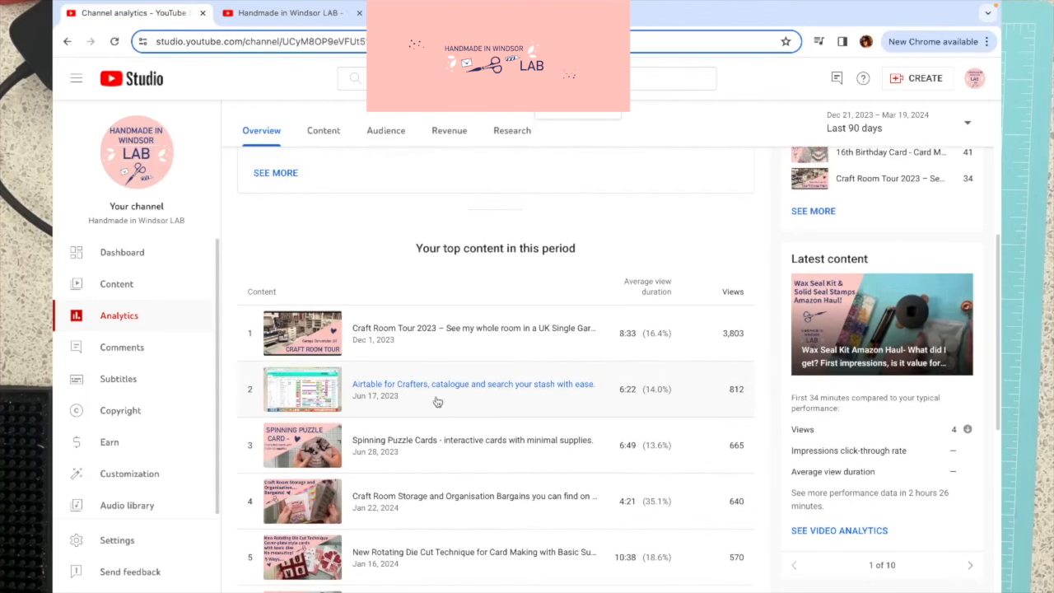
mouse_move(441, 415)
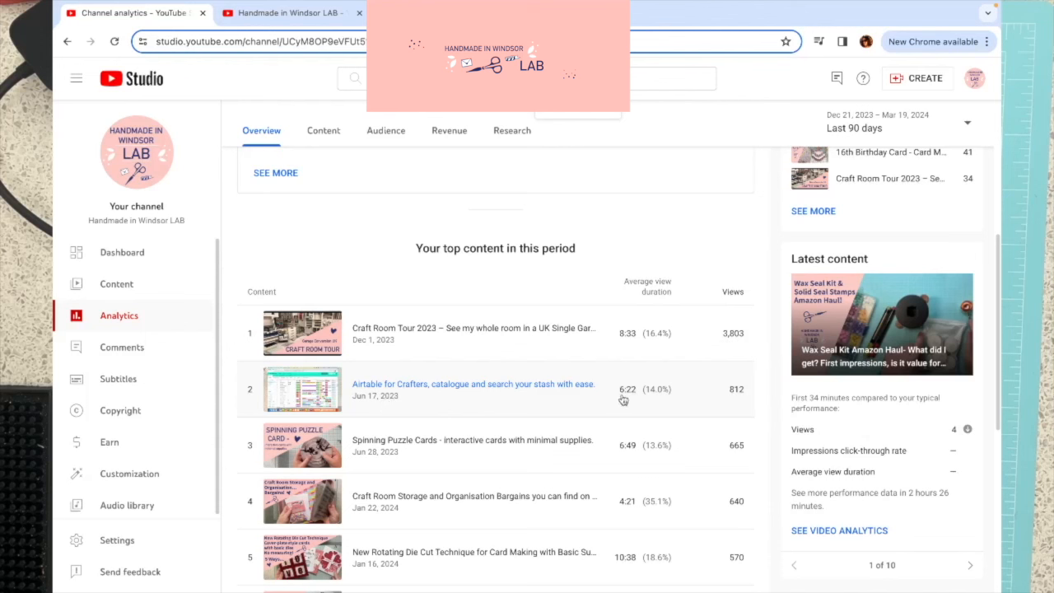
mouse_move(504, 415)
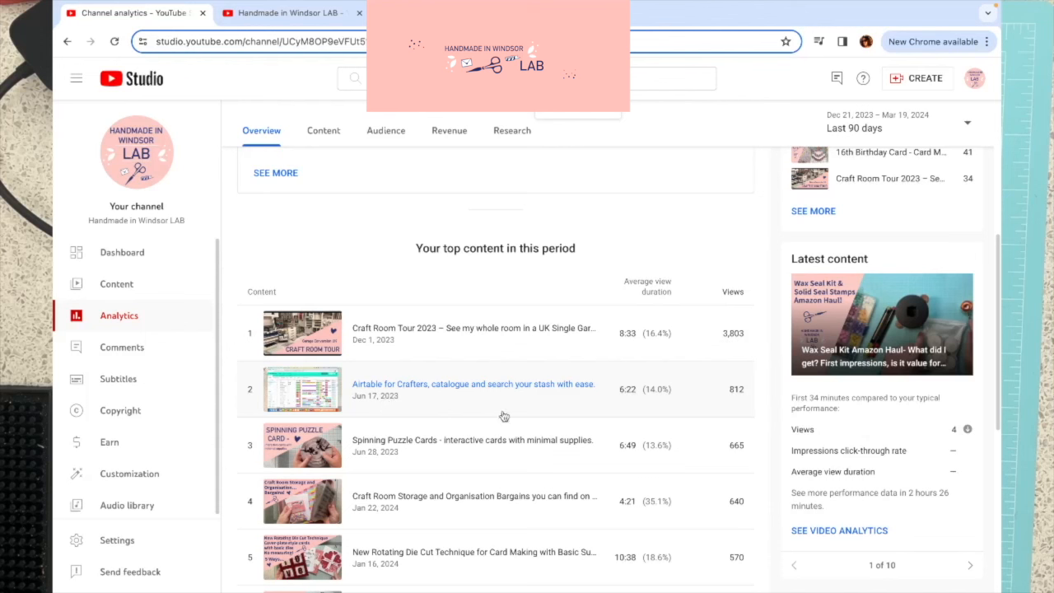
mouse_move(652, 385)
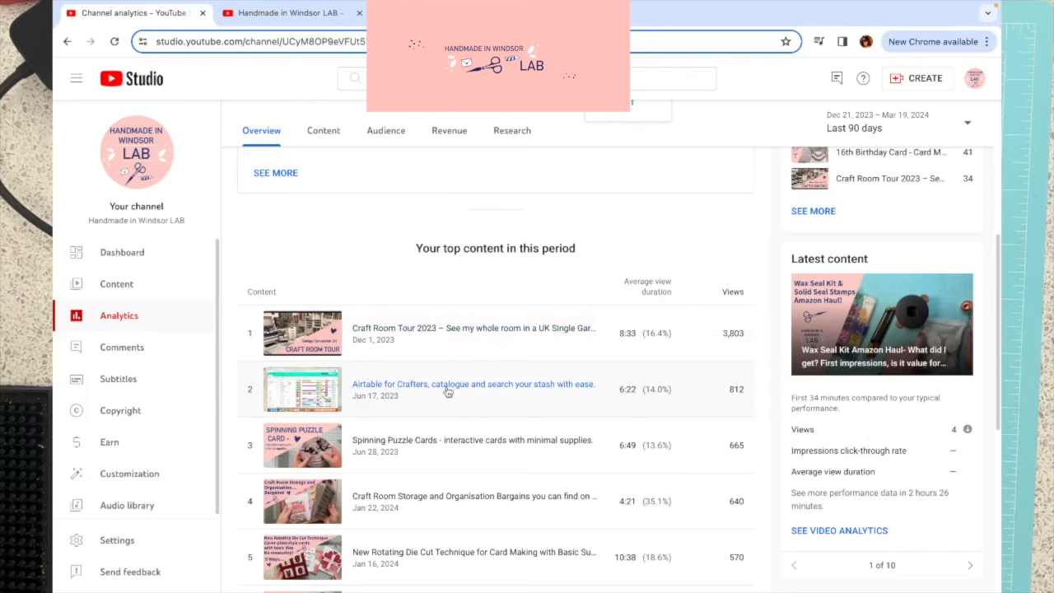
scroll(down, 3)
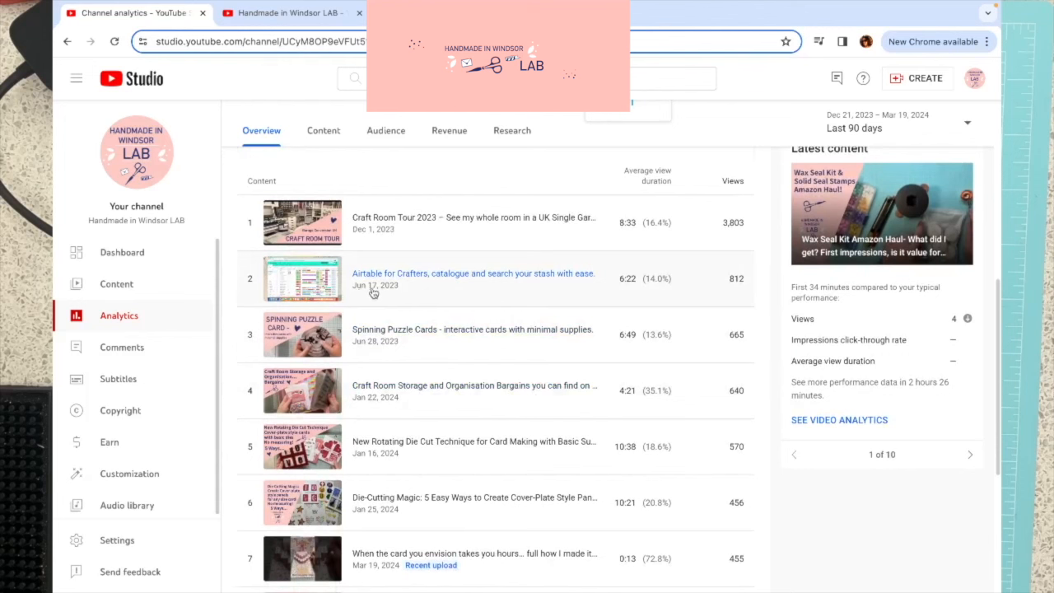
mouse_move(537, 267)
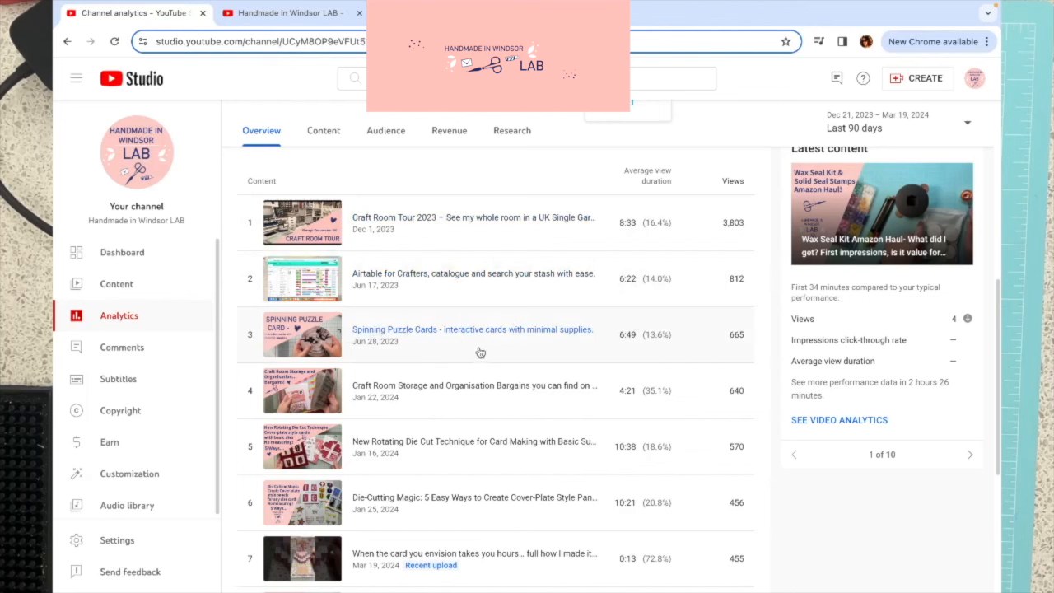
mouse_move(629, 336)
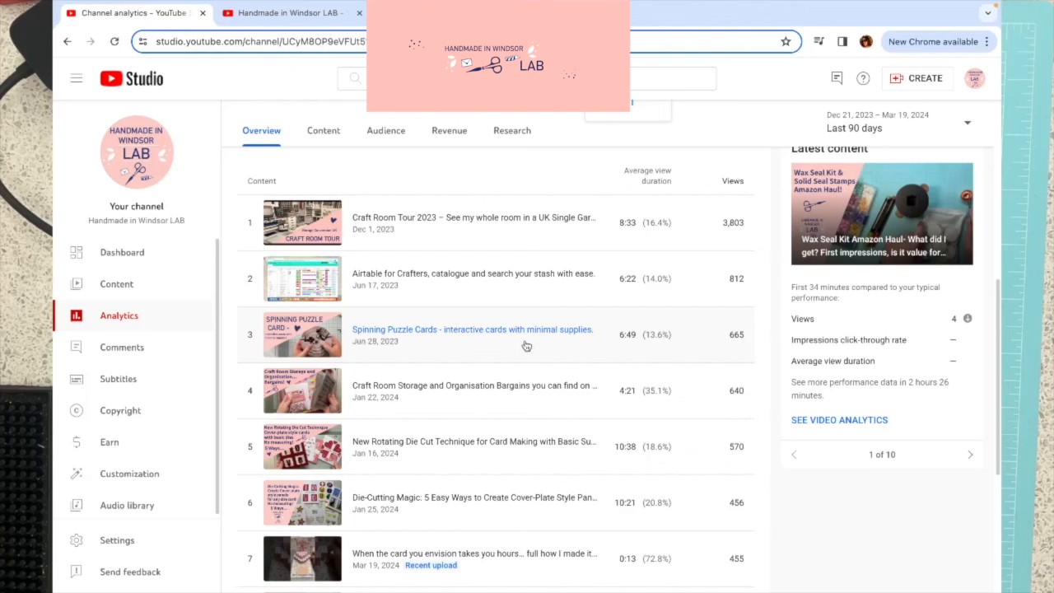
mouse_move(738, 344)
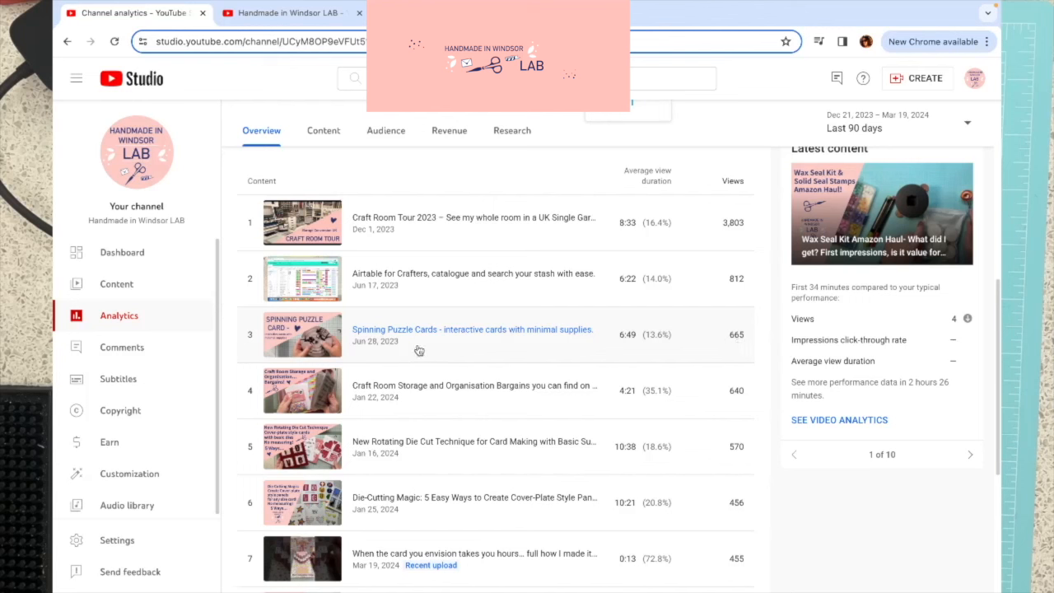
mouse_move(398, 351)
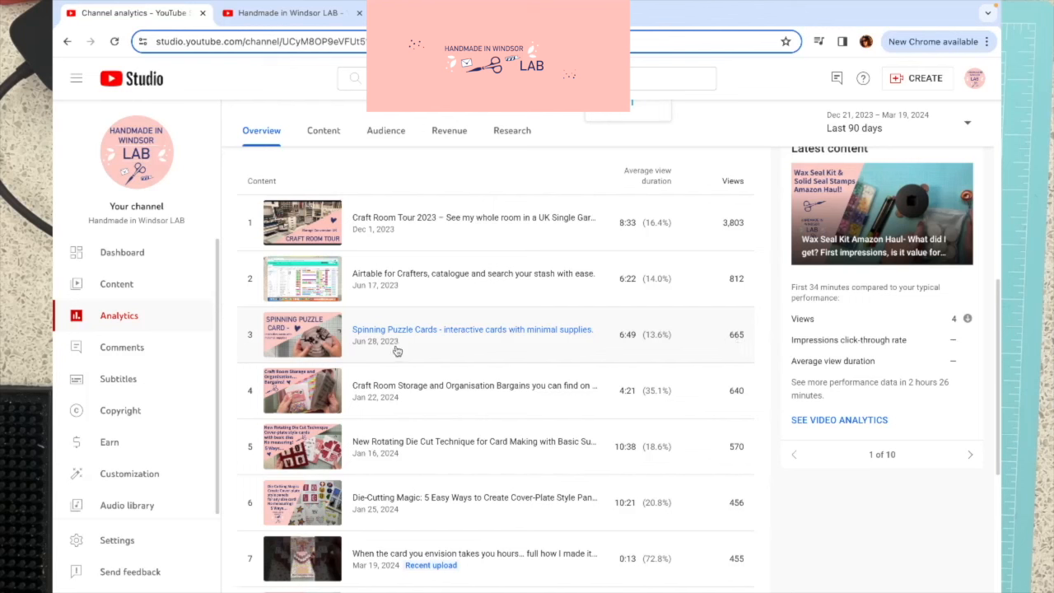
mouse_move(471, 346)
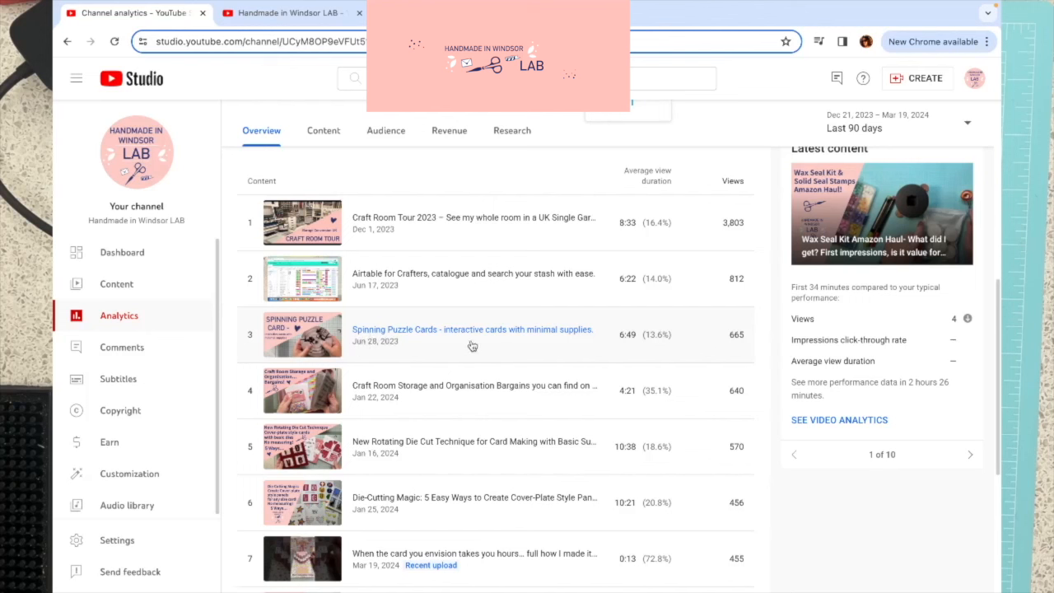
mouse_move(465, 326)
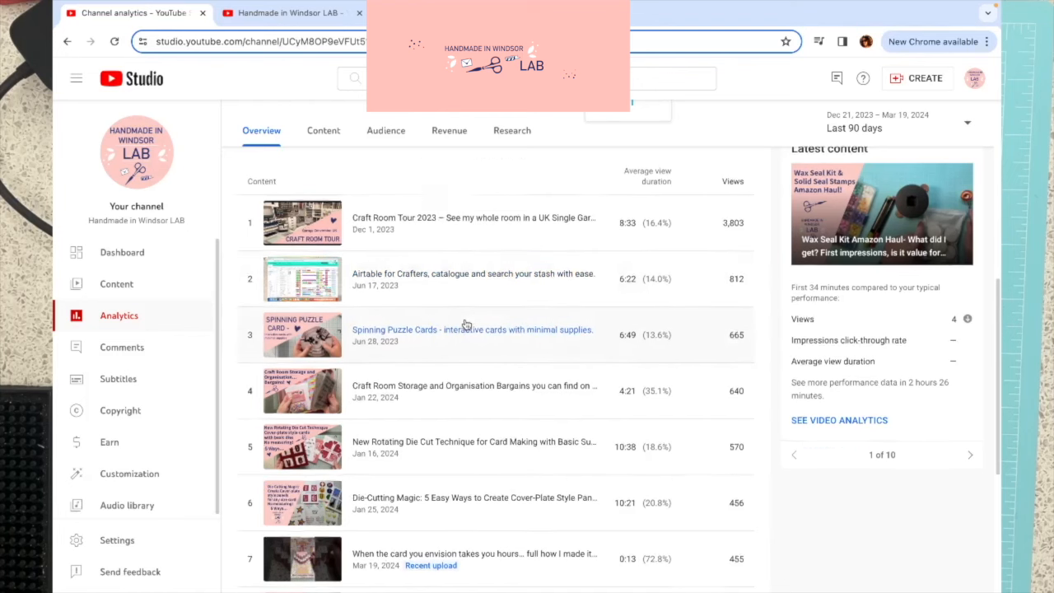
scroll(down, 3)
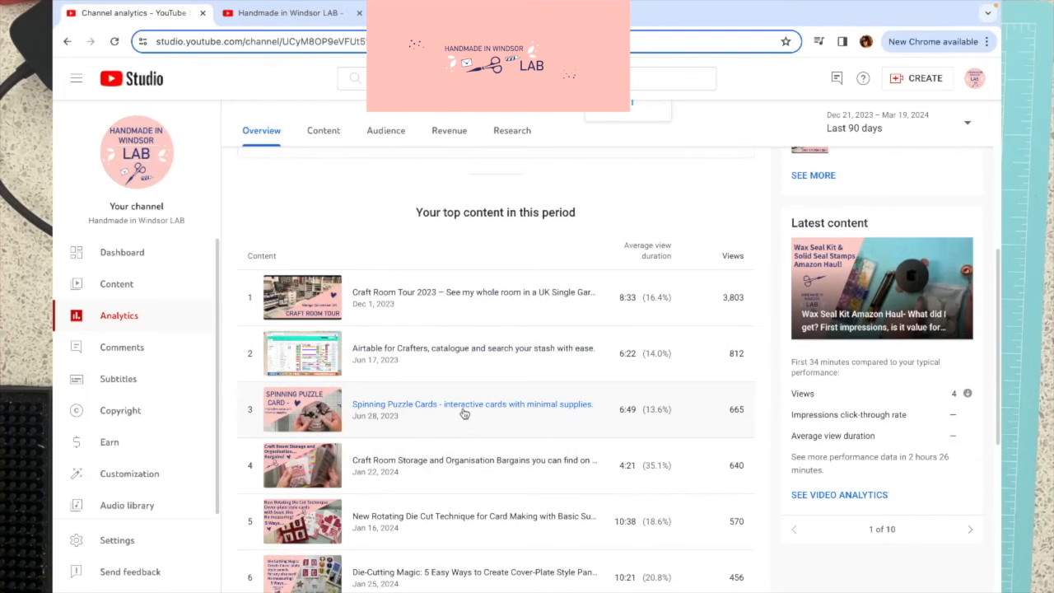
scroll(down, 3)
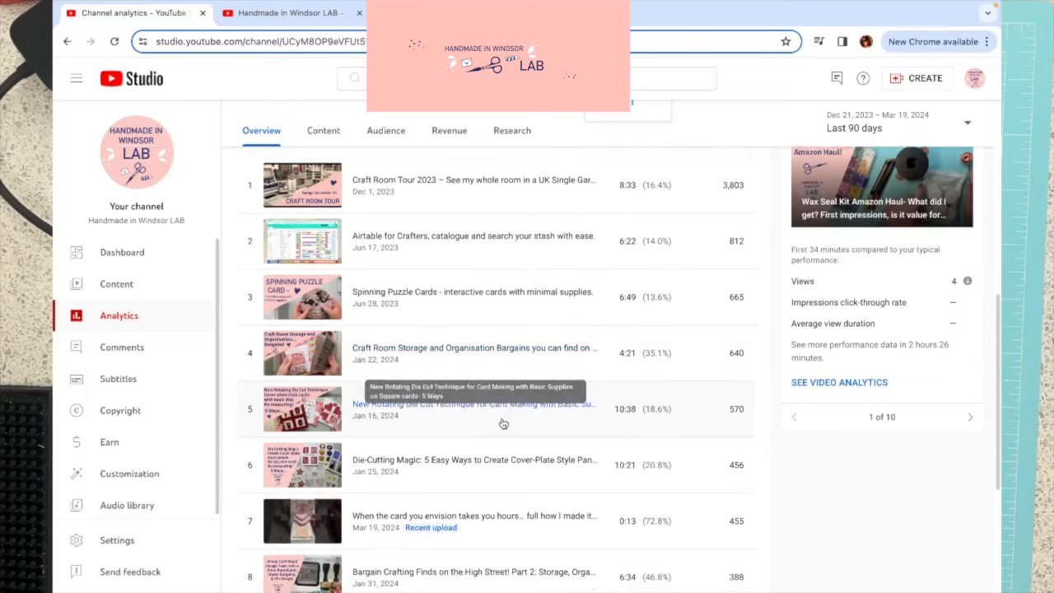
scroll(down, 3)
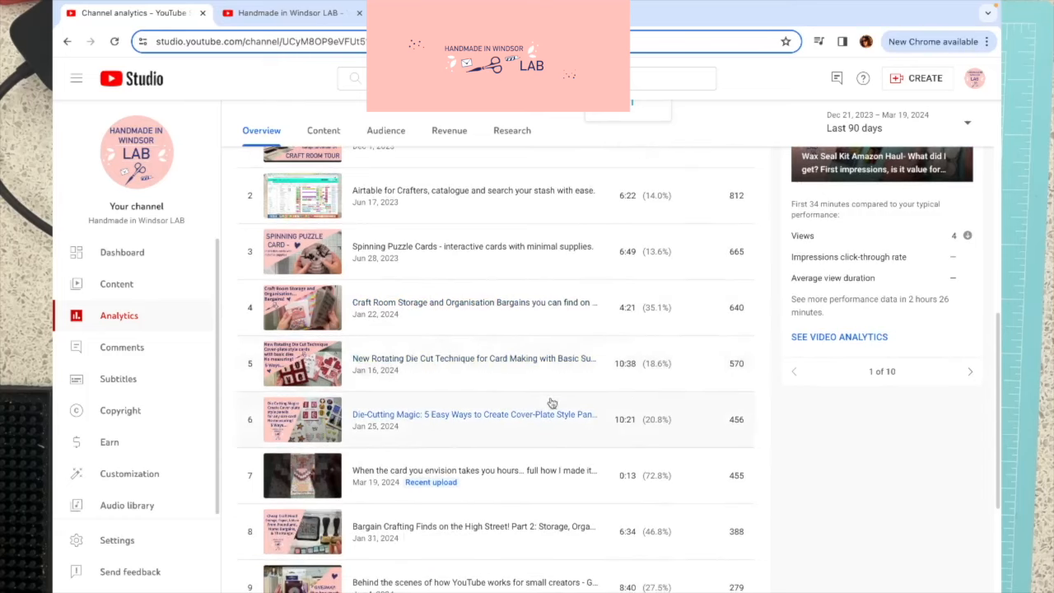
scroll(down, 3)
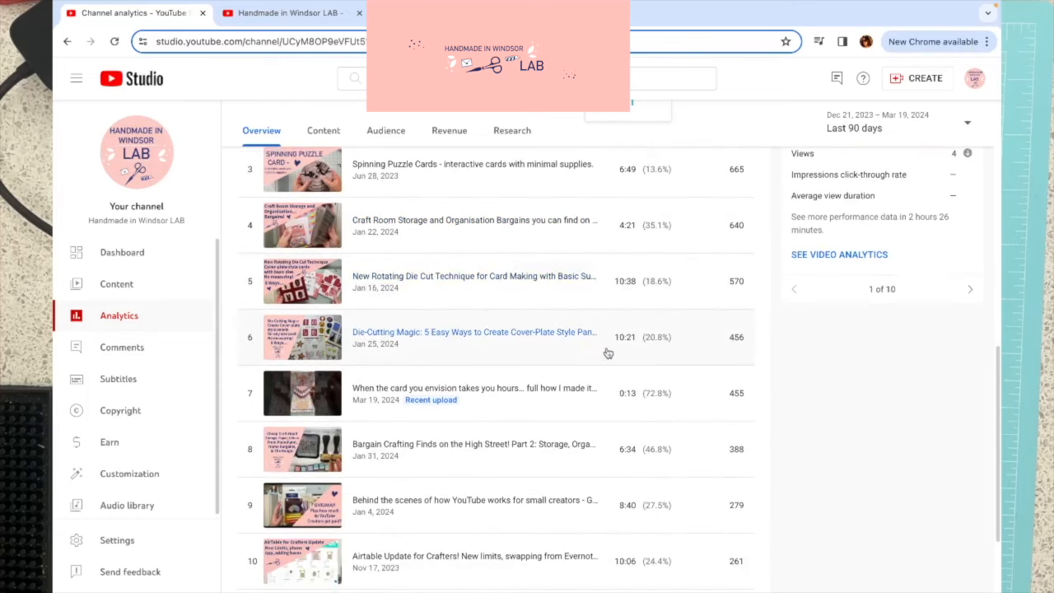
scroll(down, 3)
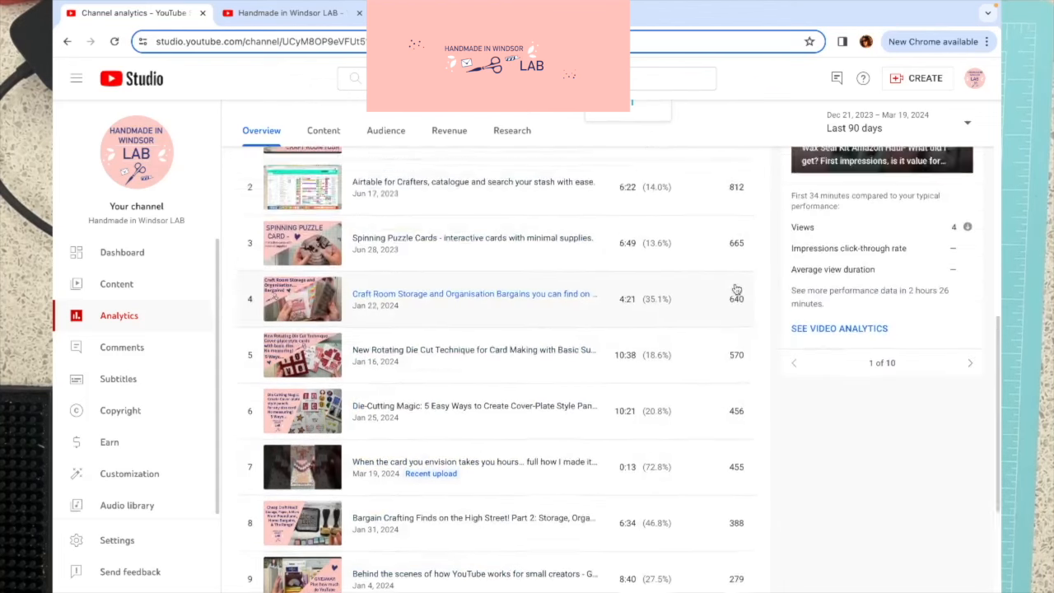
scroll(down, 3)
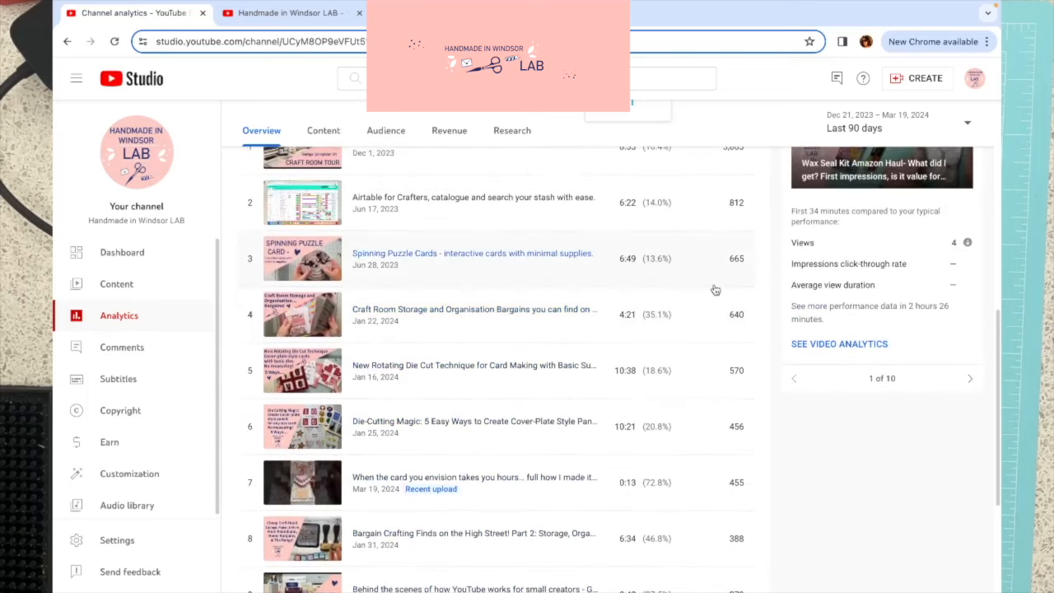
scroll(down, 3)
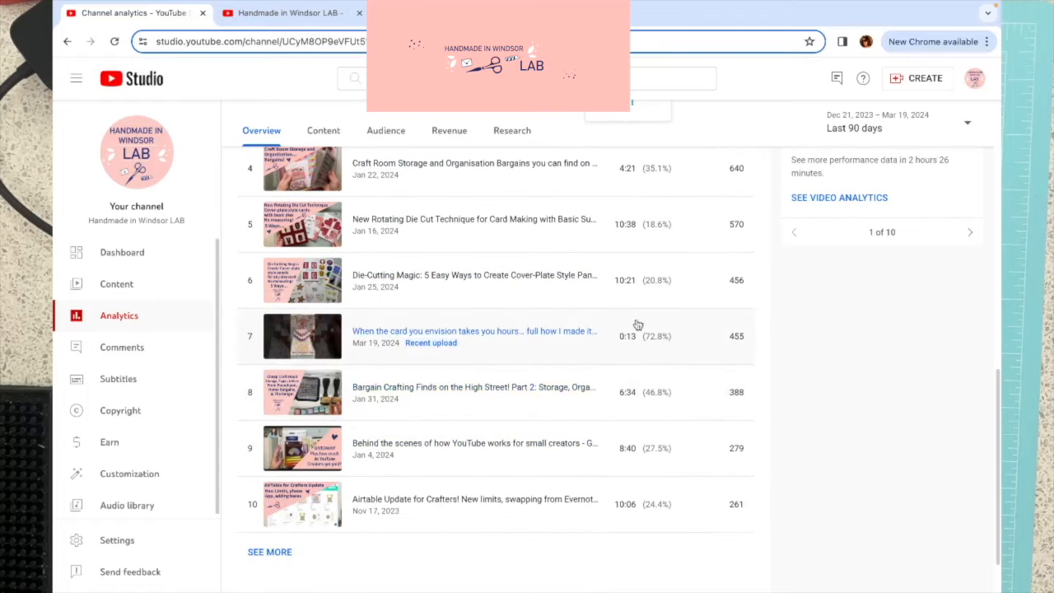
scroll(down, 3)
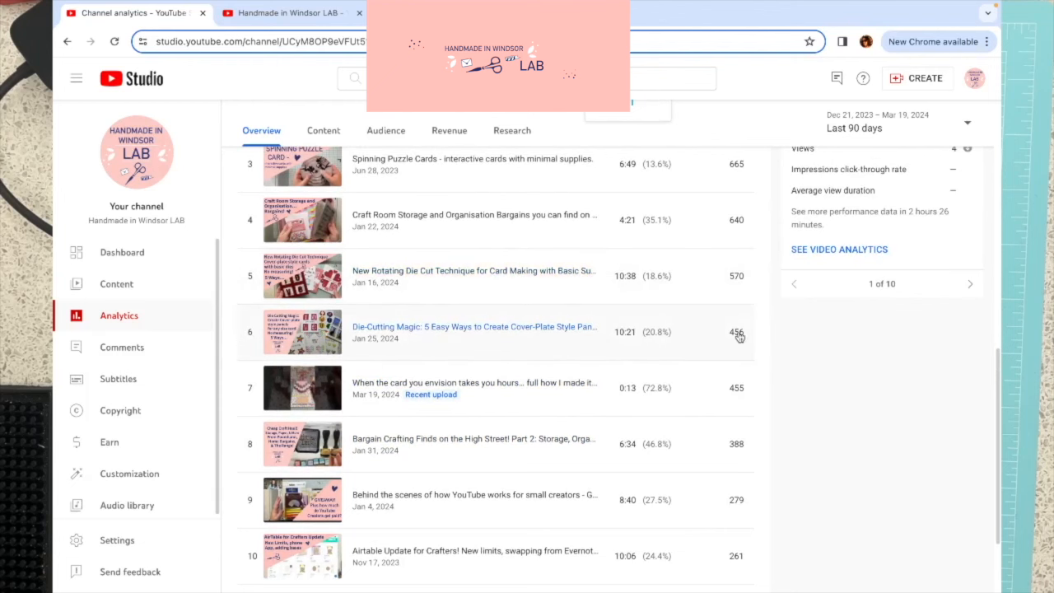
scroll(down, 3)
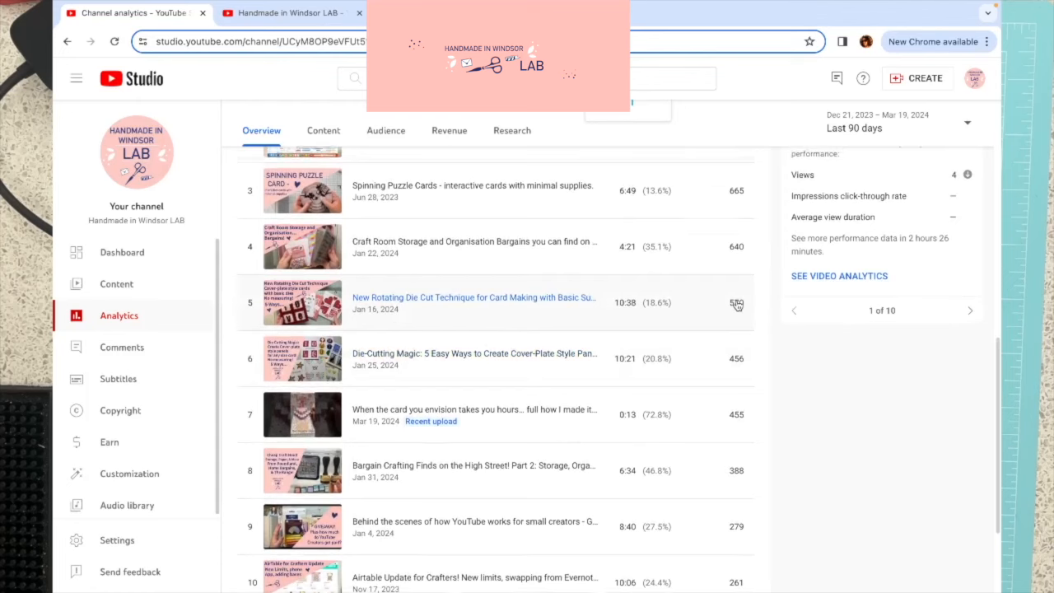
Step: Scroll back up to the 90-day overview summary with the estimated revenue card
scroll(up, 3)
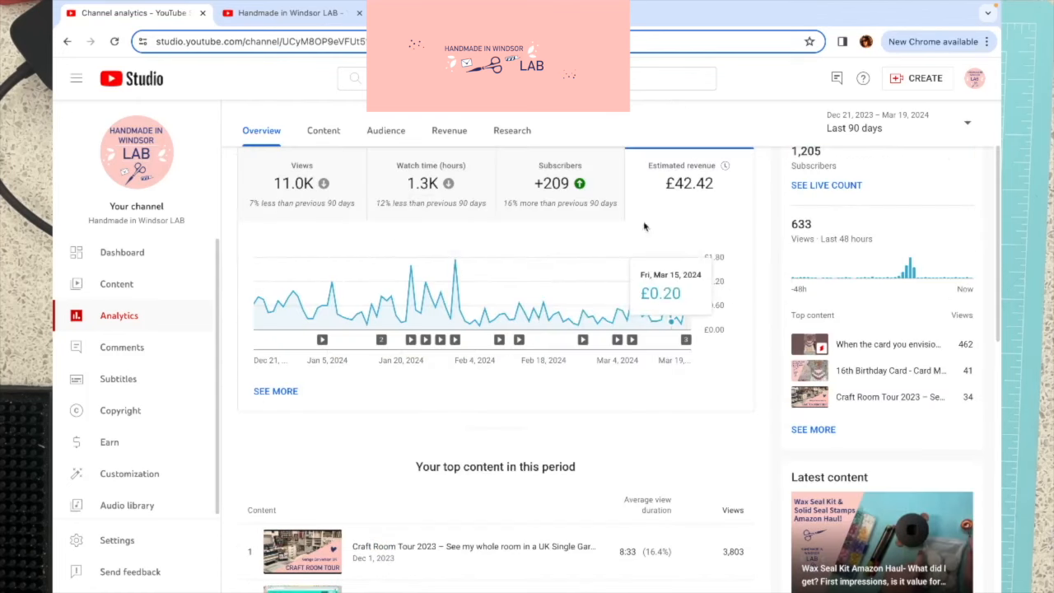
mouse_move(695, 237)
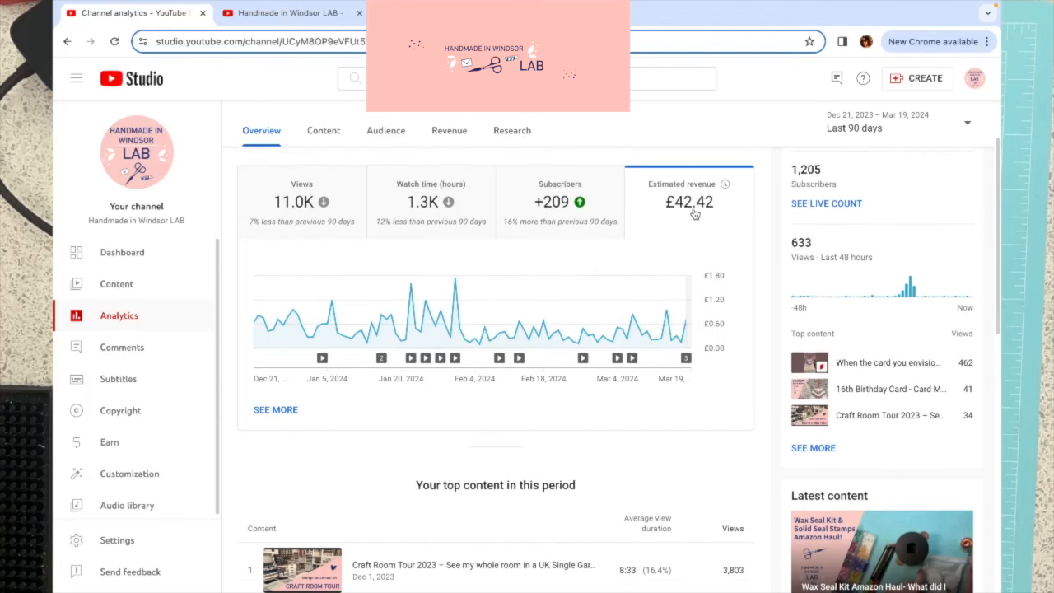
mouse_move(725, 184)
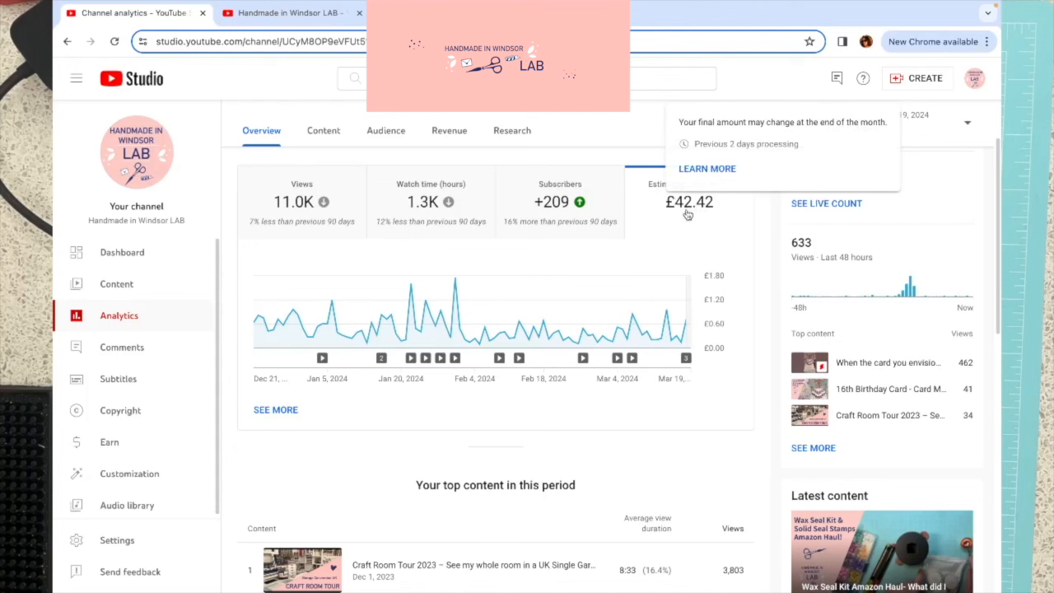
mouse_move(690, 239)
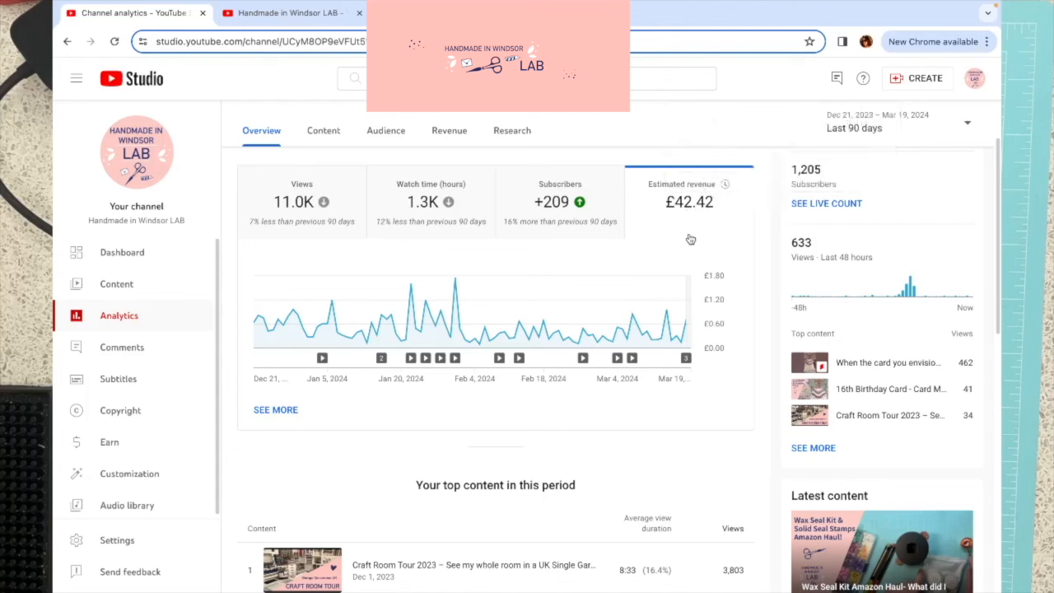
mouse_move(705, 219)
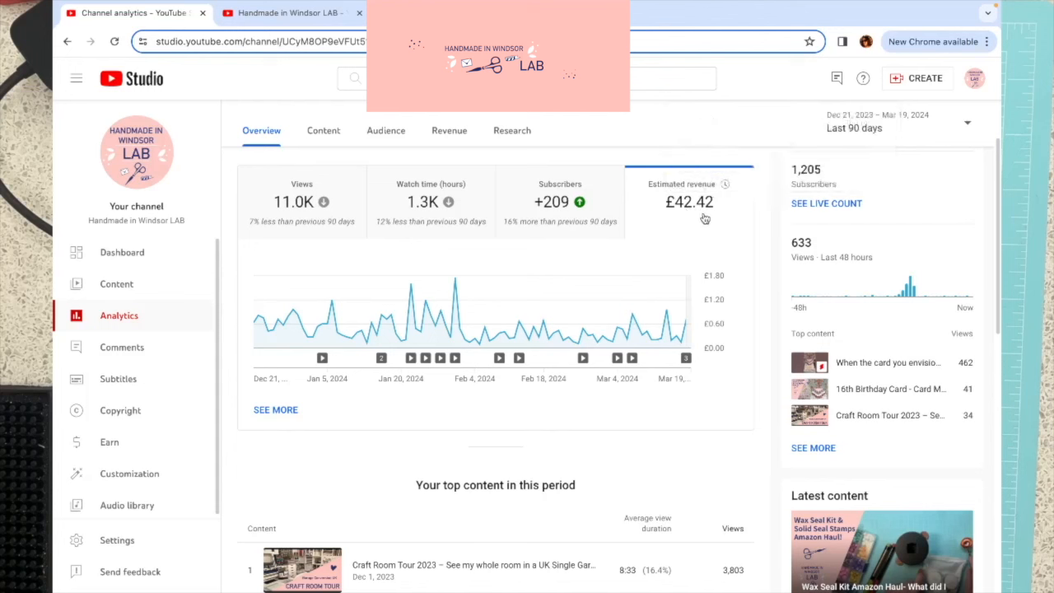
mouse_move(698, 227)
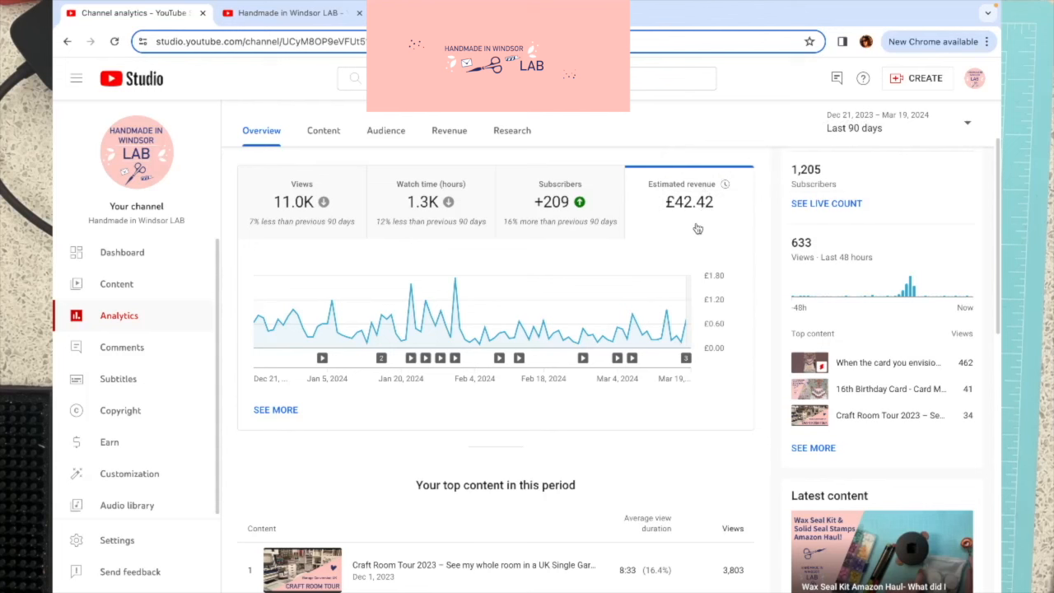
mouse_move(684, 219)
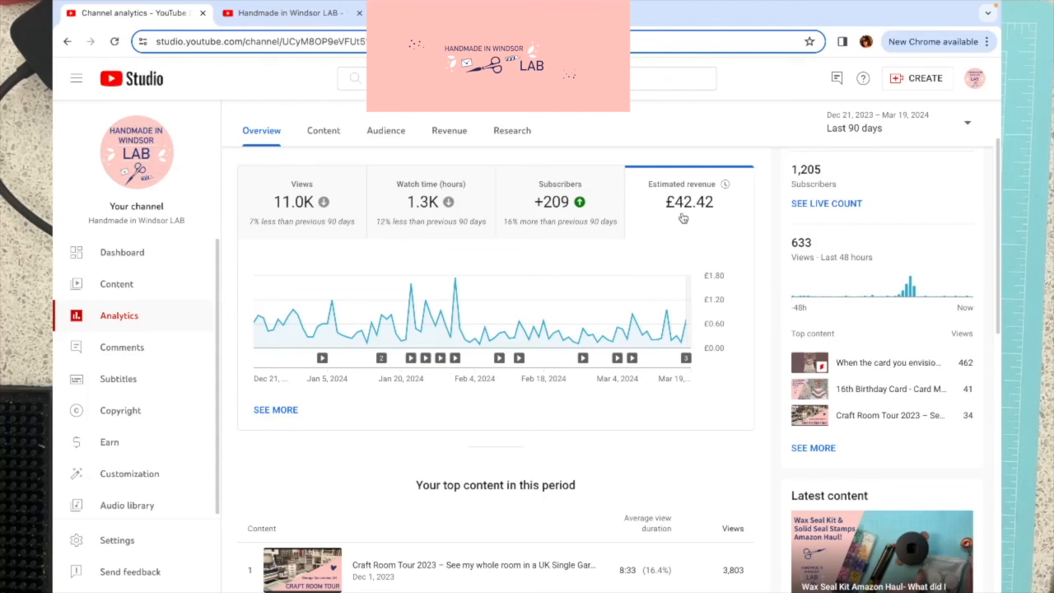
mouse_move(725, 184)
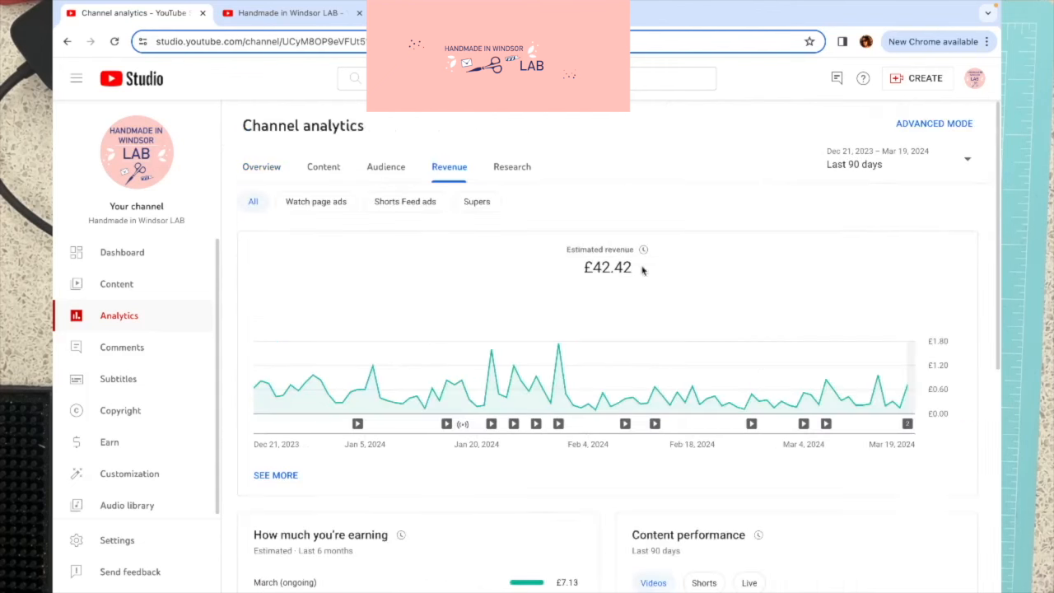
mouse_move(550, 196)
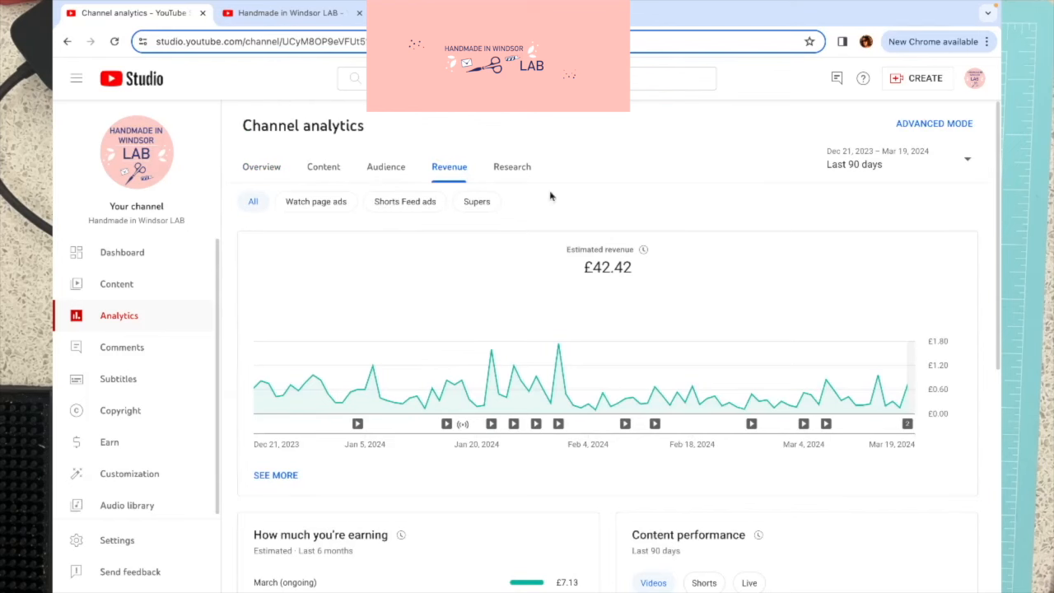
scroll(down, 3)
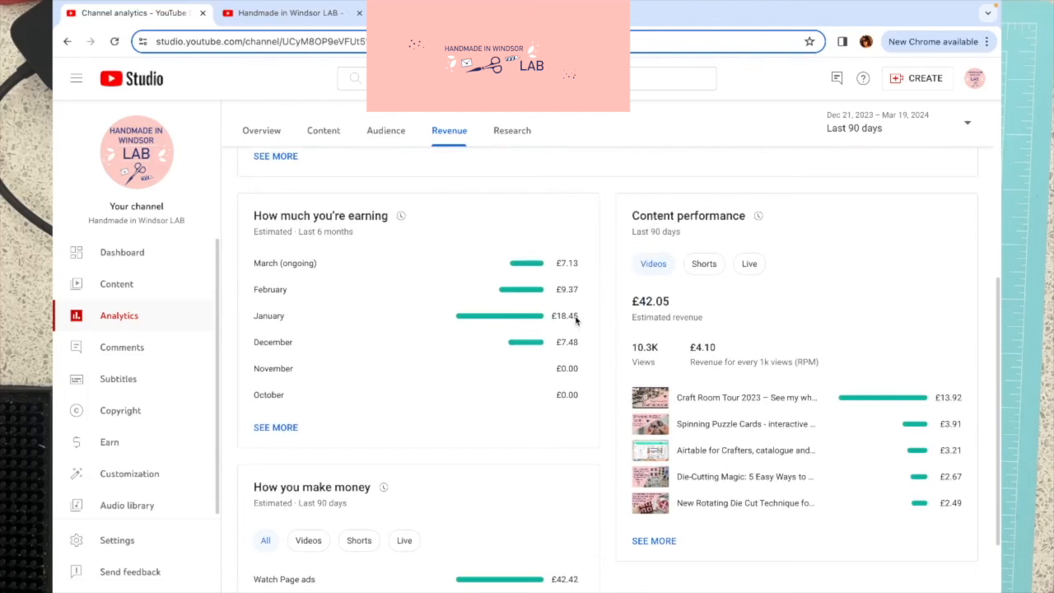
mouse_move(573, 346)
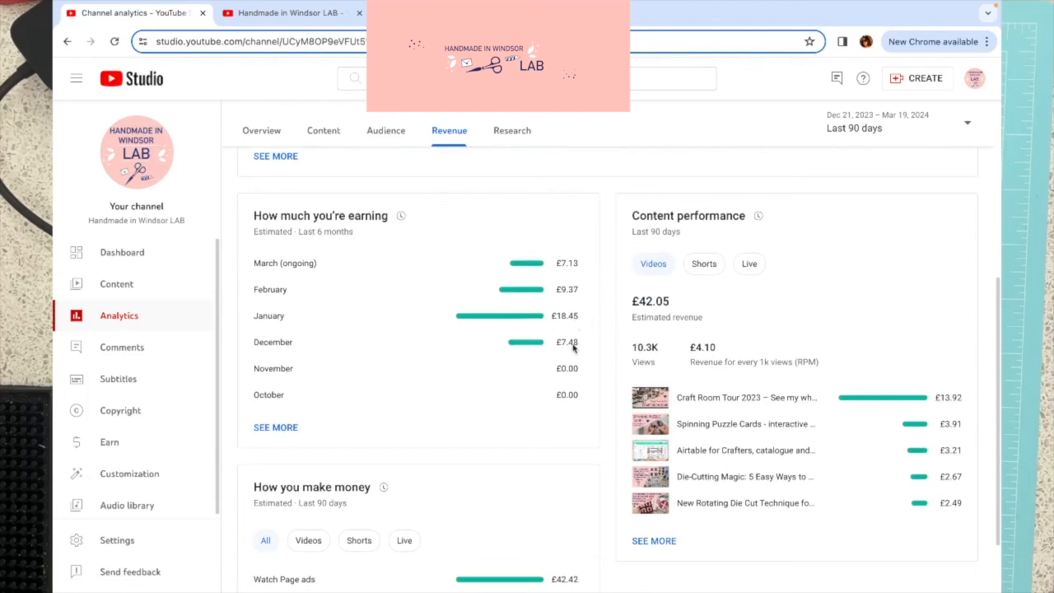
mouse_move(557, 304)
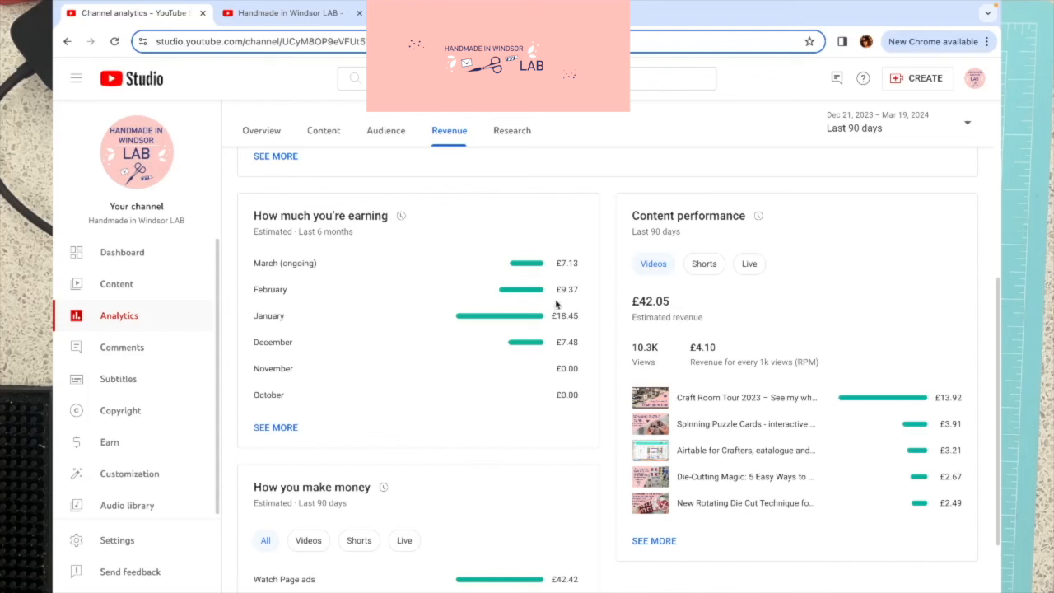
mouse_move(567, 320)
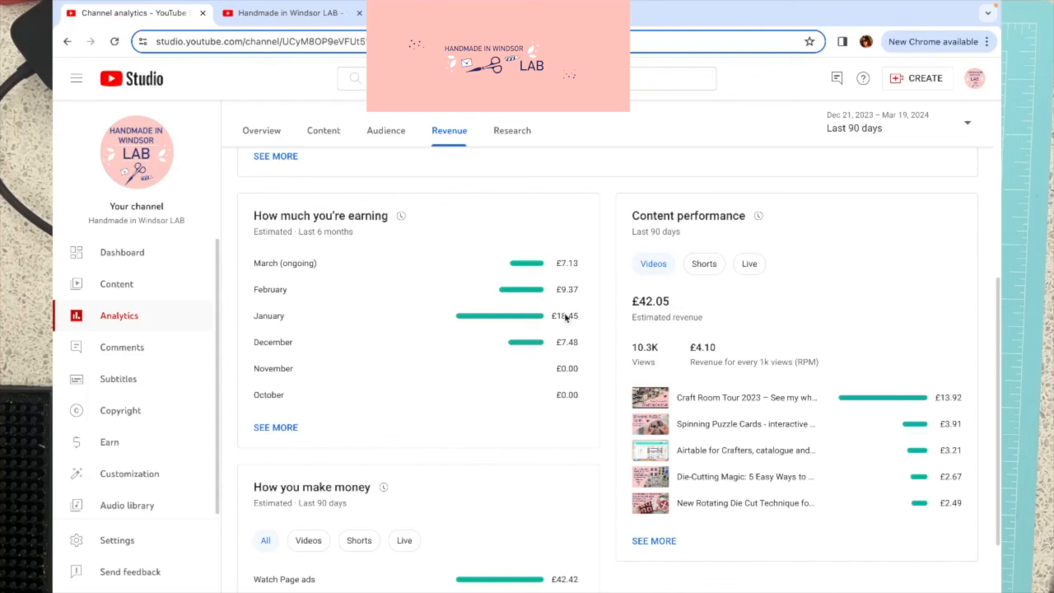
mouse_move(521, 309)
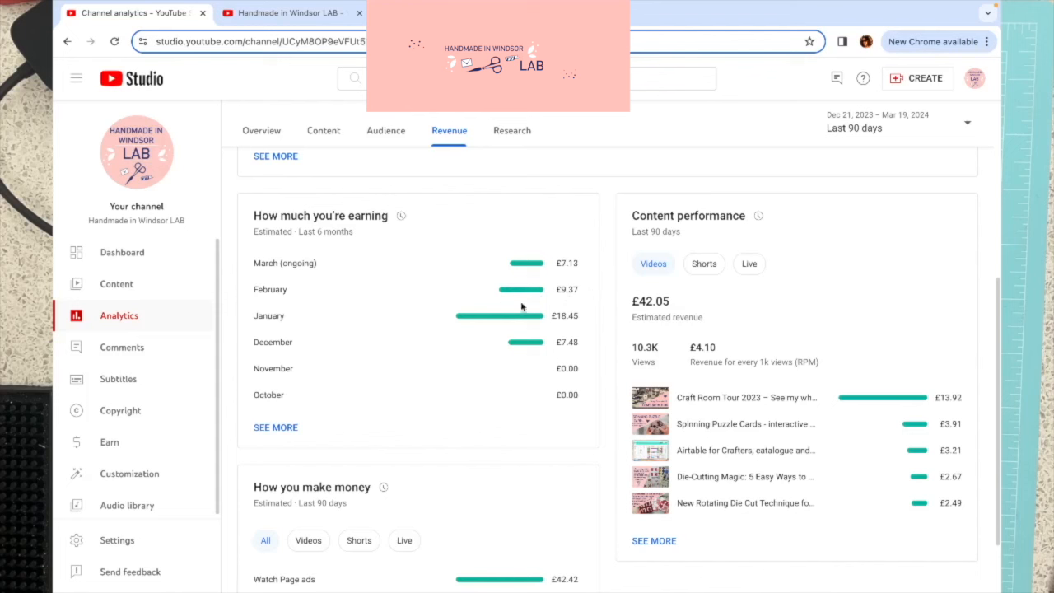
mouse_move(574, 297)
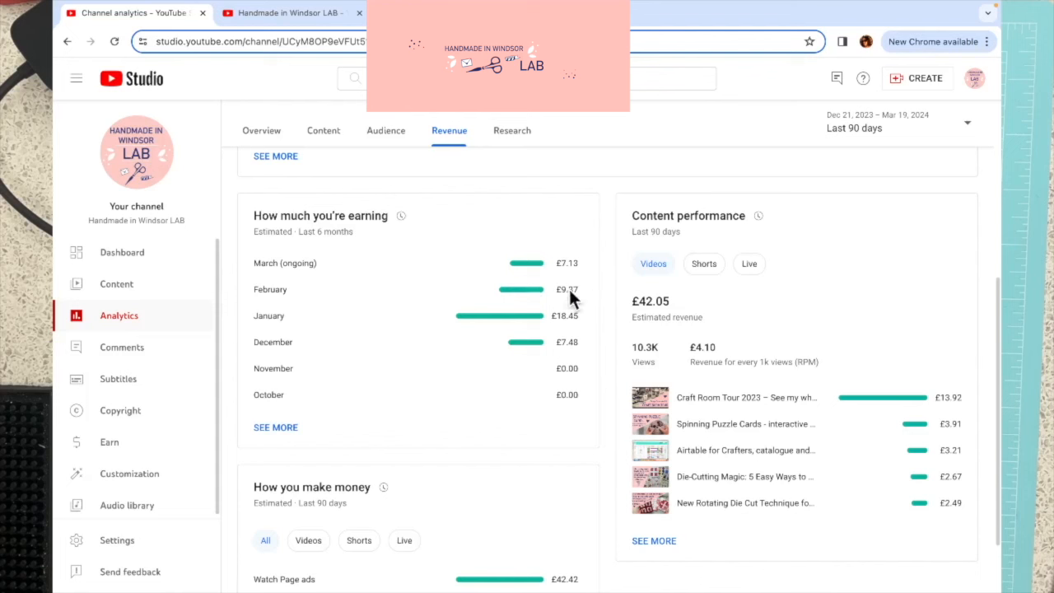
mouse_move(570, 297)
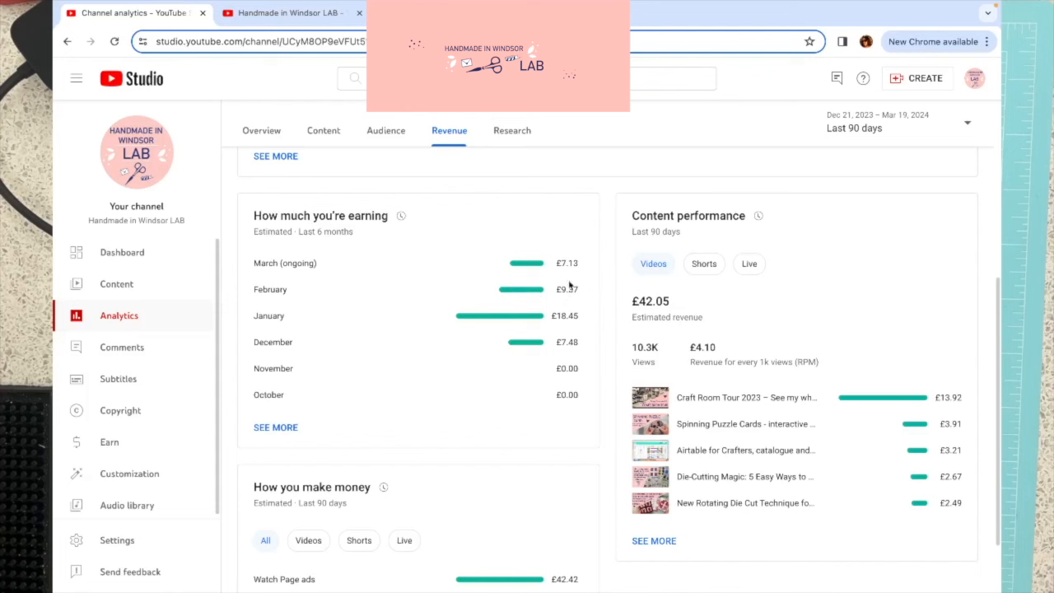
mouse_move(570, 270)
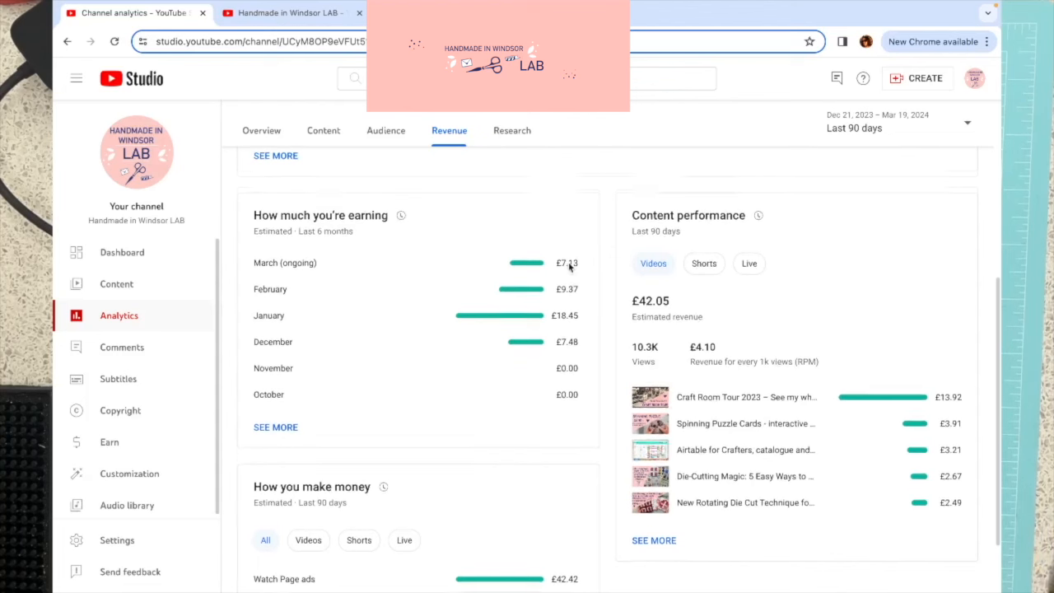
Step: Scroll the Revenue tab to Content performance and show the full per-video revenue breakdown via SEE MORE
scroll(down, 3)
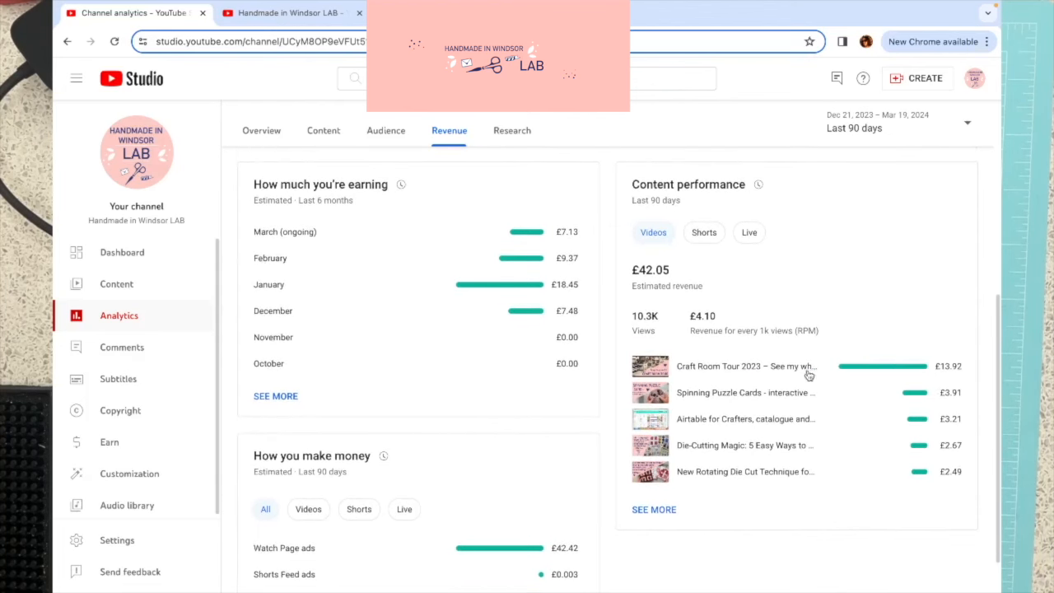
scroll(down, 3)
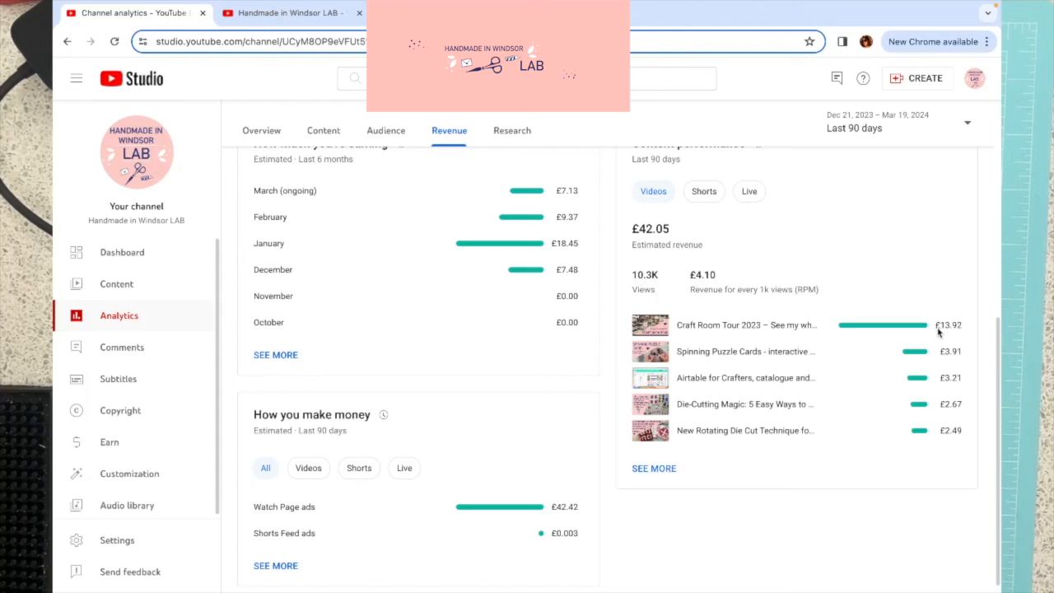
mouse_move(744, 324)
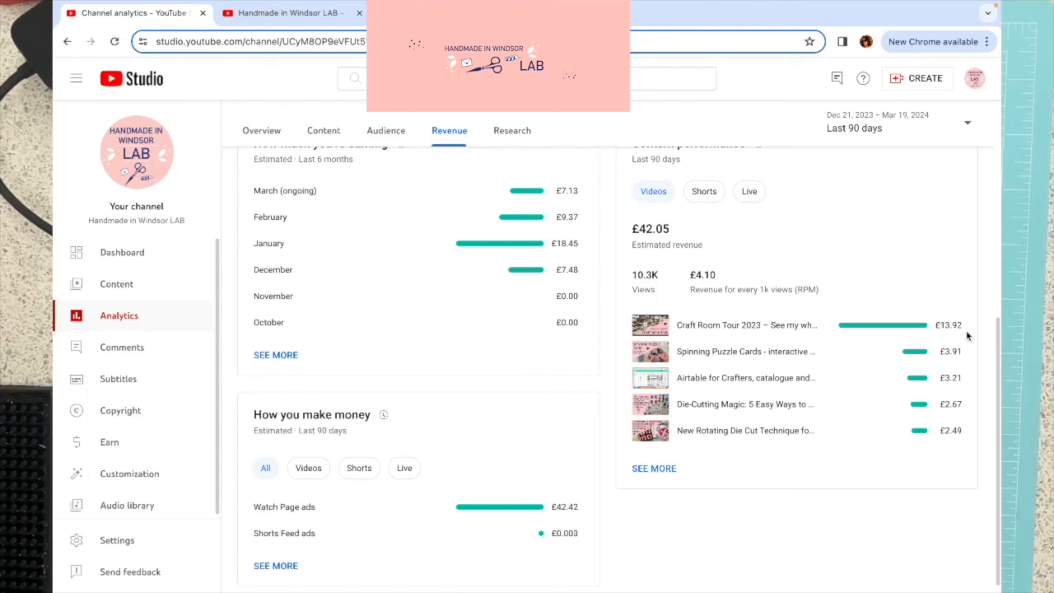
mouse_move(959, 336)
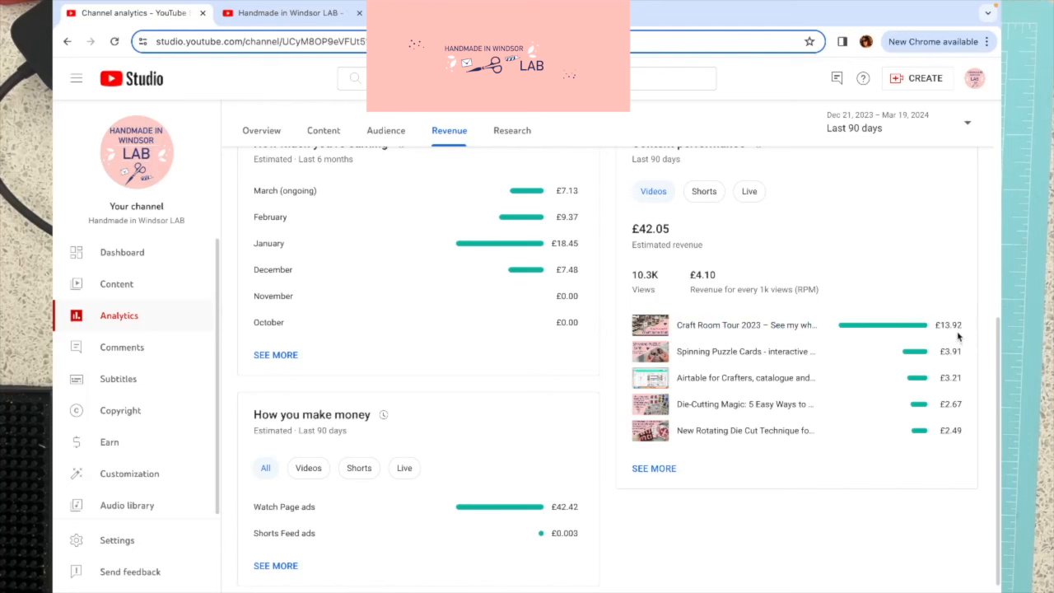
mouse_move(945, 363)
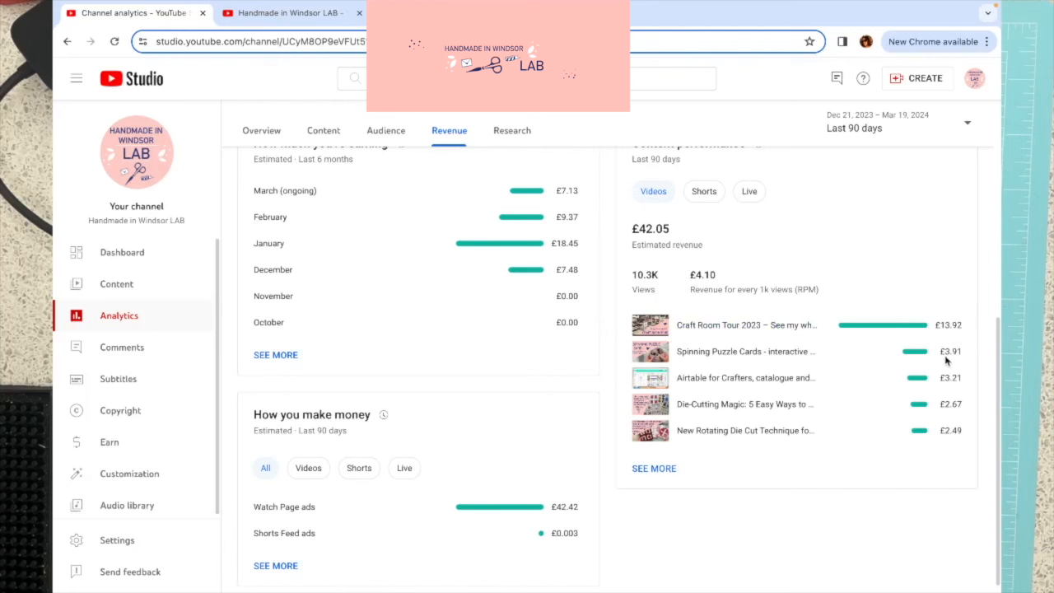
mouse_move(957, 360)
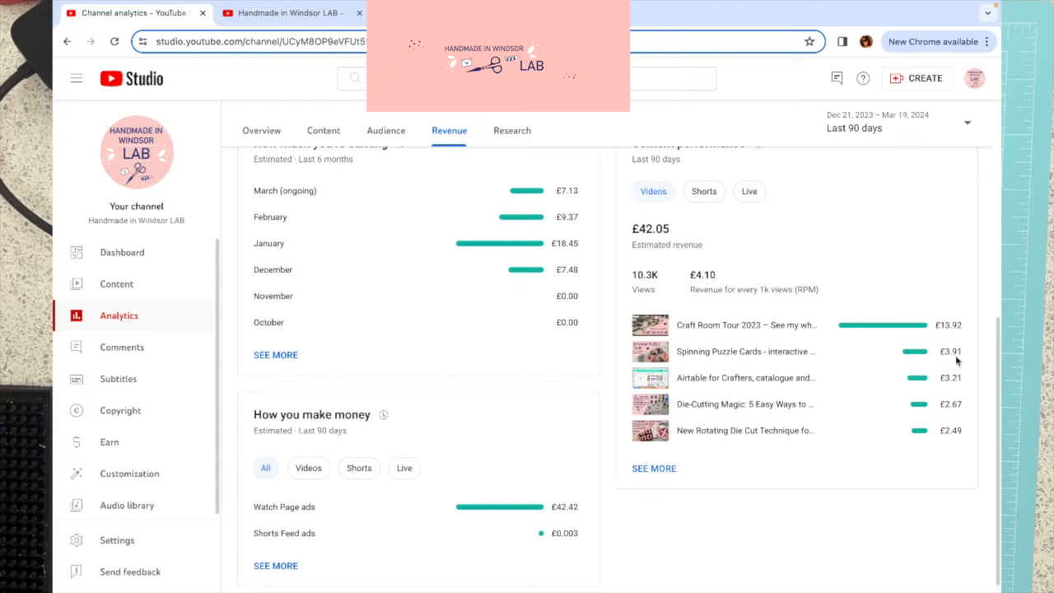
scroll(down, 3)
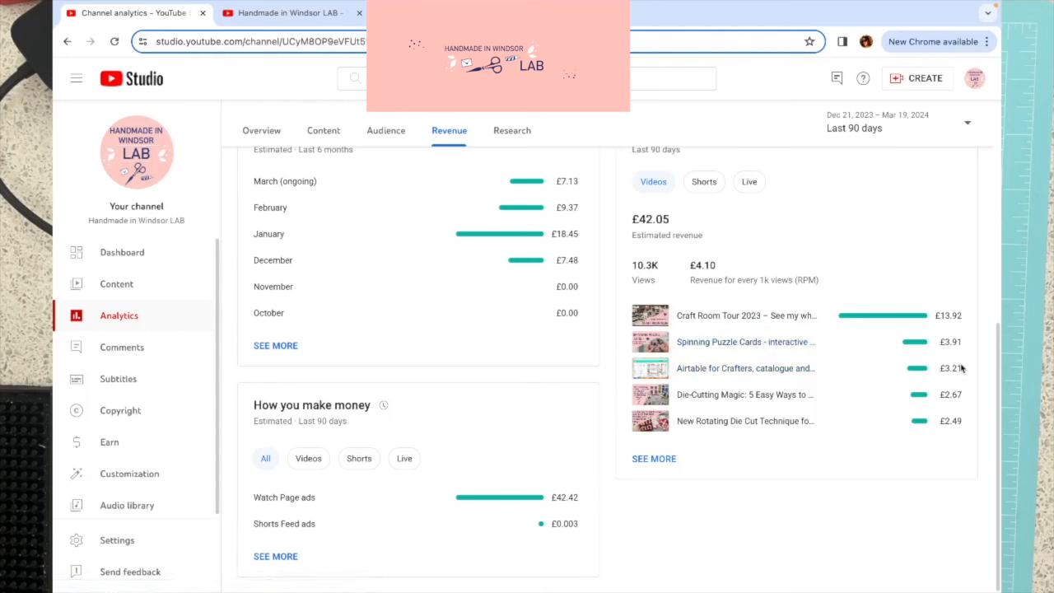
mouse_move(958, 369)
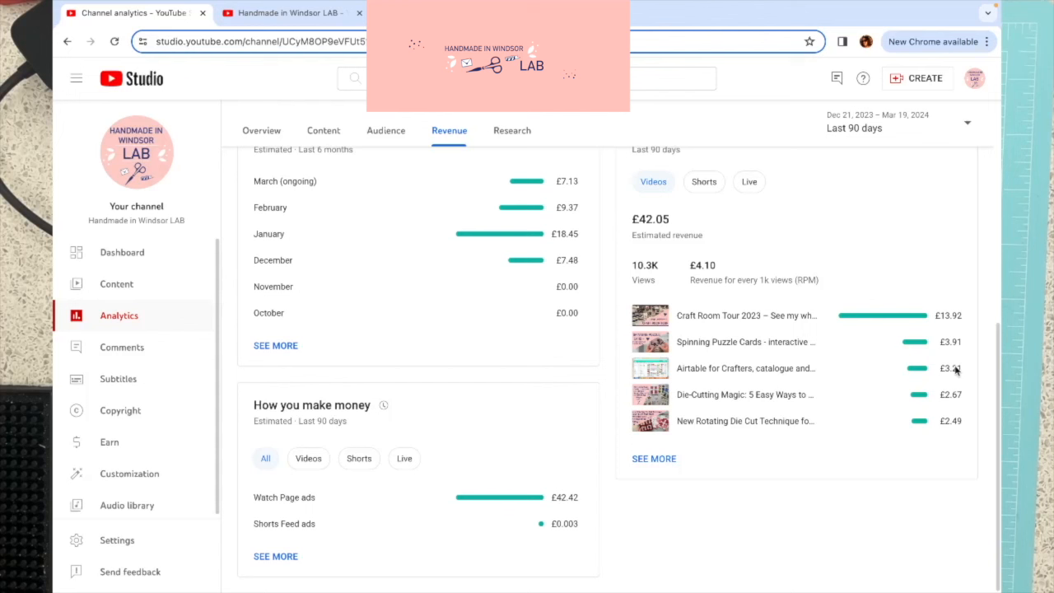
mouse_move(949, 361)
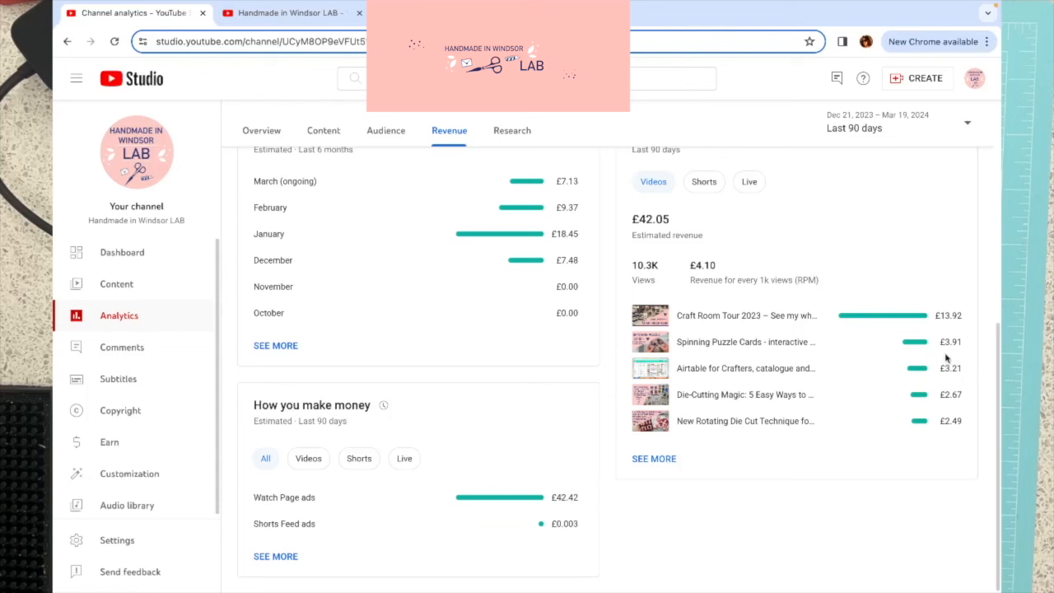
mouse_move(952, 362)
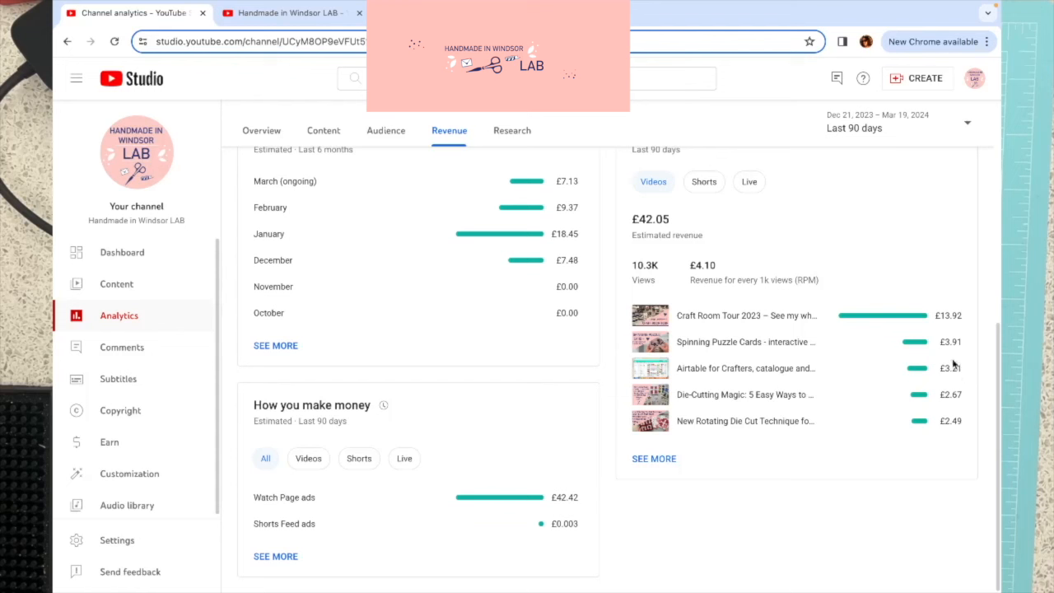
mouse_move(959, 425)
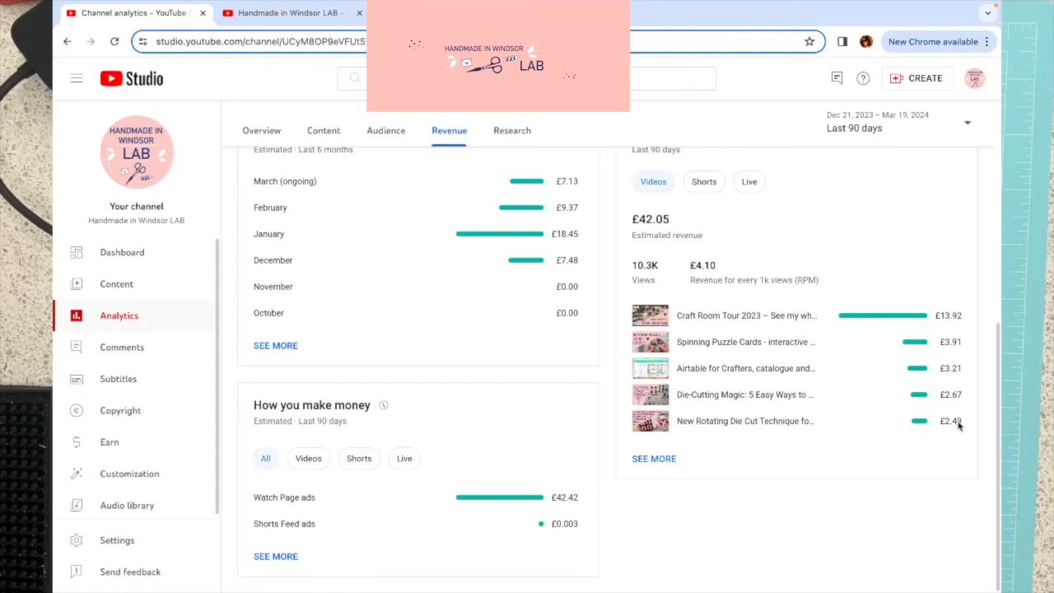
click(654, 458)
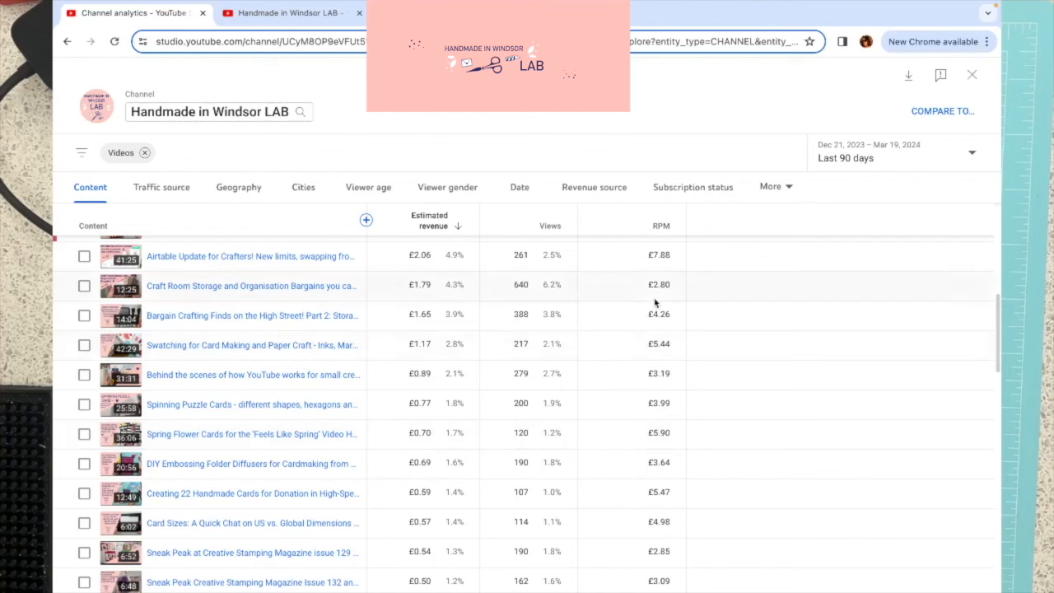
mouse_move(624, 360)
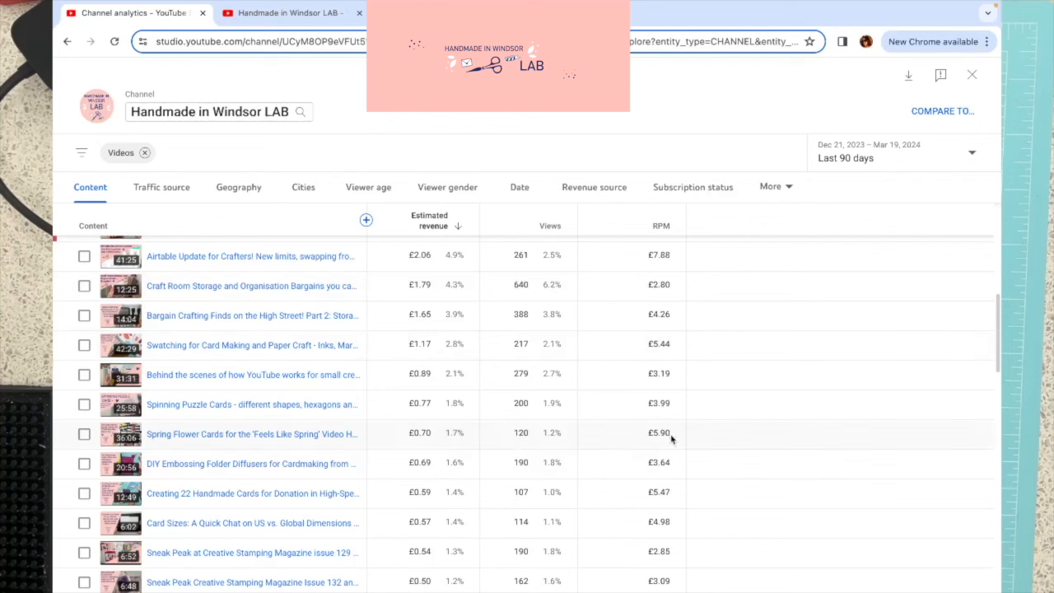
mouse_move(448, 427)
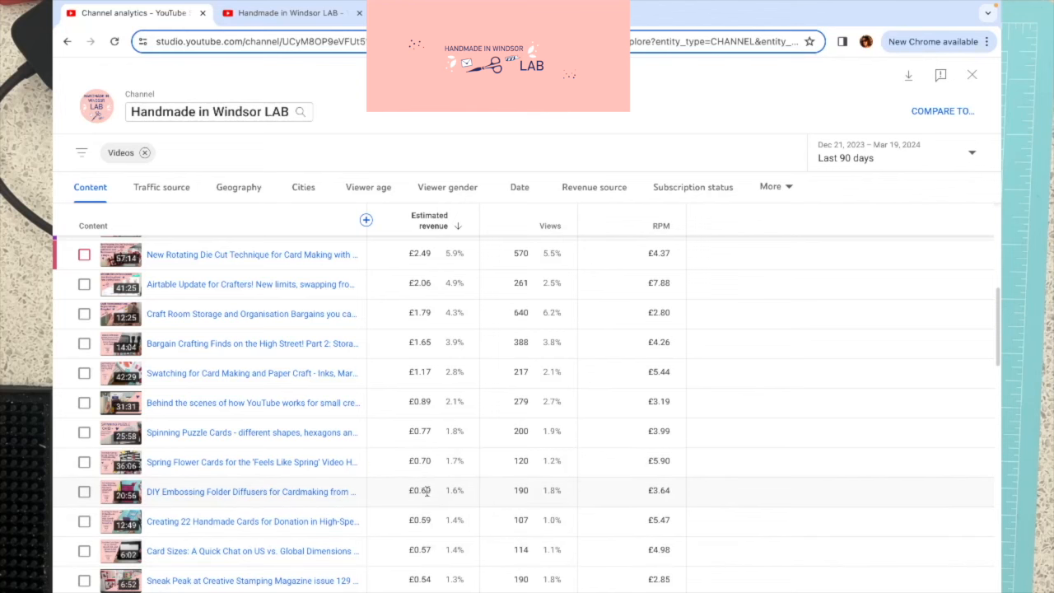
Step: Scroll through each video's 90-day estimated revenue, views and RPM in the advanced table
scroll(down, 3)
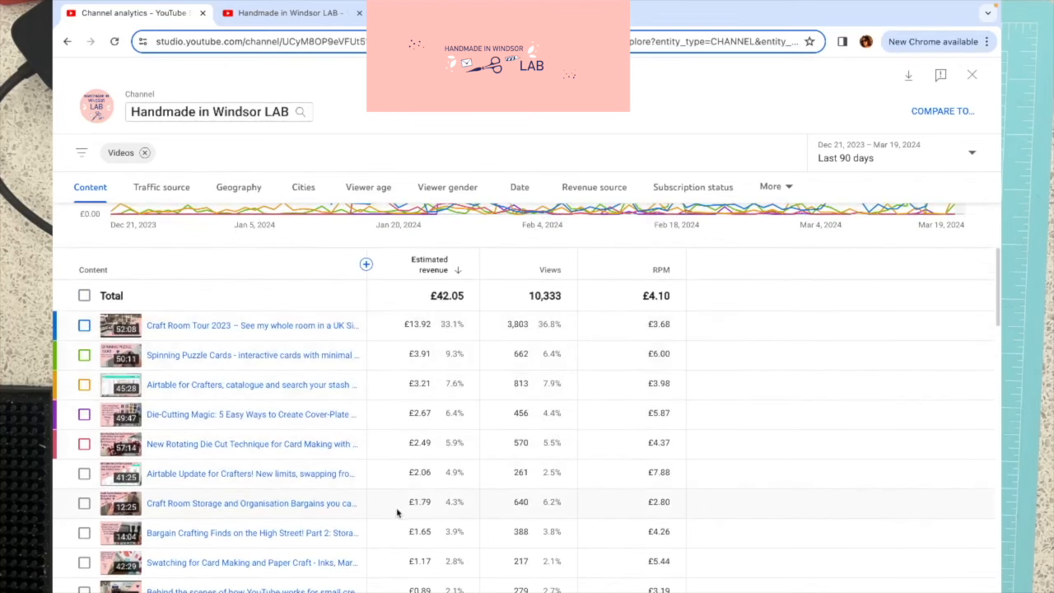
mouse_move(416, 425)
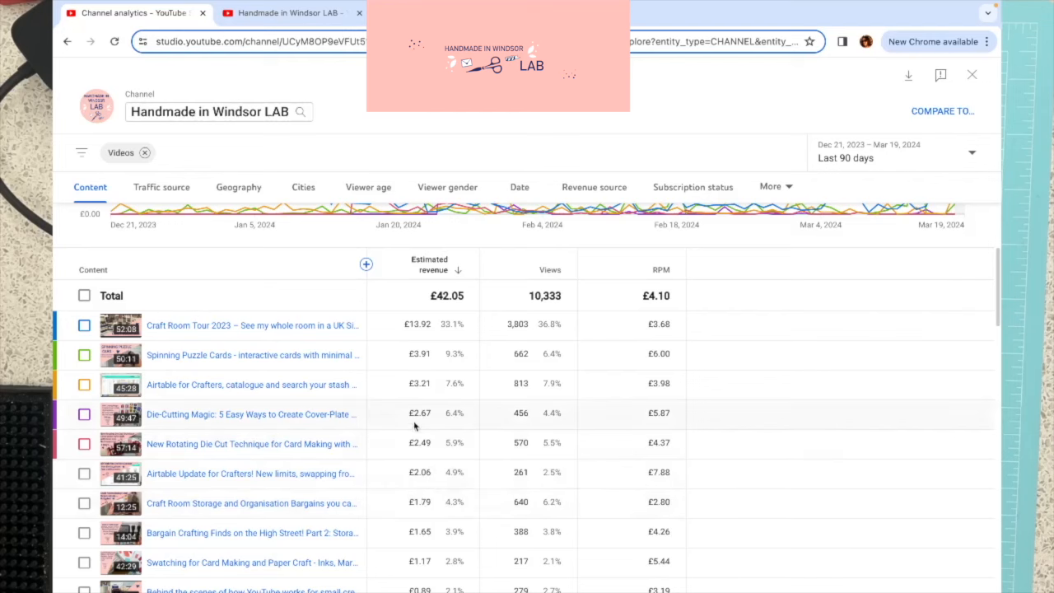
scroll(down, 3)
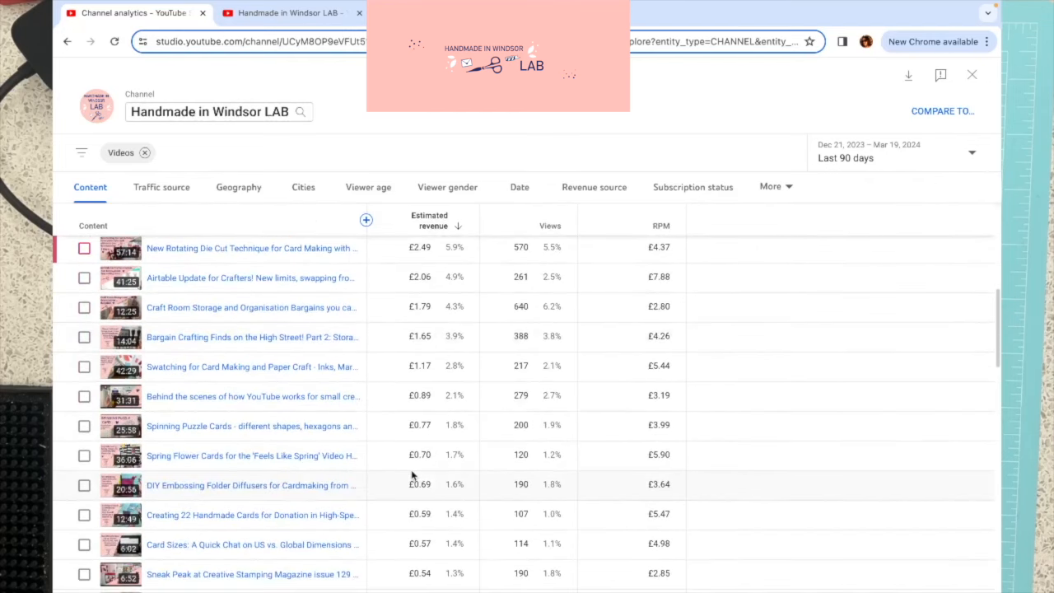
scroll(down, 3)
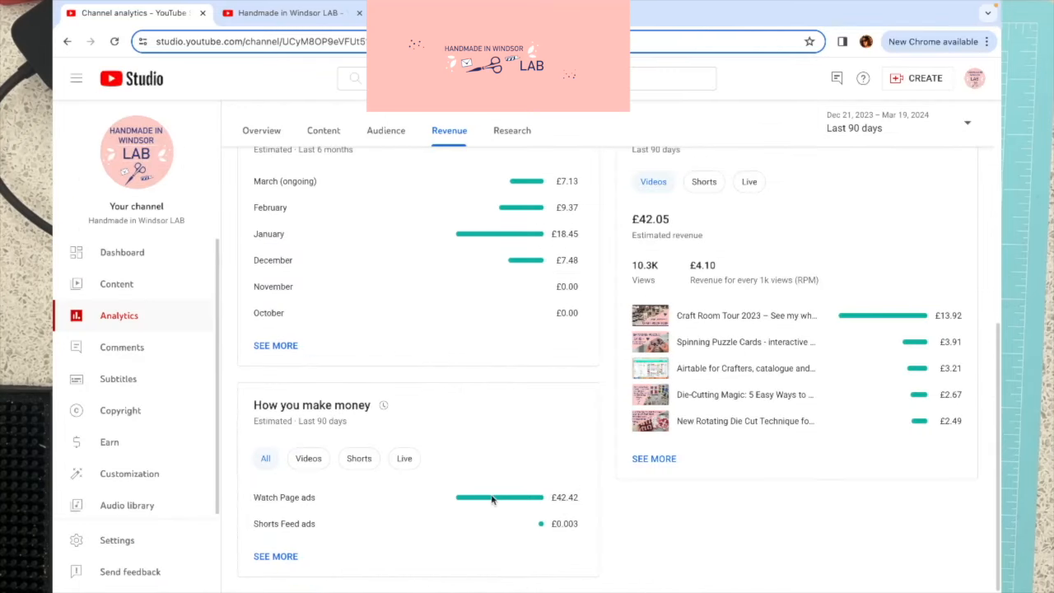
mouse_move(564, 537)
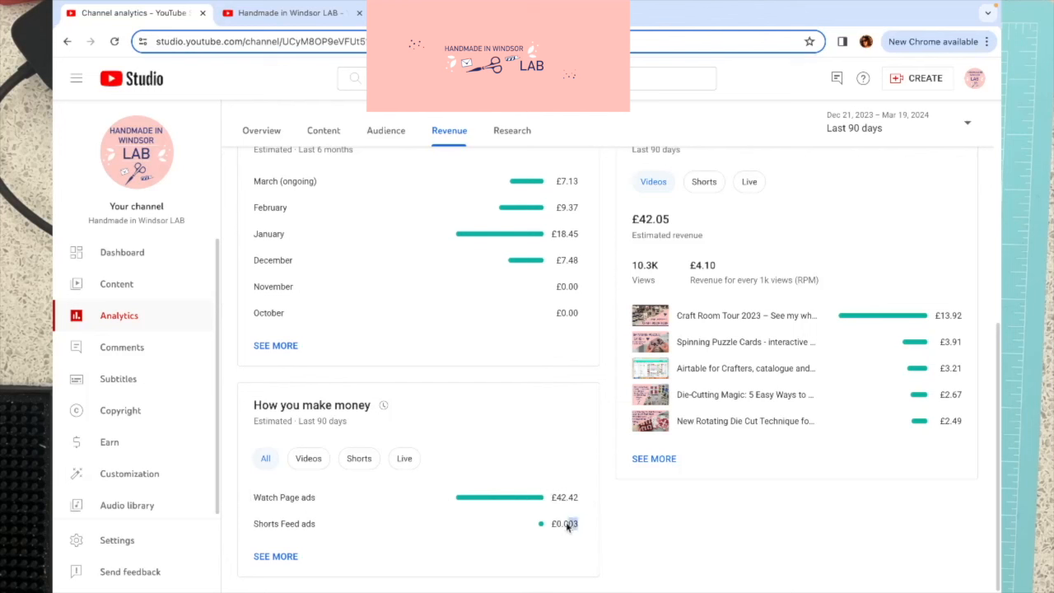
double_click(564, 524)
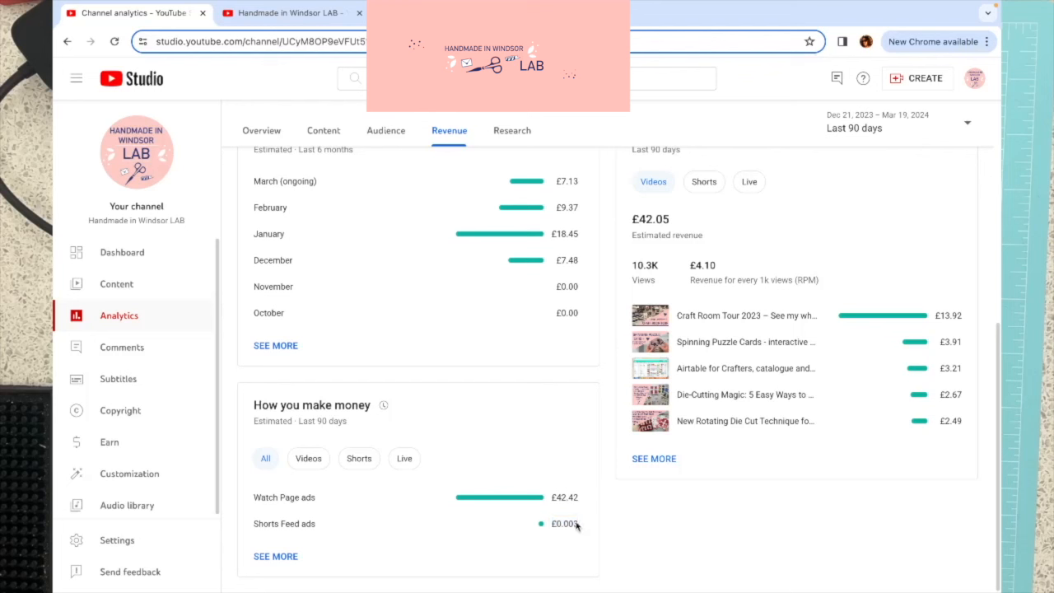
mouse_move(572, 499)
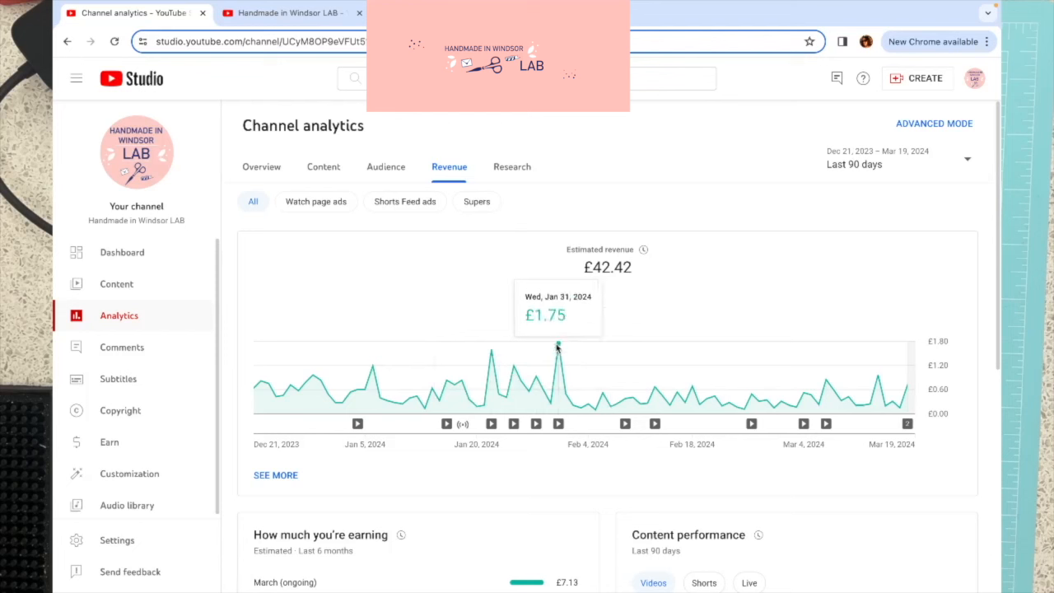
mouse_move(896, 389)
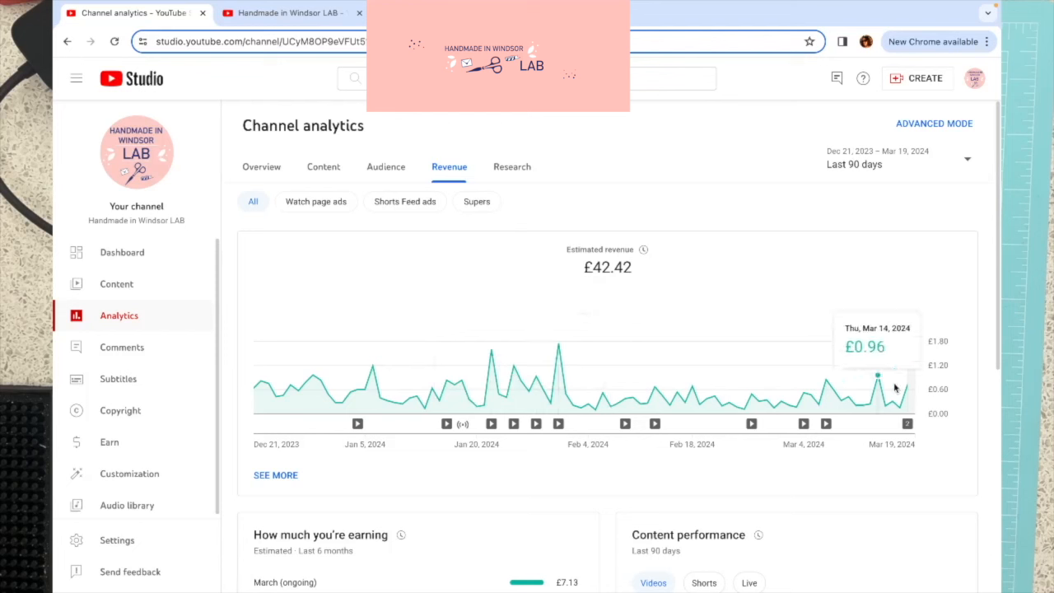
mouse_move(676, 346)
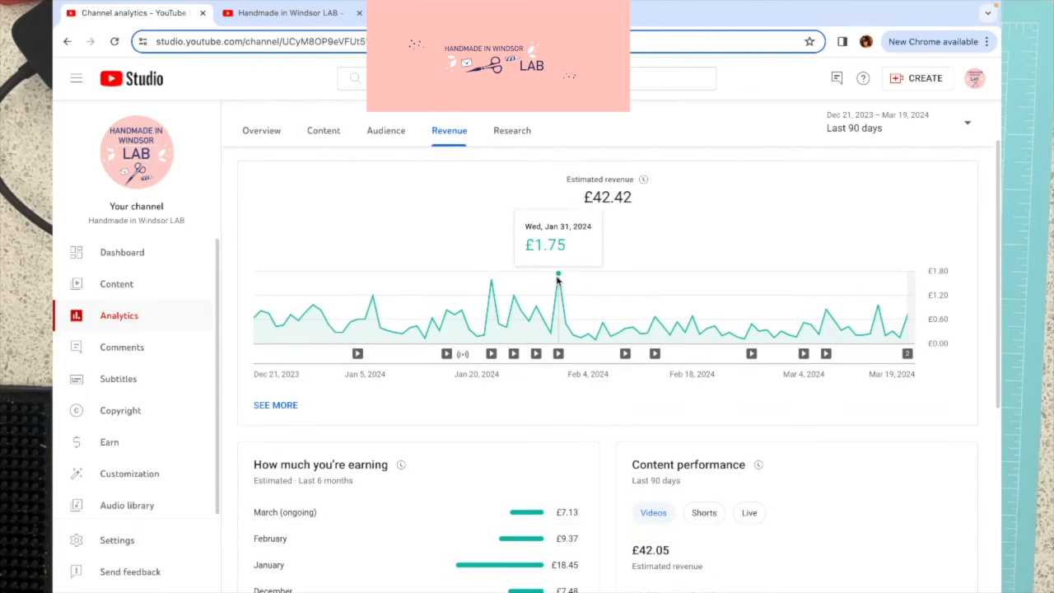
mouse_move(635, 204)
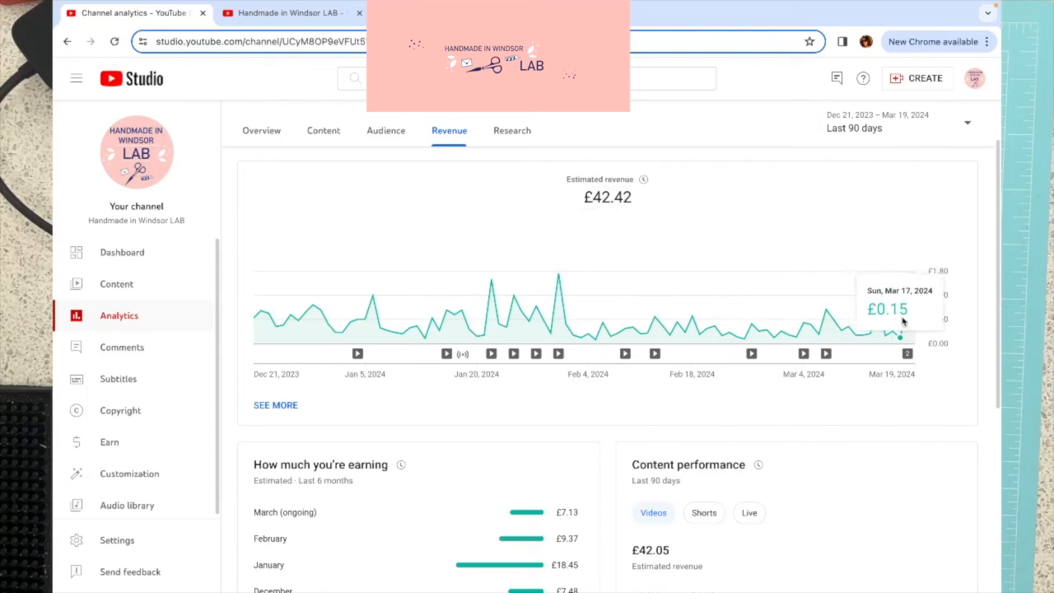
mouse_move(636, 221)
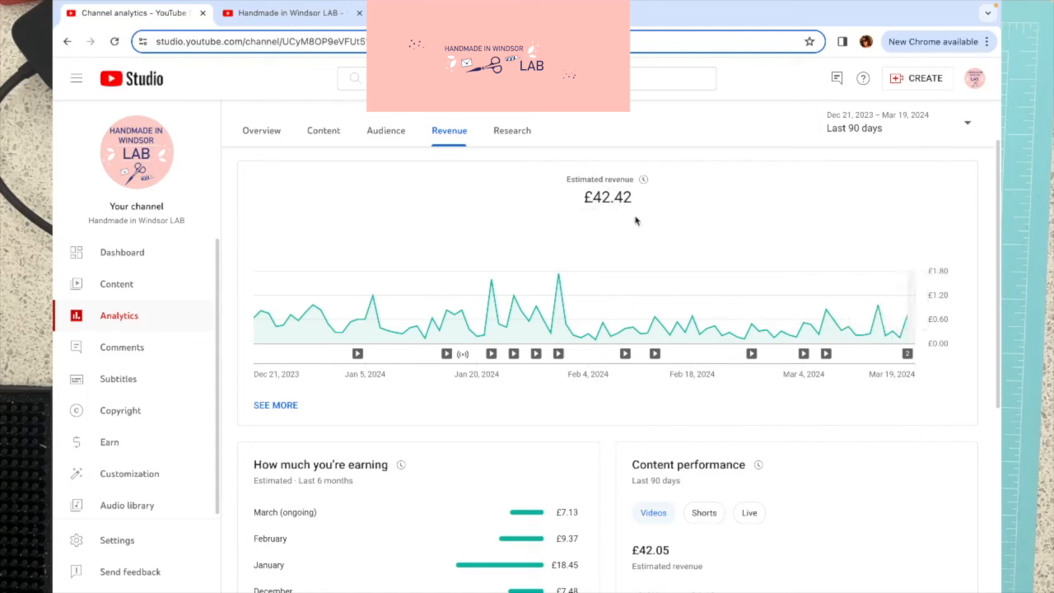
mouse_move(58, 217)
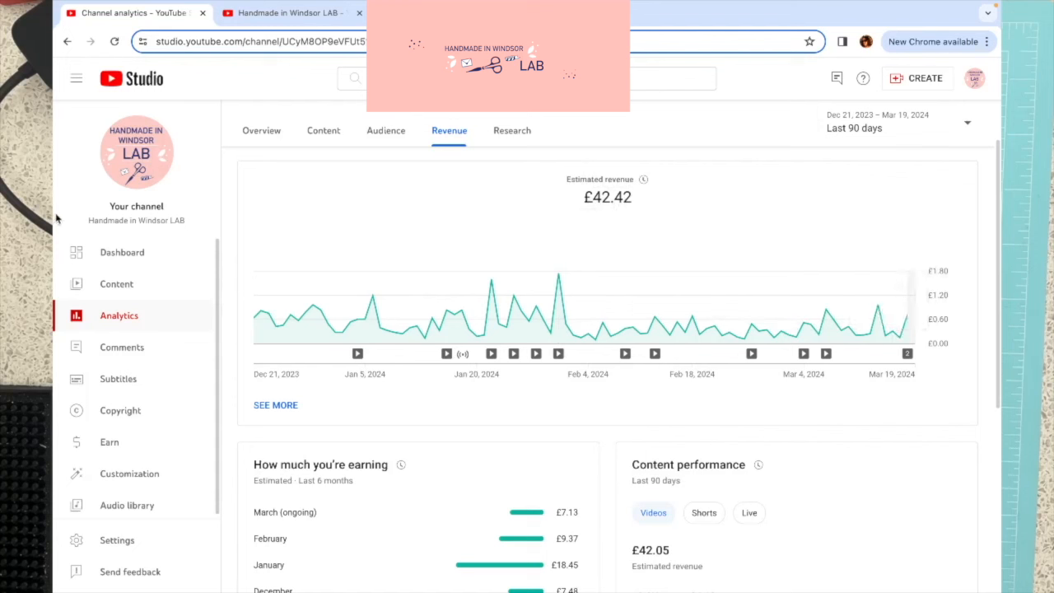
Step: Return to the Channel dashboard showing 1,205 subscribers and £9.63 revenue over 28 days
click(122, 252)
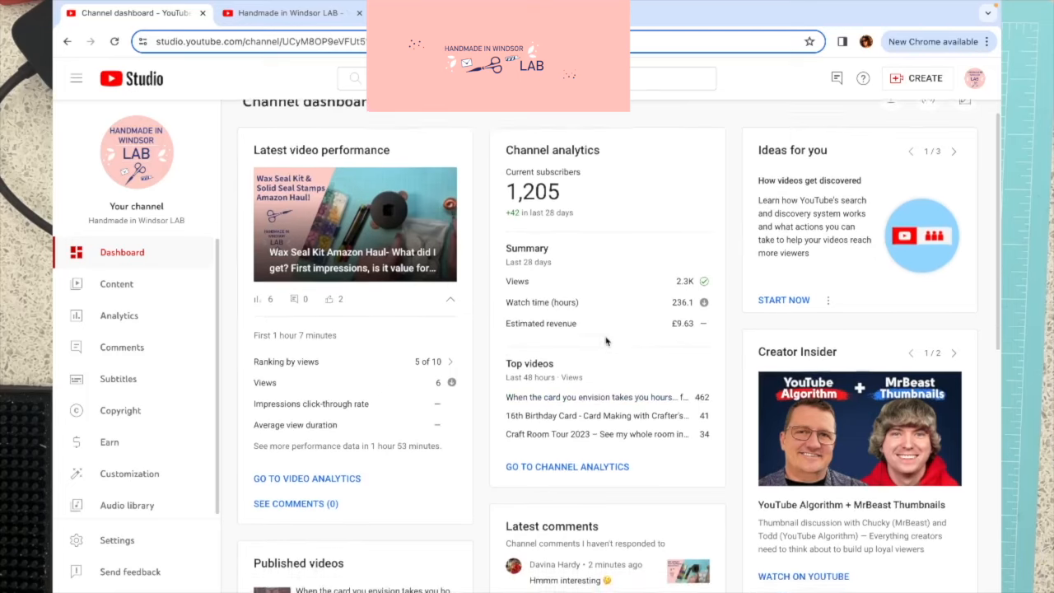
Step: Scroll the dashboard down to the Channel analytics card, top 48-hour videos and latest comments
scroll(down, 3)
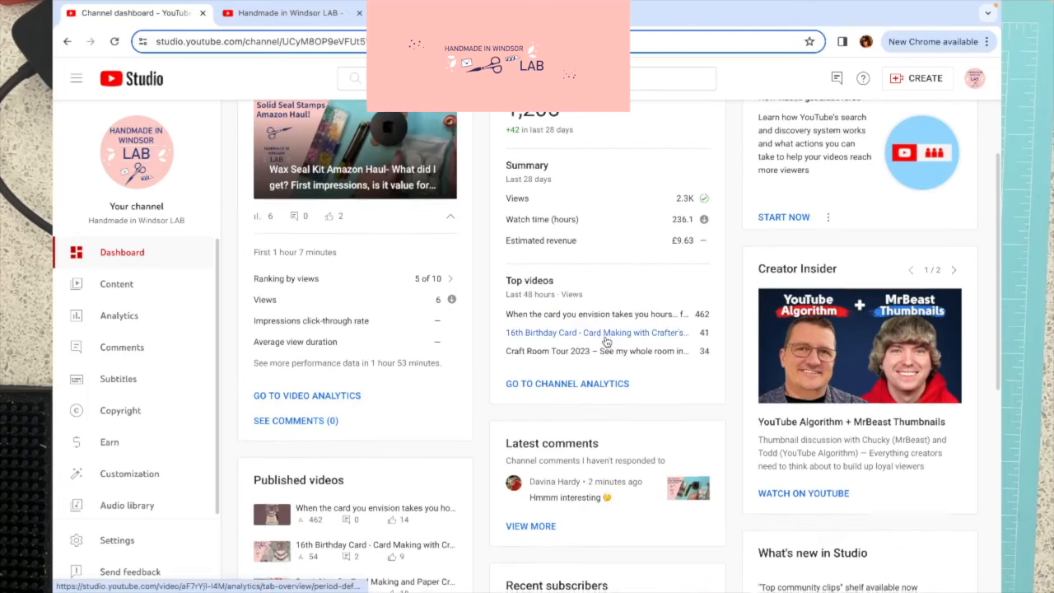